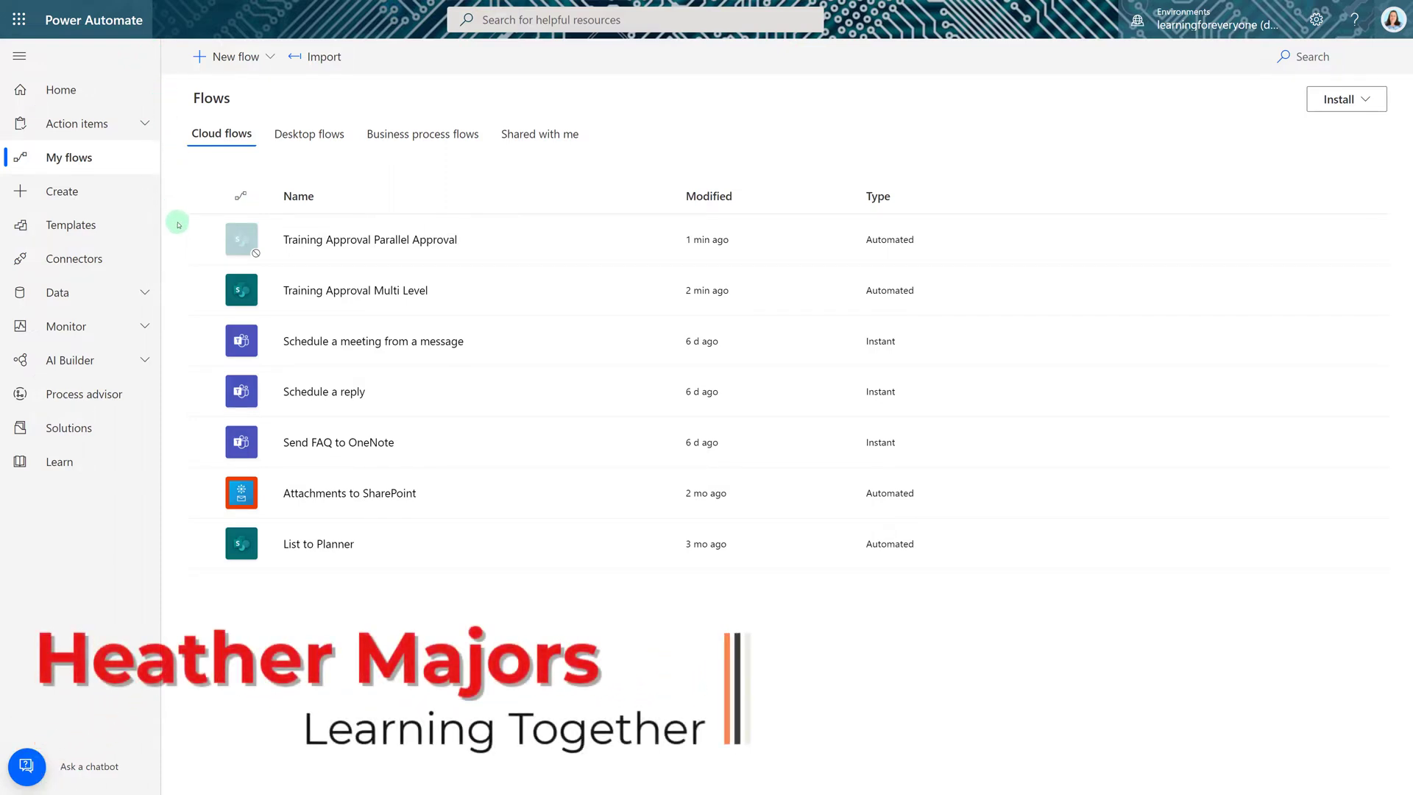
mouse_move(354, 290)
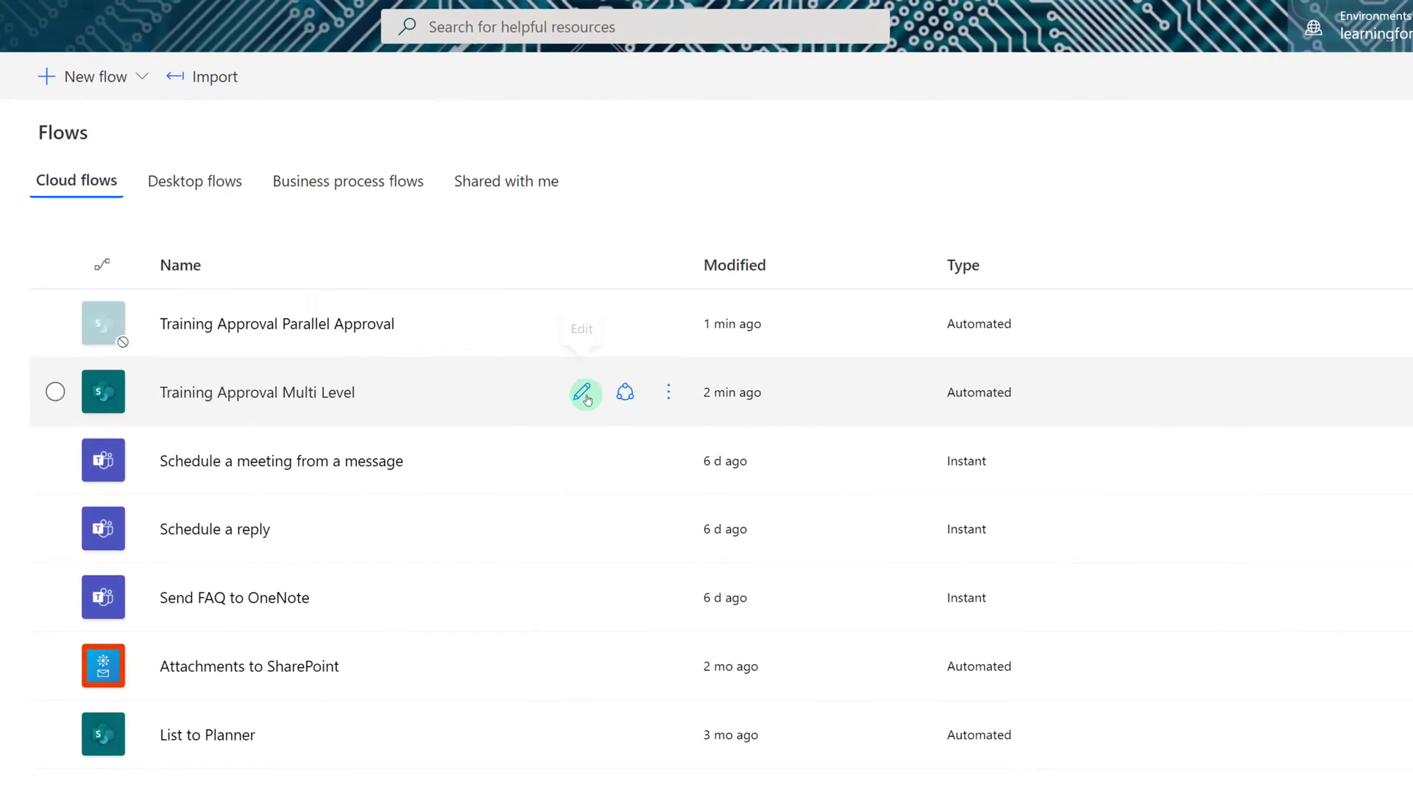
Open the Training Approval Multi Level flow for editing from My flows
click(584, 391)
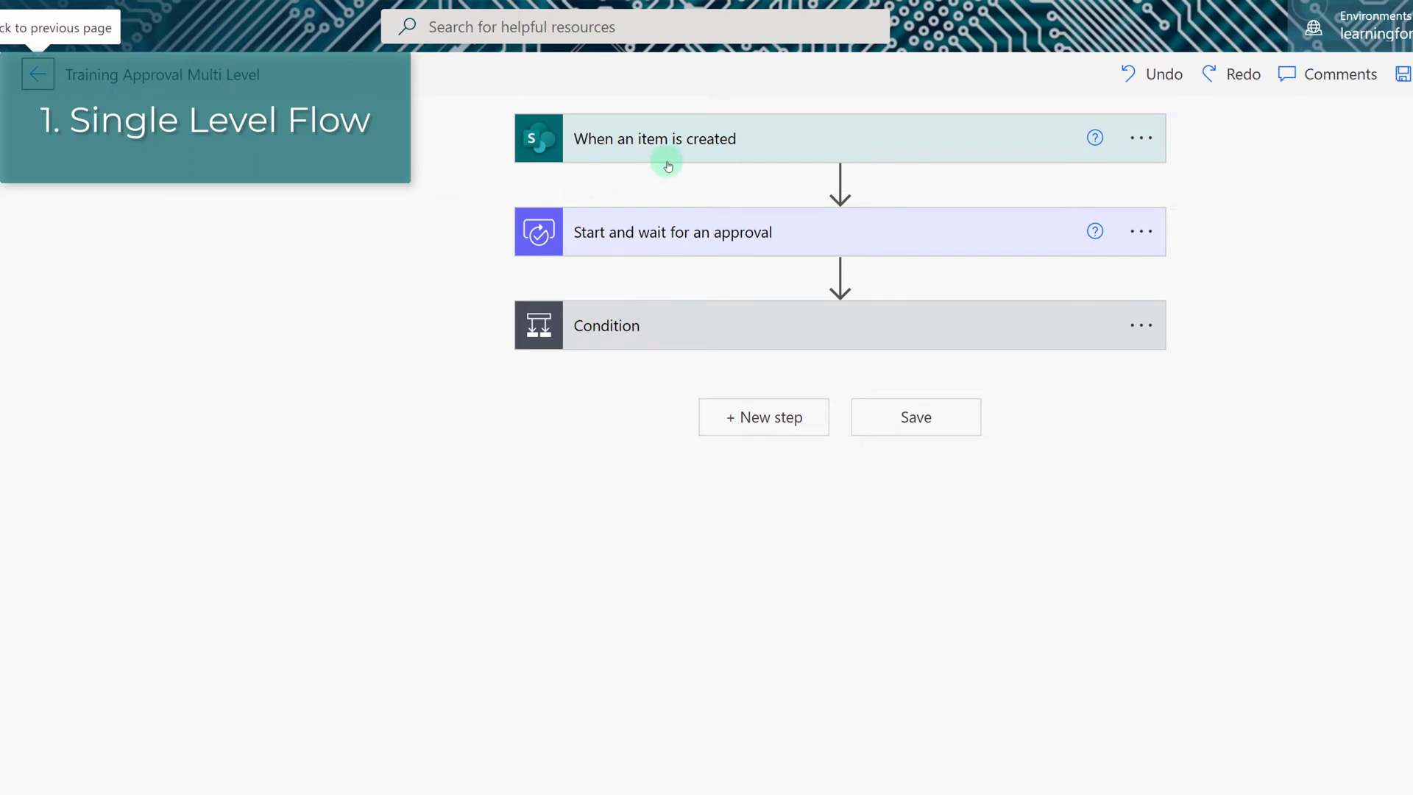
Expand the item-created trigger showing the M365 Information Hub site and Education Expenses list
click(655, 139)
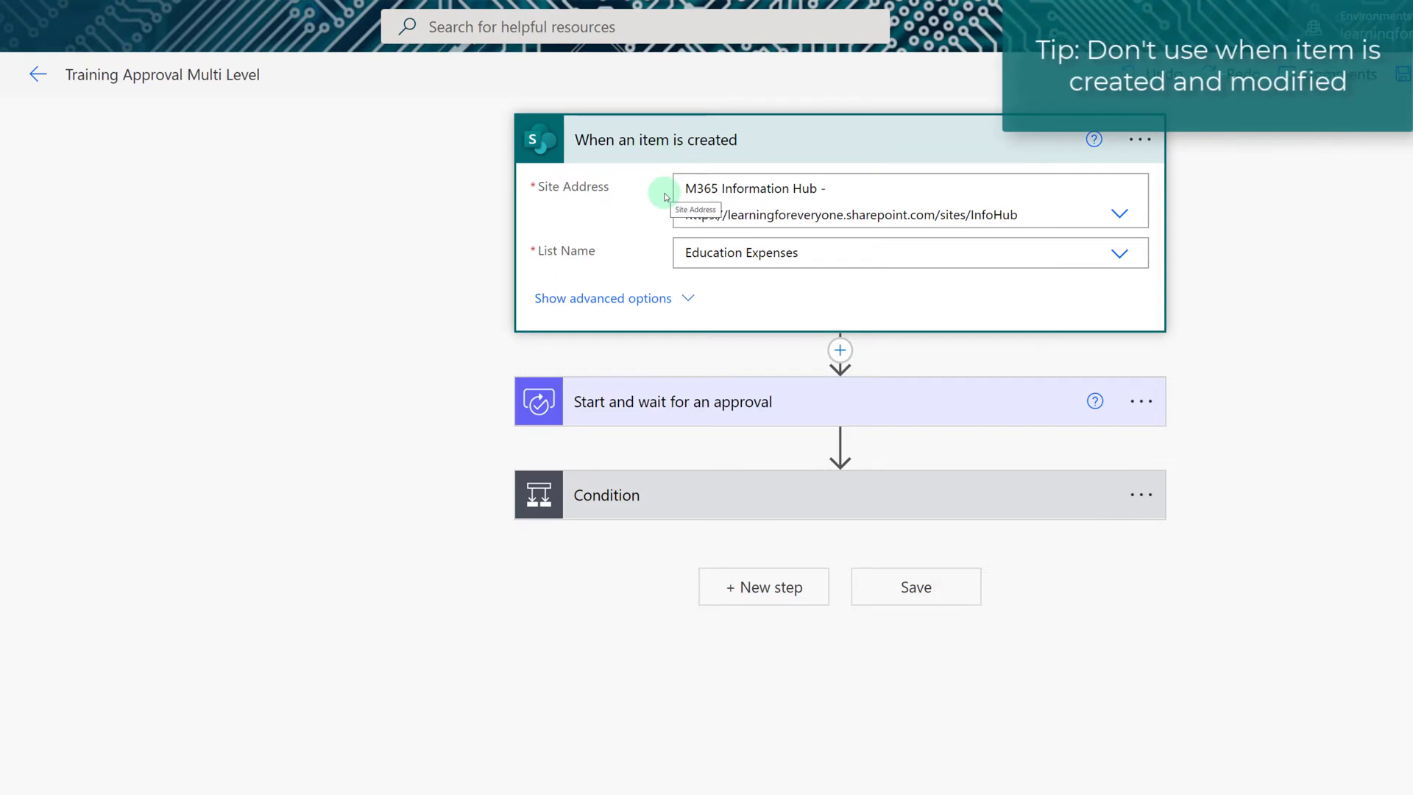
mouse_move(660, 262)
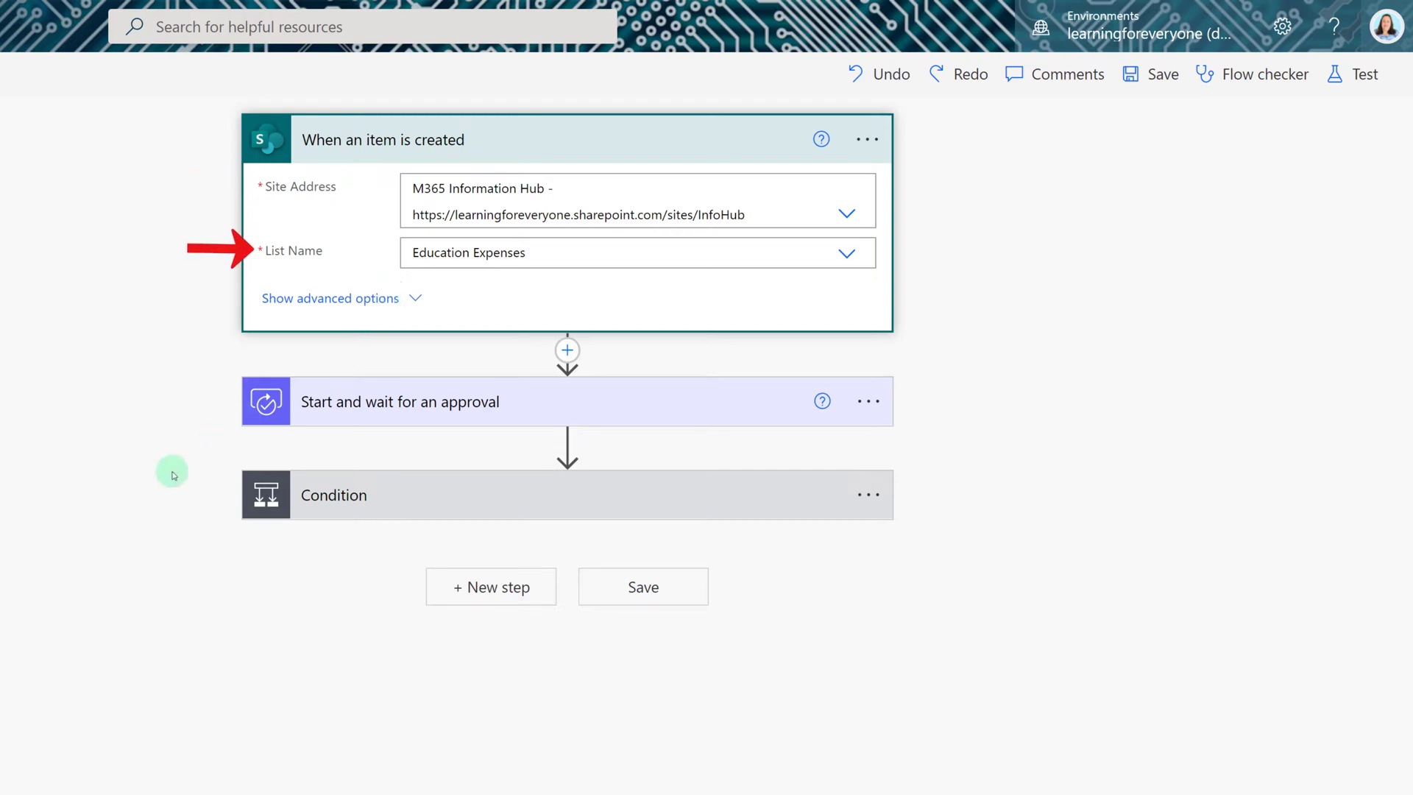
mouse_move(348, 424)
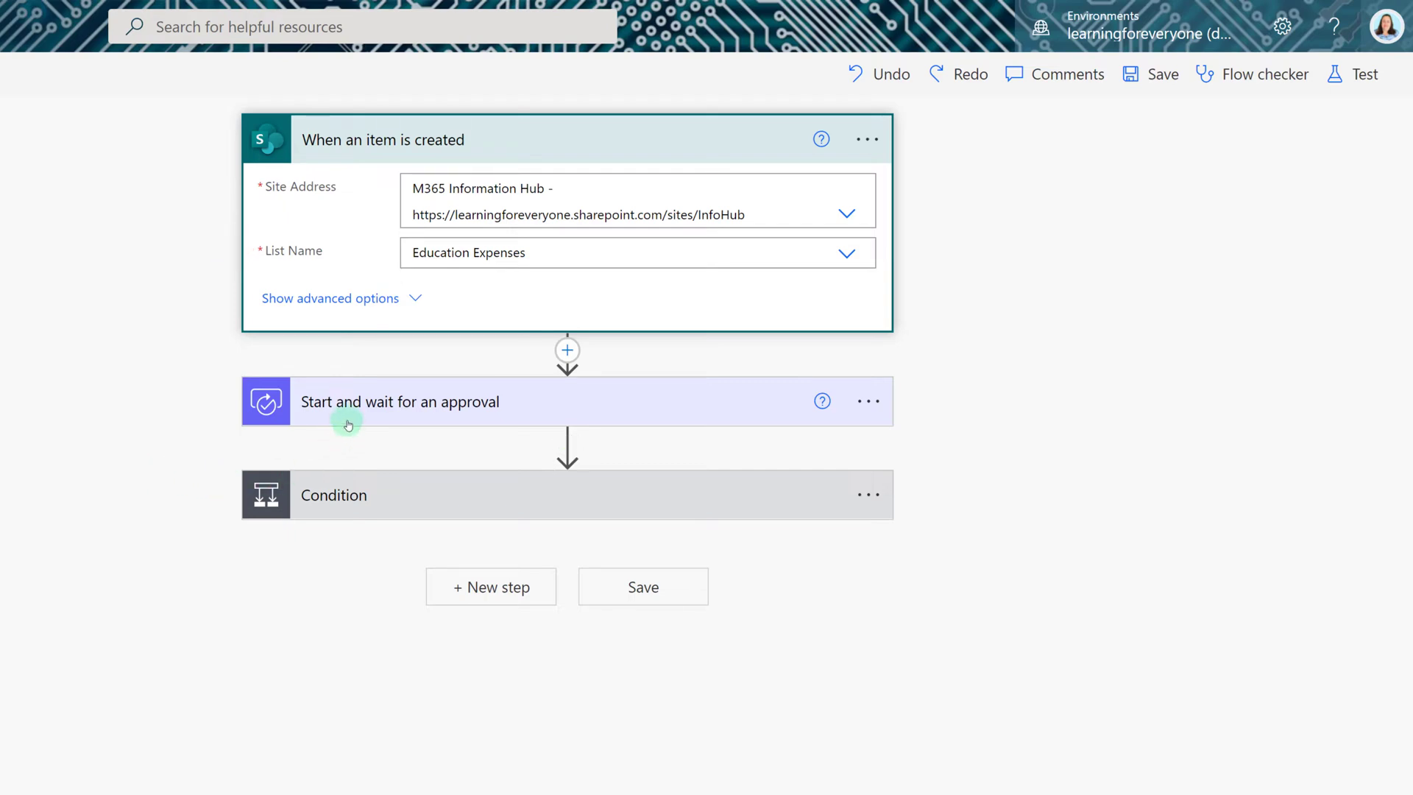
Expand the approval step, keep the first-to-respond type, and review its title's dynamic content
click(399, 401)
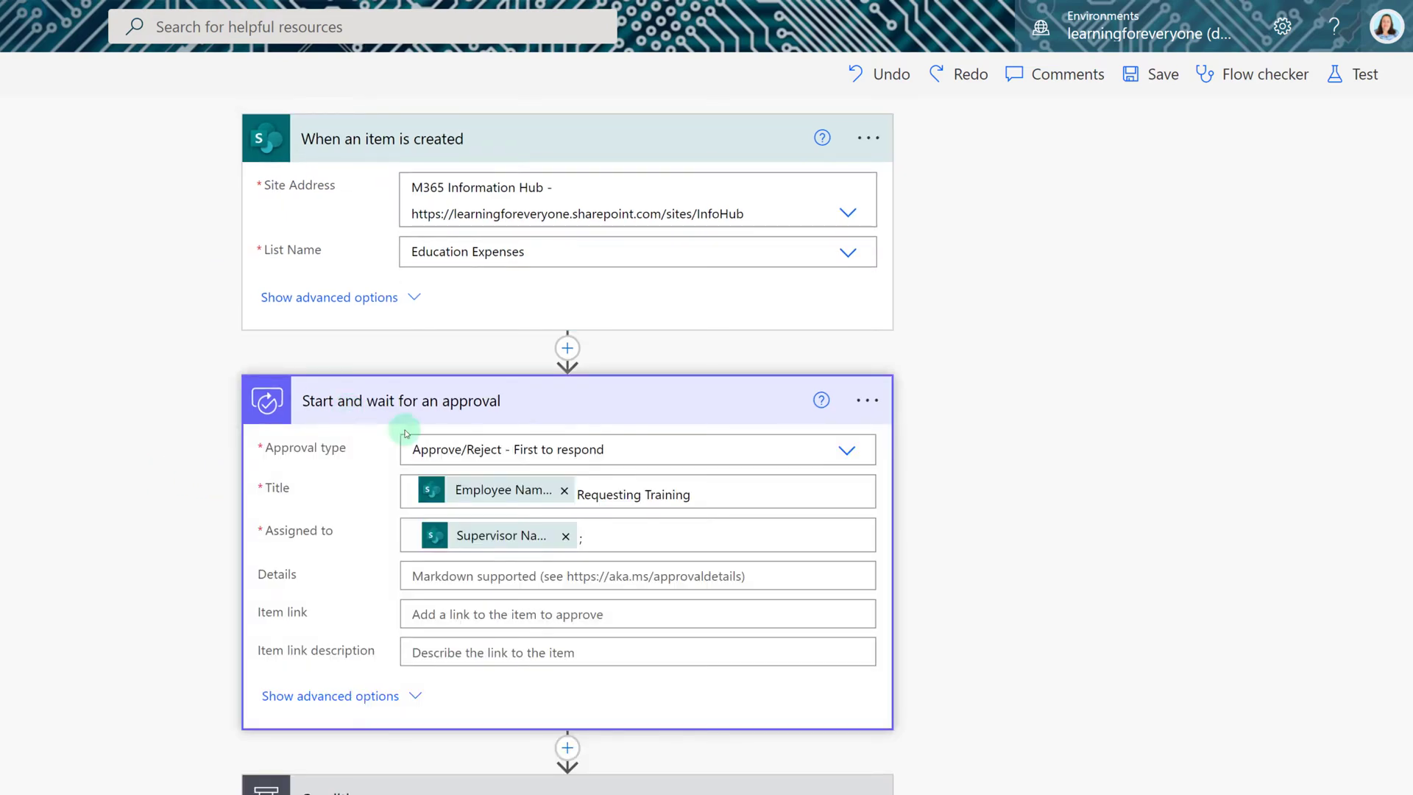
click(847, 449)
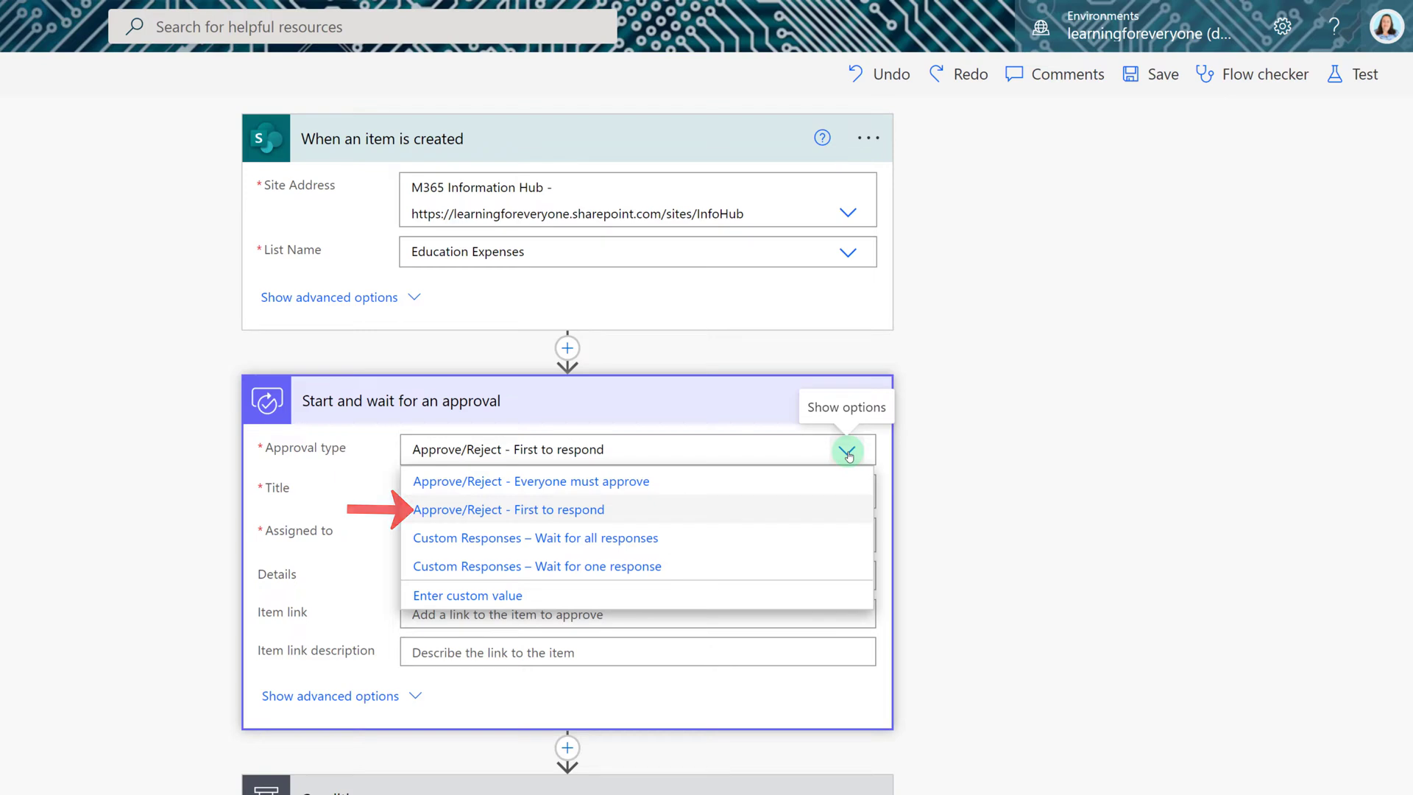
click(508, 509)
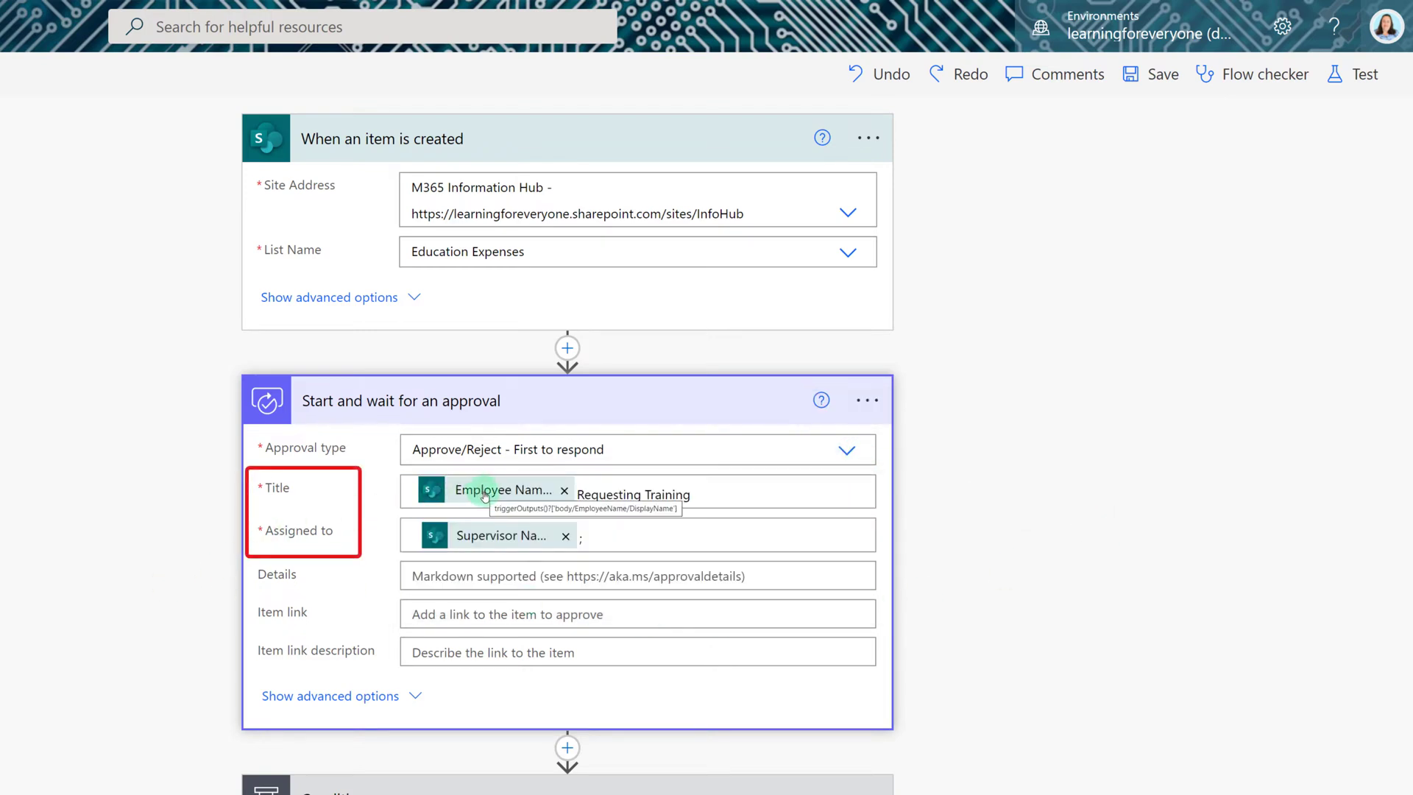
click(631, 493)
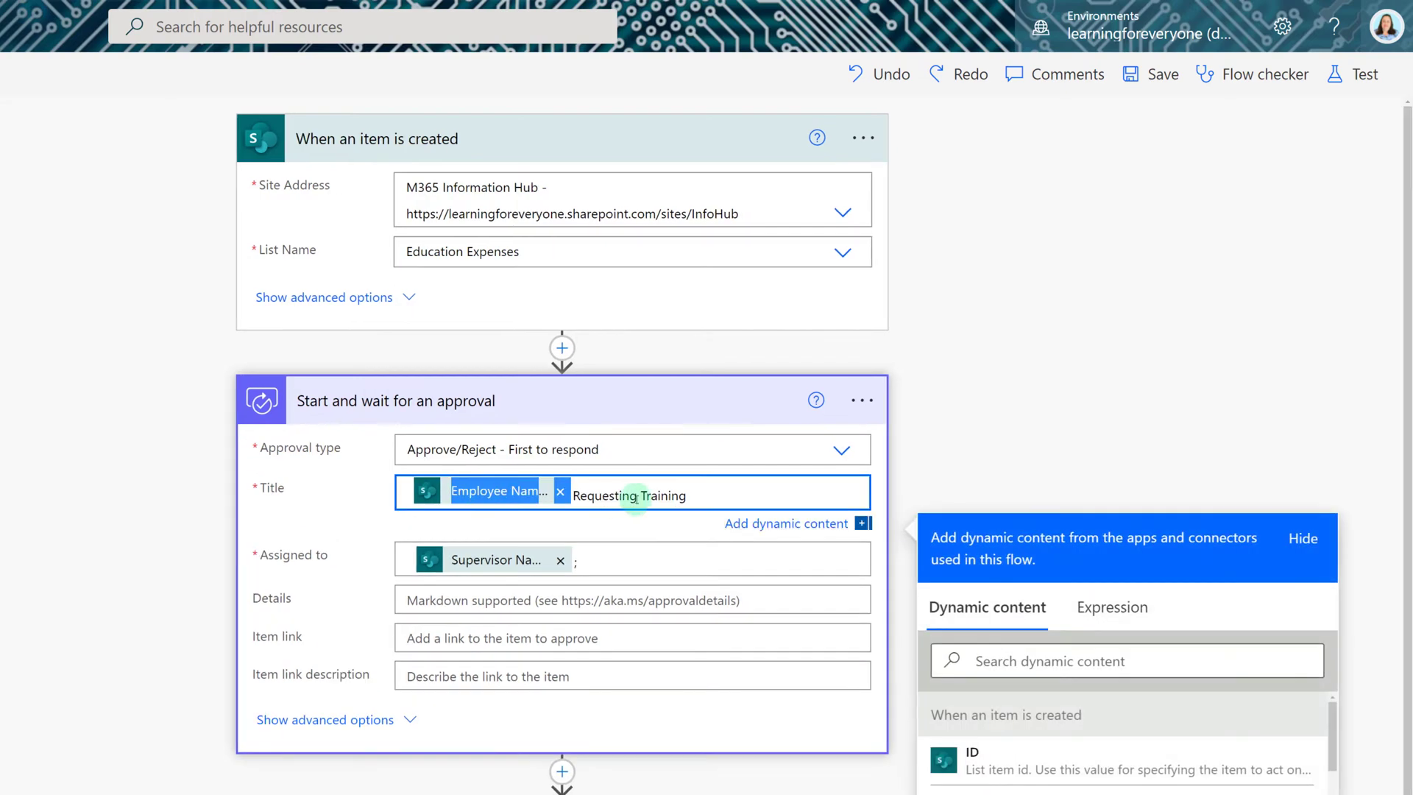
scroll(down, 3)
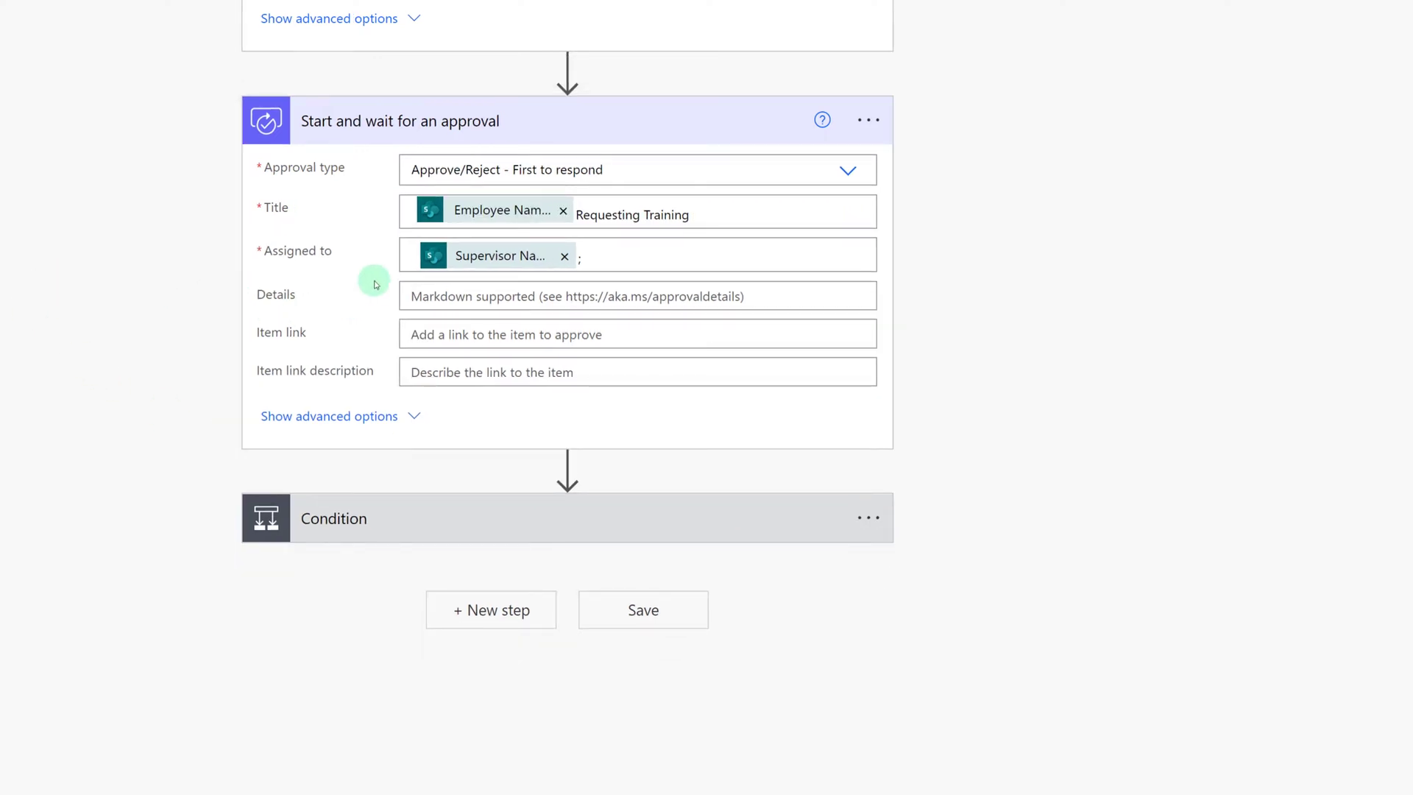
mouse_move(301, 550)
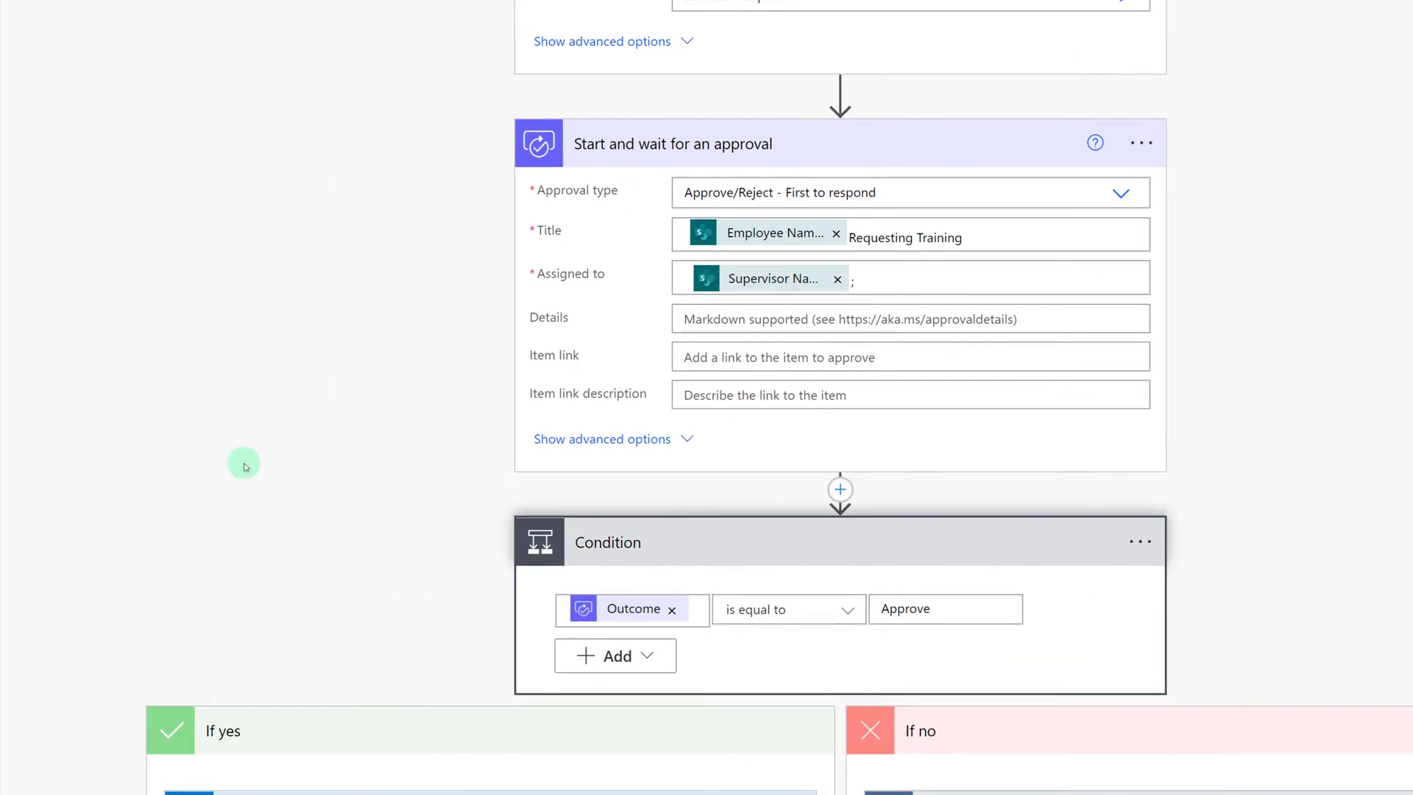
Expand the condition's yes-branch approval email and scroll through its fields
scroll(down, 3)
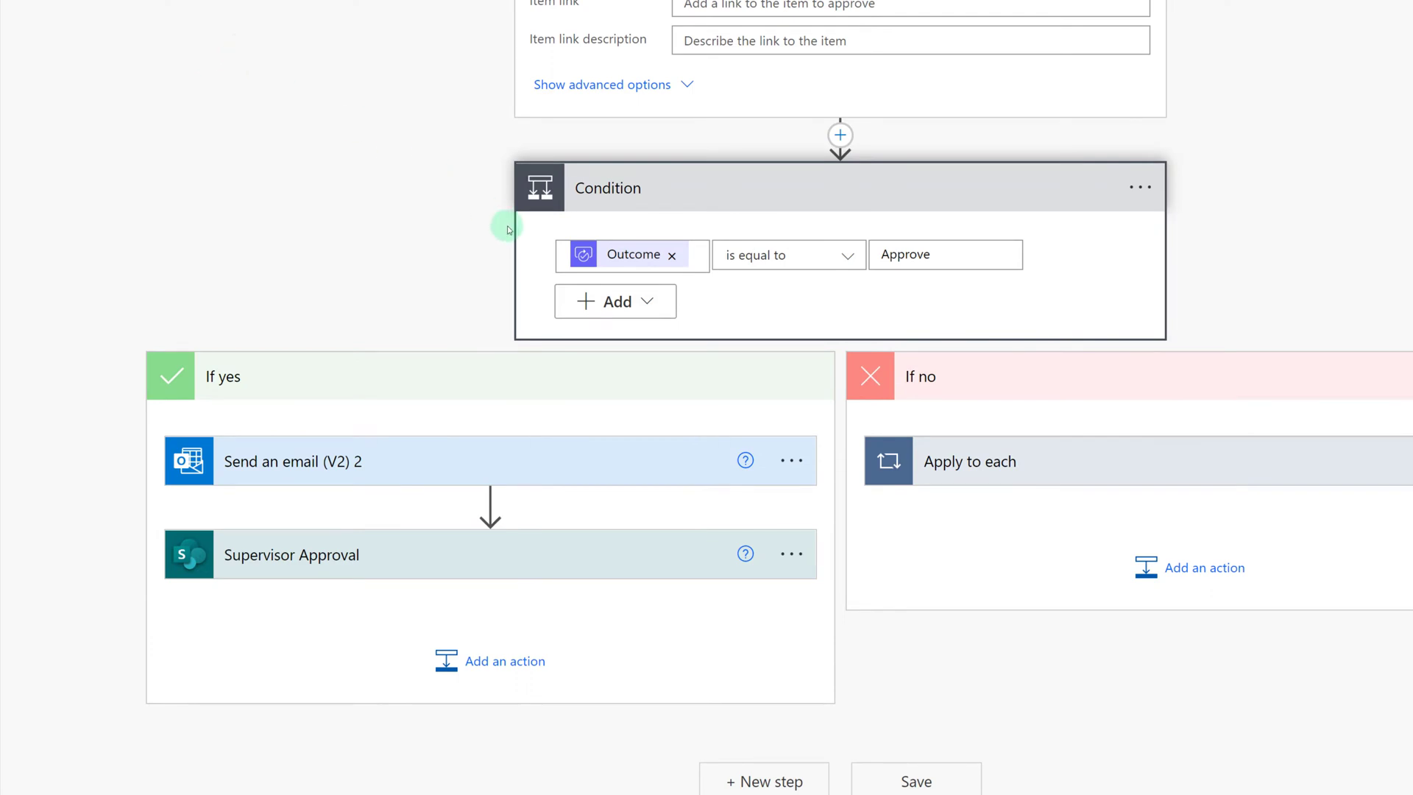
click(632, 254)
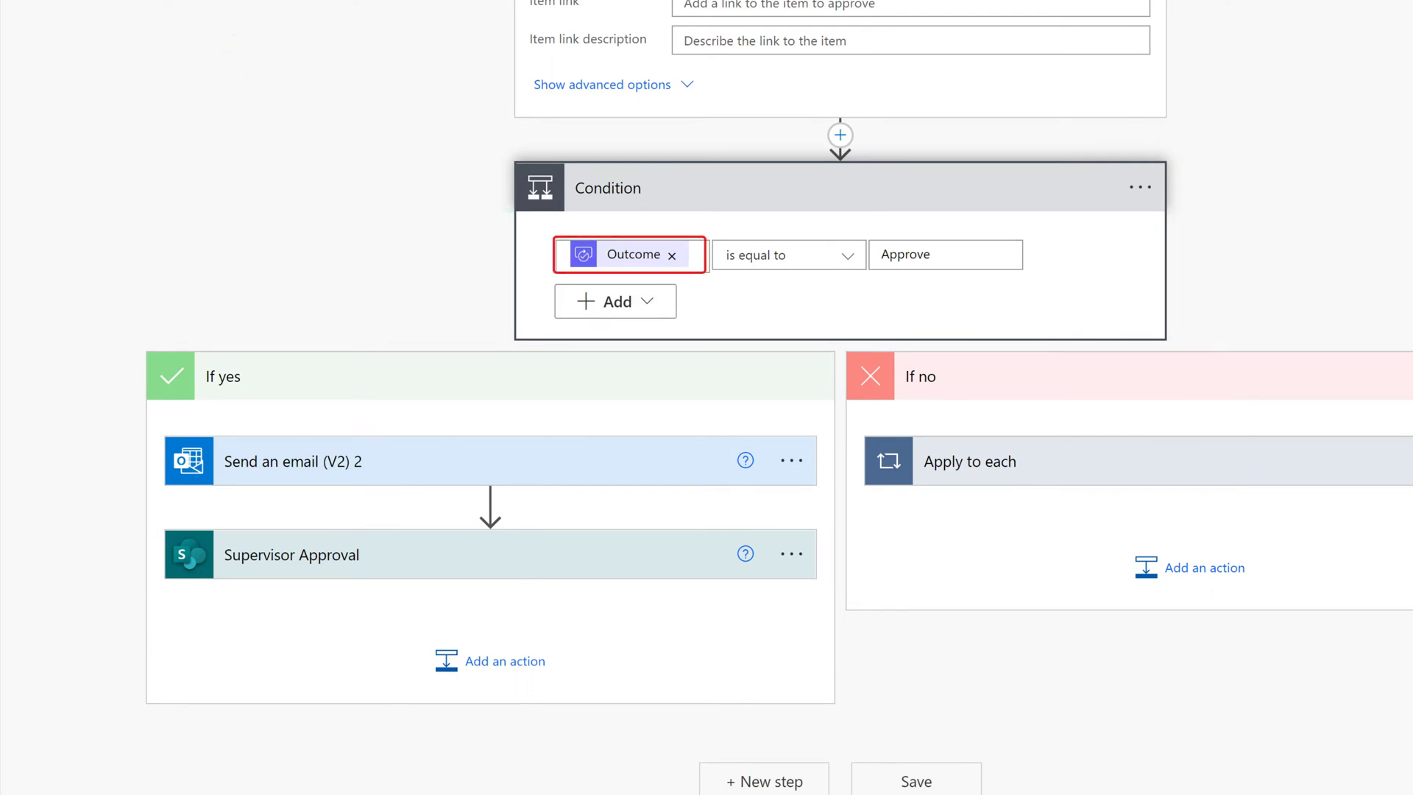
click(786, 254)
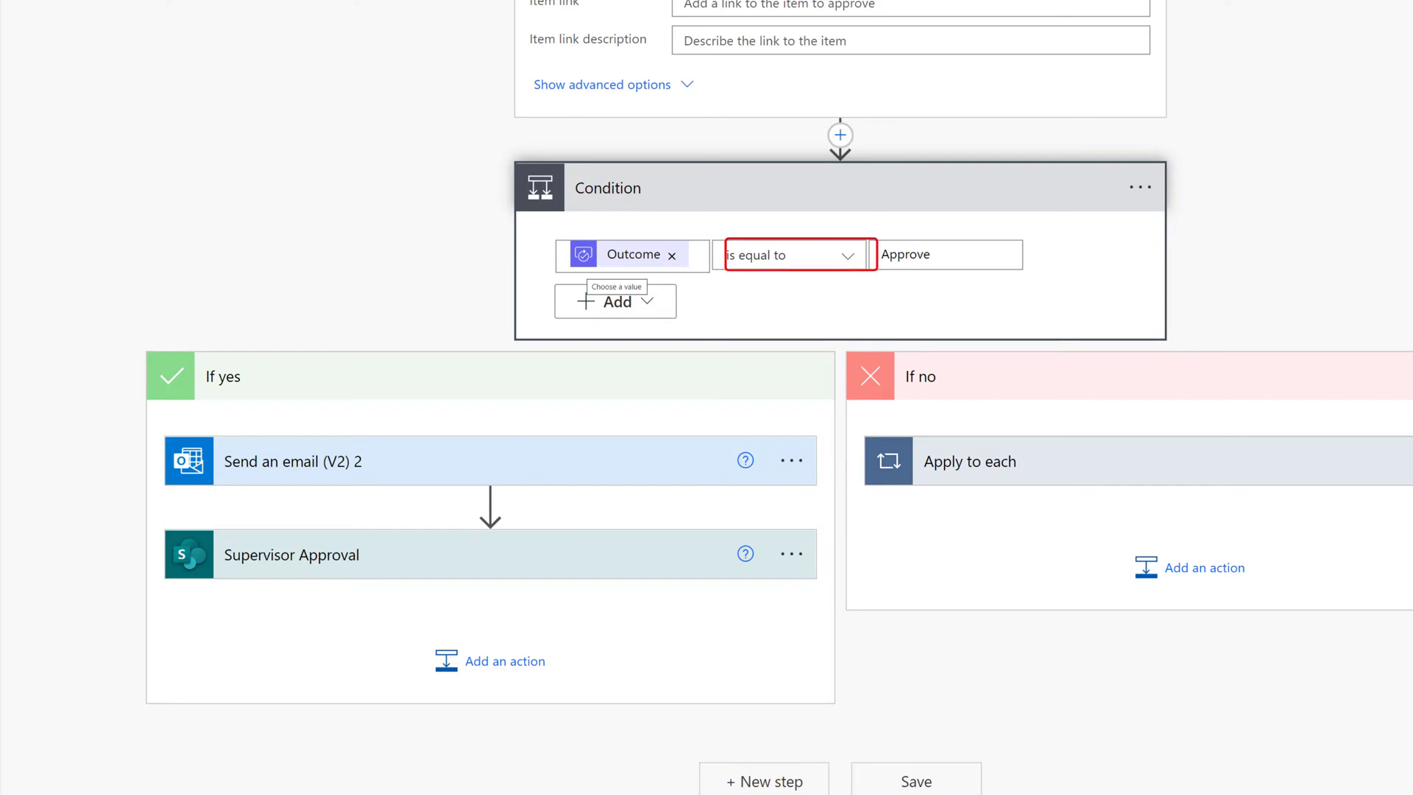
click(944, 255)
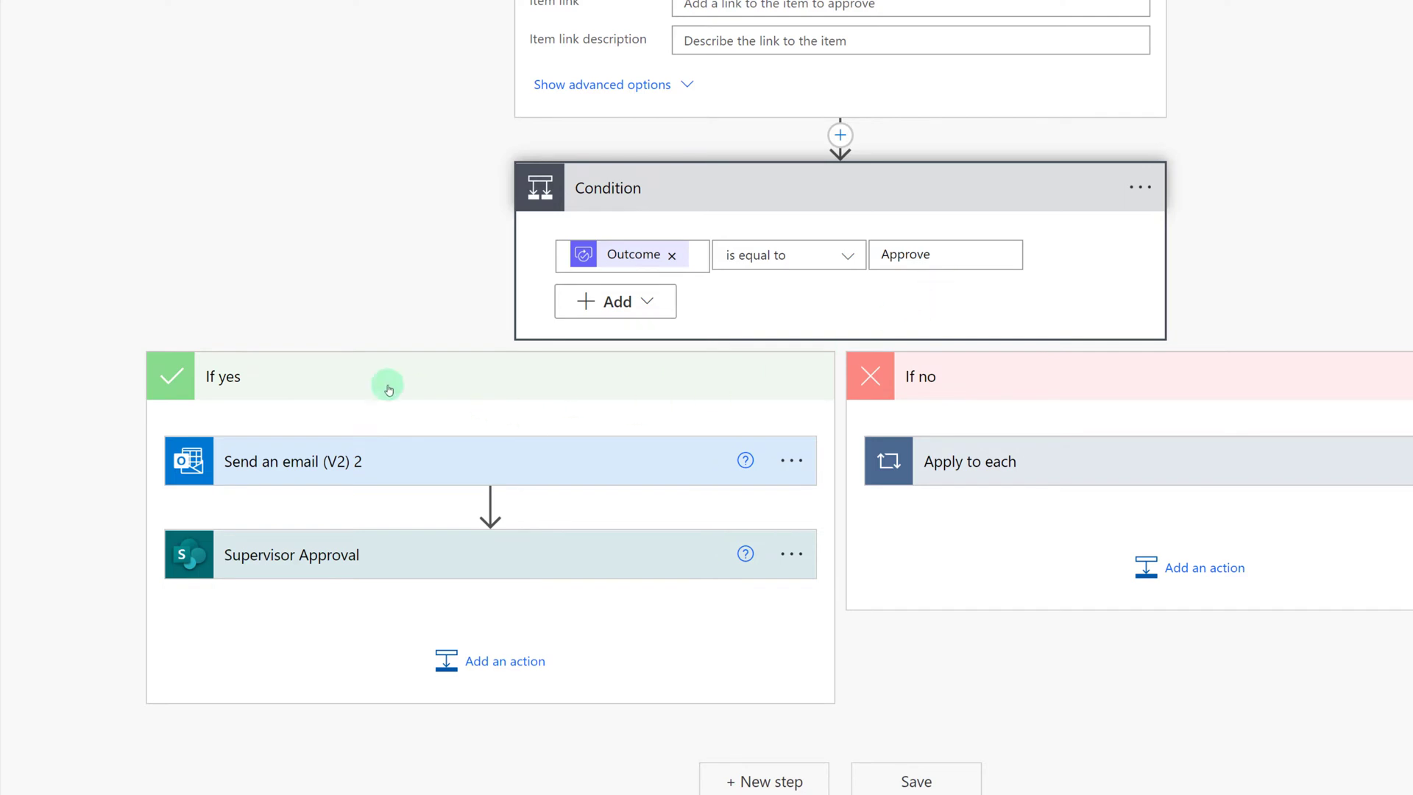
click(292, 460)
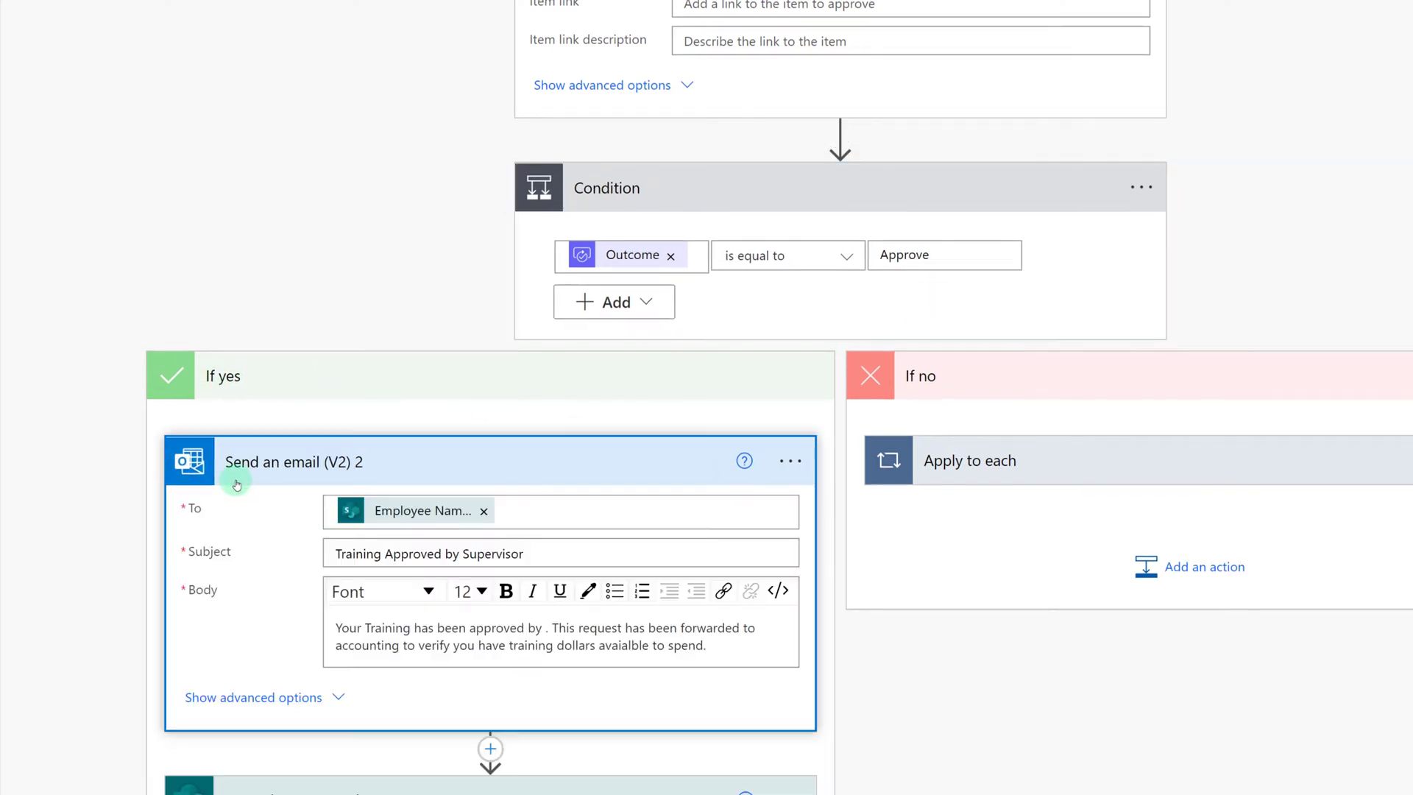
scroll(down, 3)
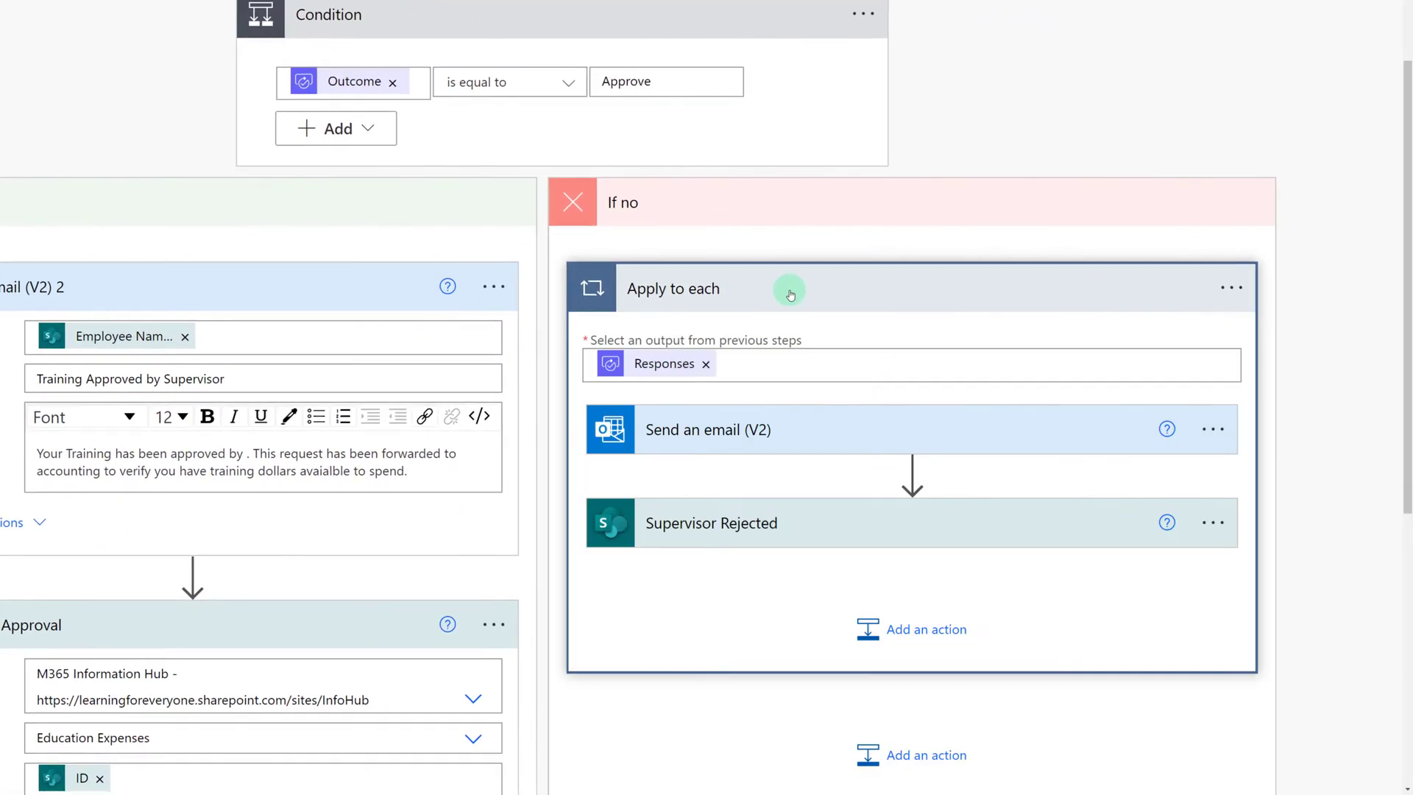
Expand the no-branch Training Request Denied email and the Supervisor Rejected list update
scroll(down, 3)
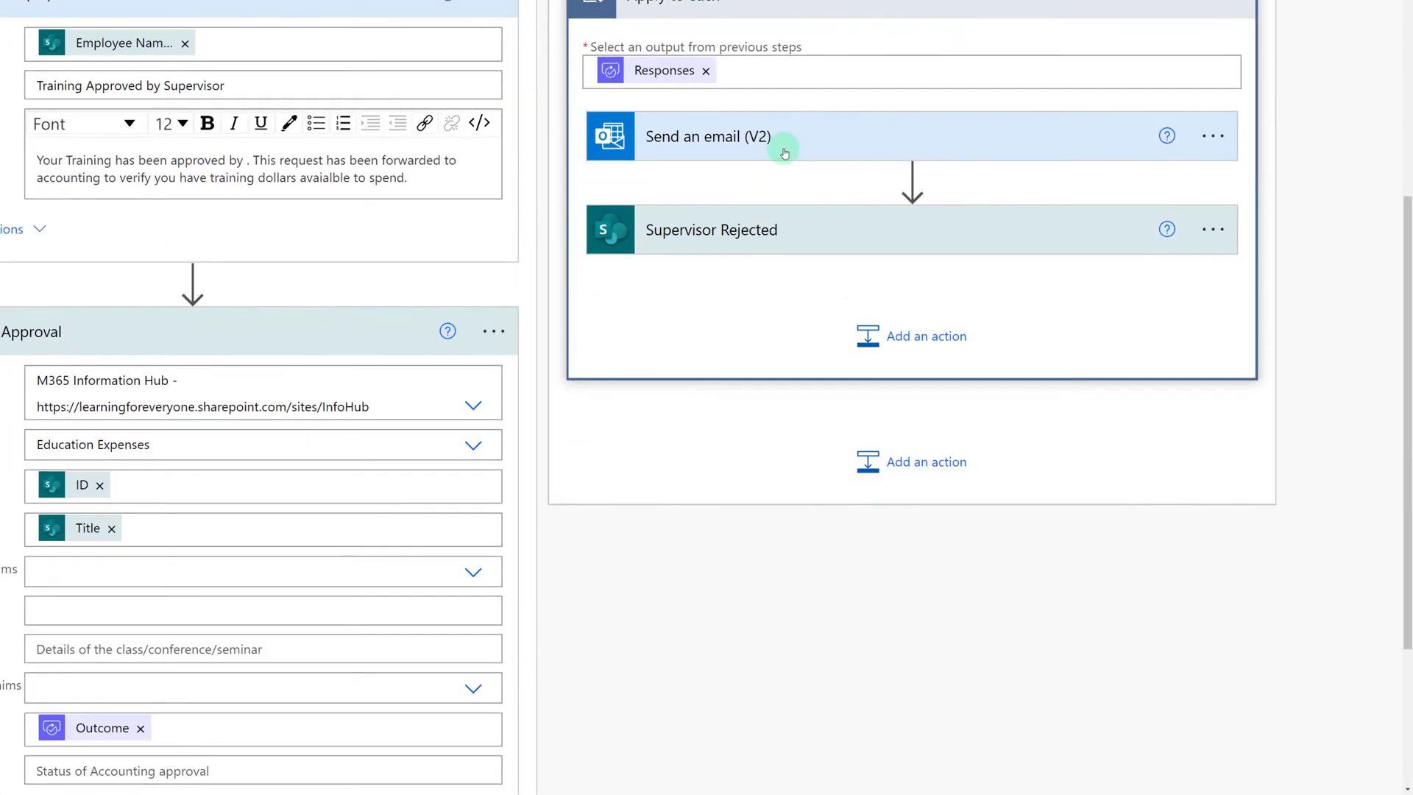
click(708, 136)
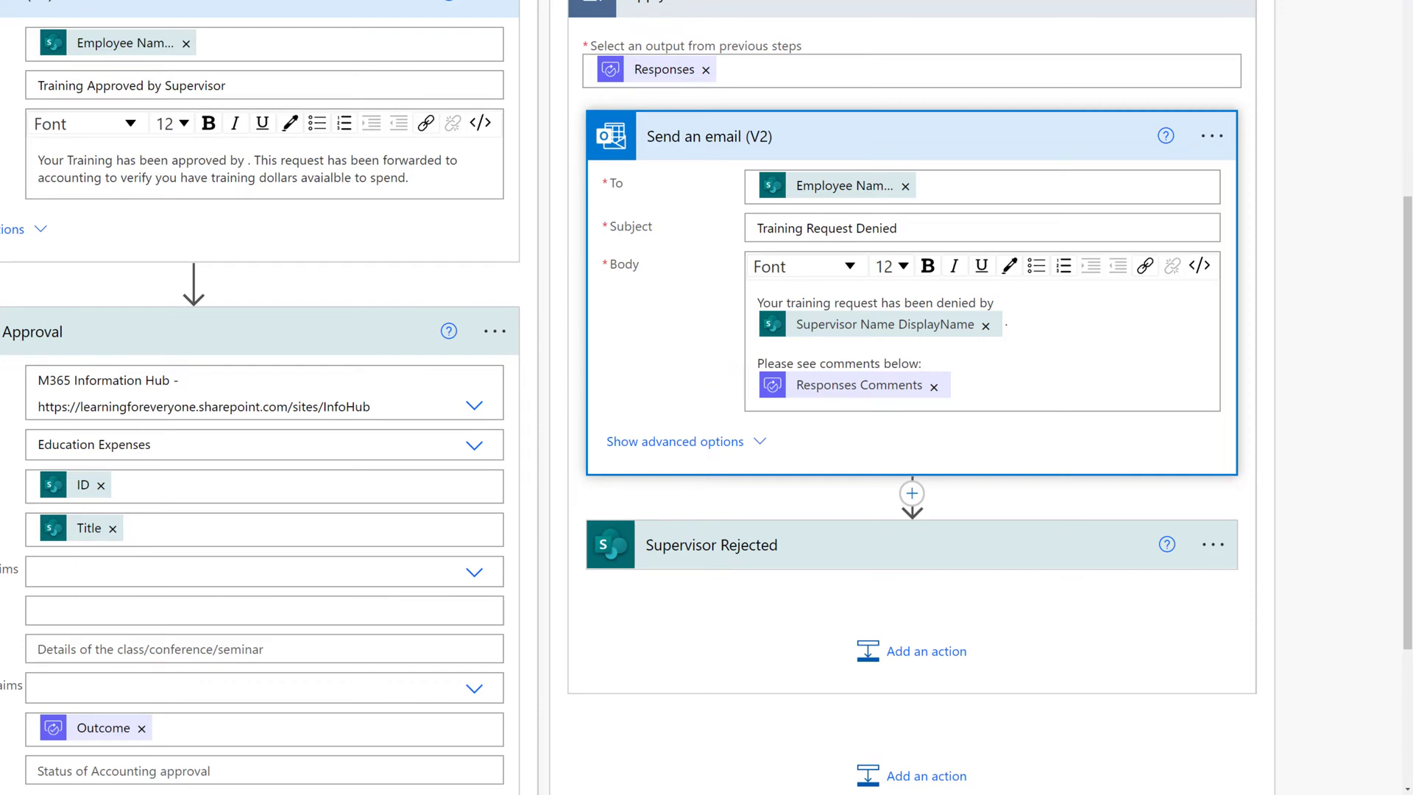
scroll(down, 3)
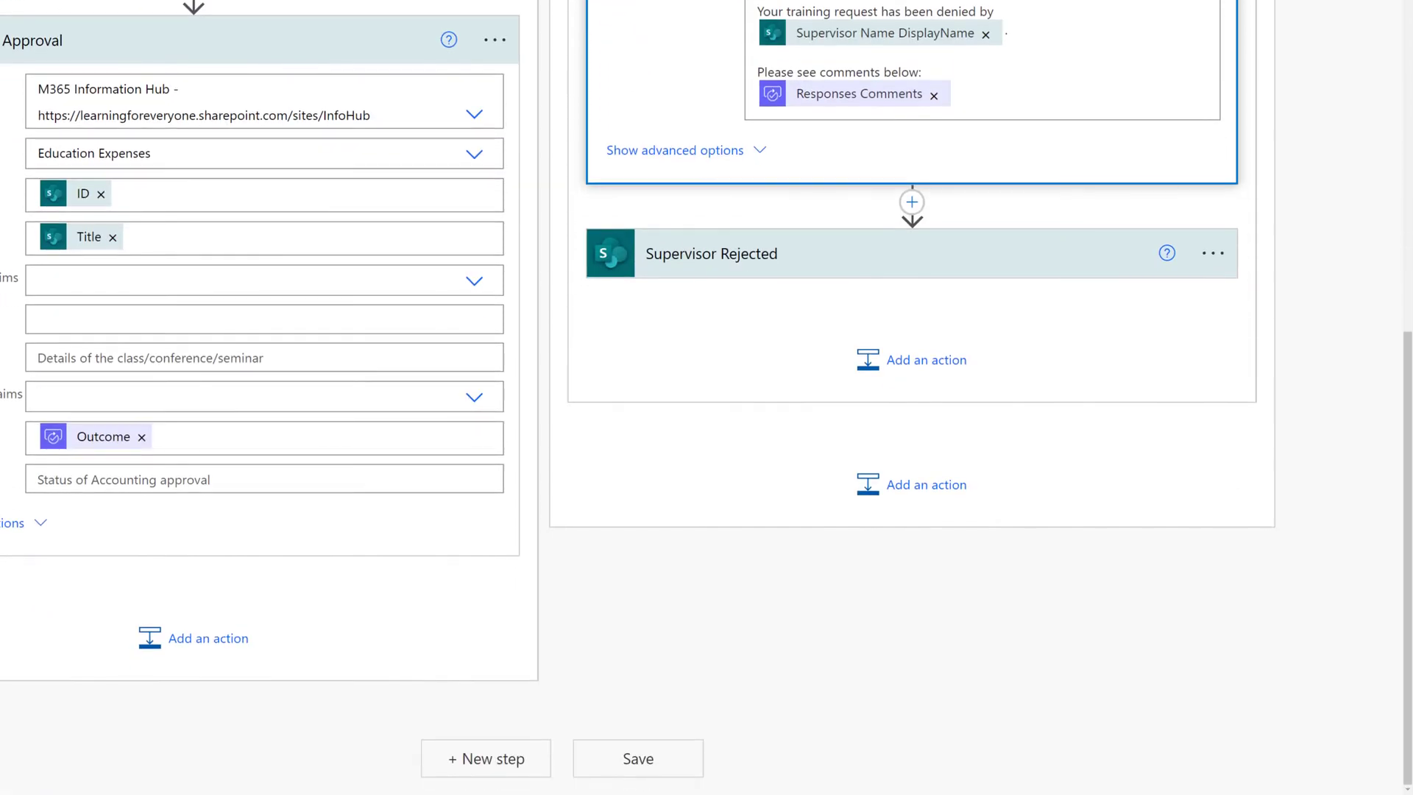
click(711, 253)
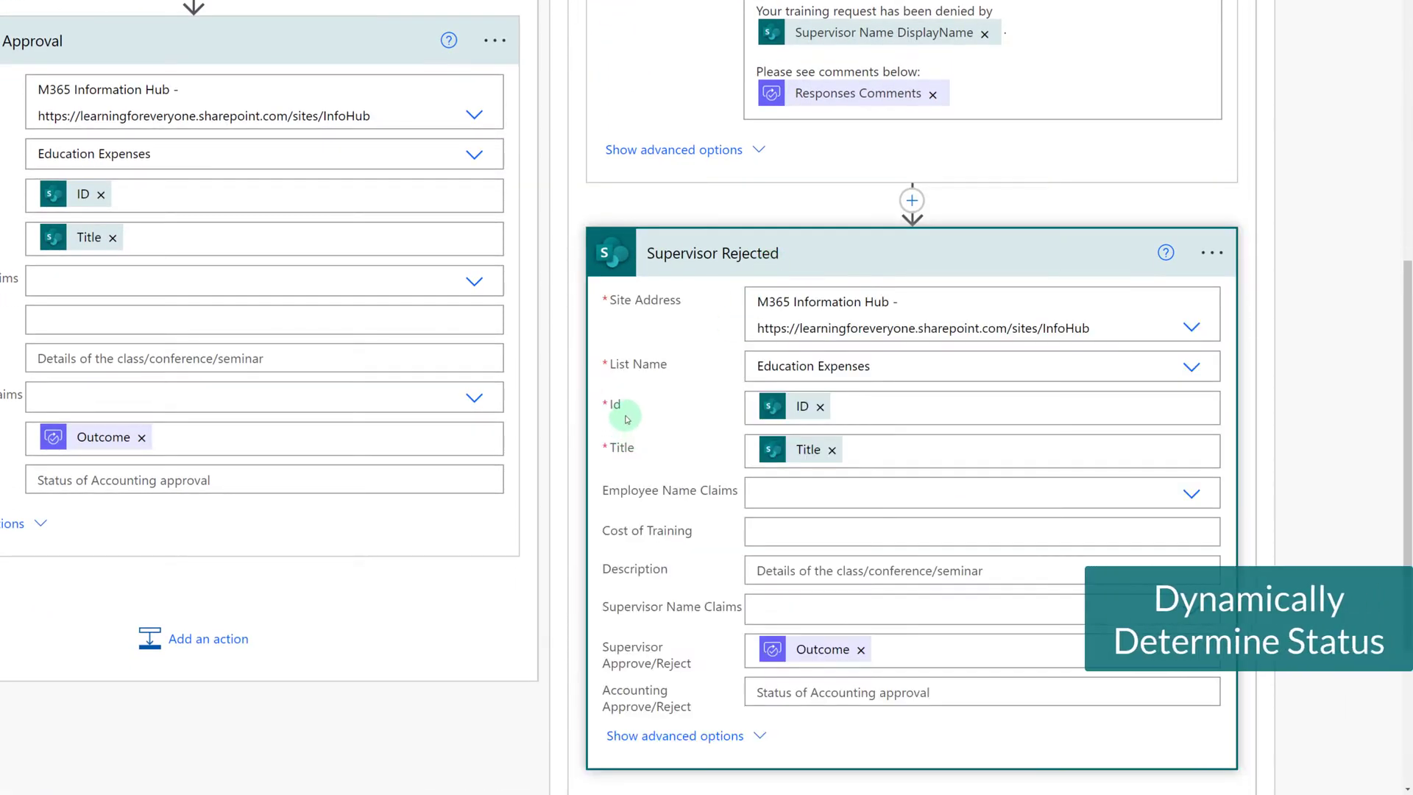
scroll(down, 3)
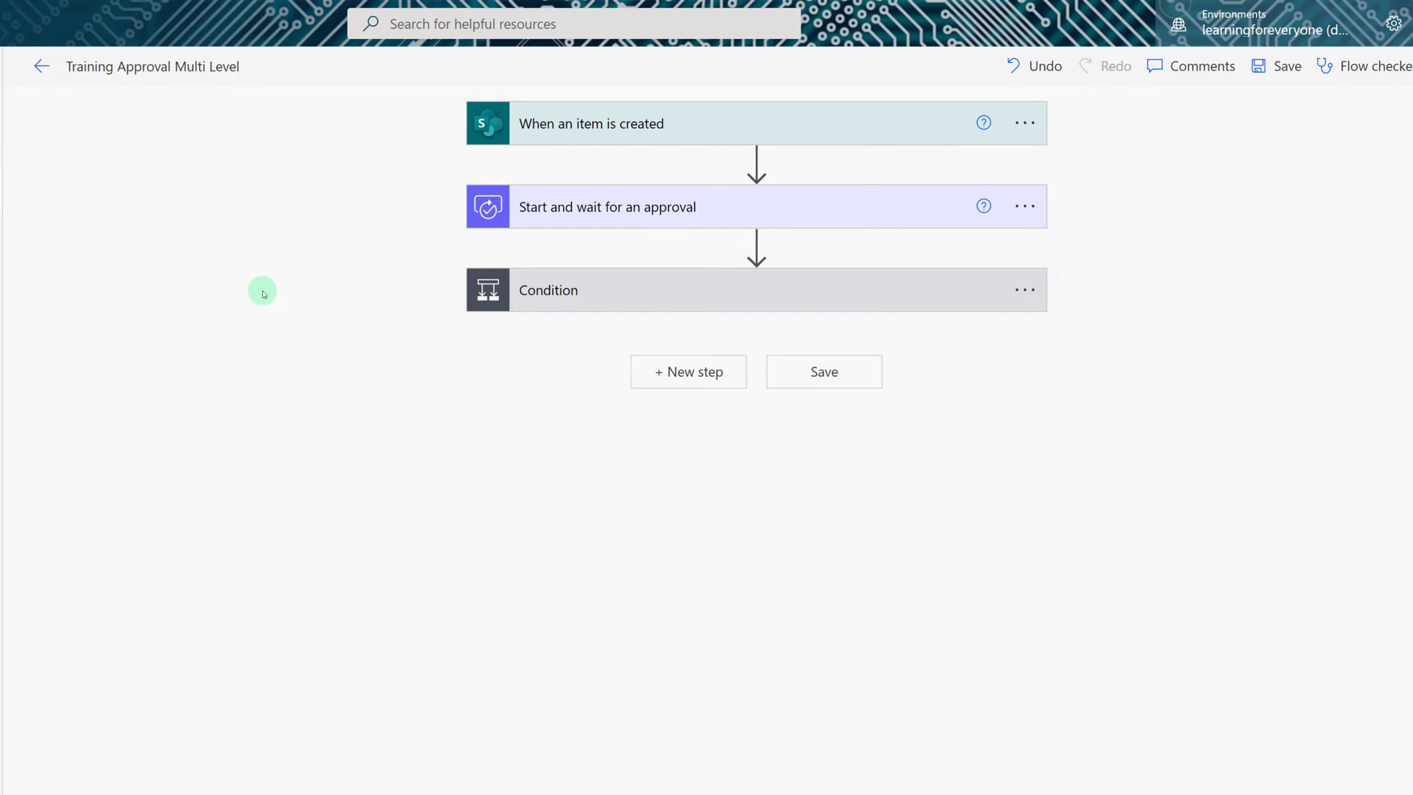
mouse_move(334, 283)
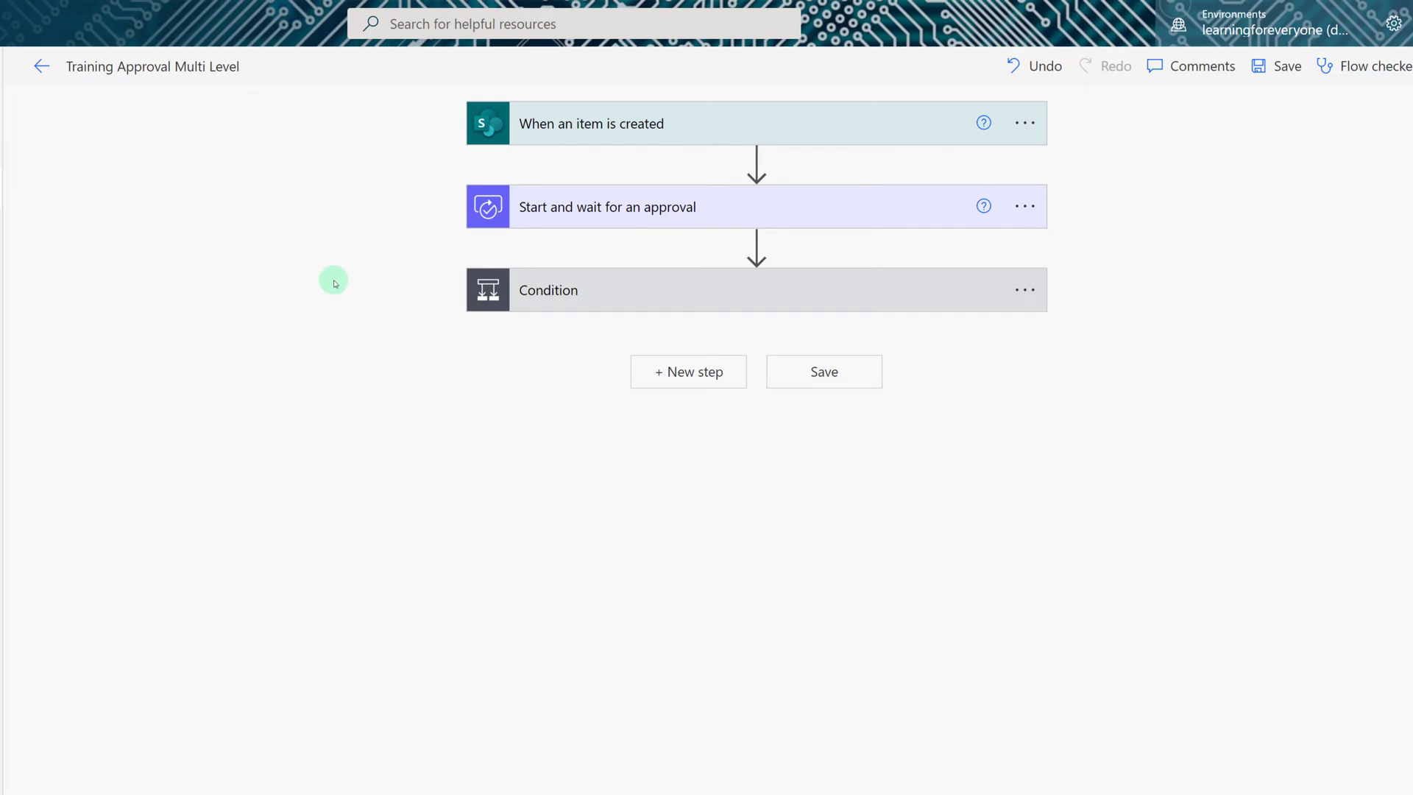
mouse_move(919, 218)
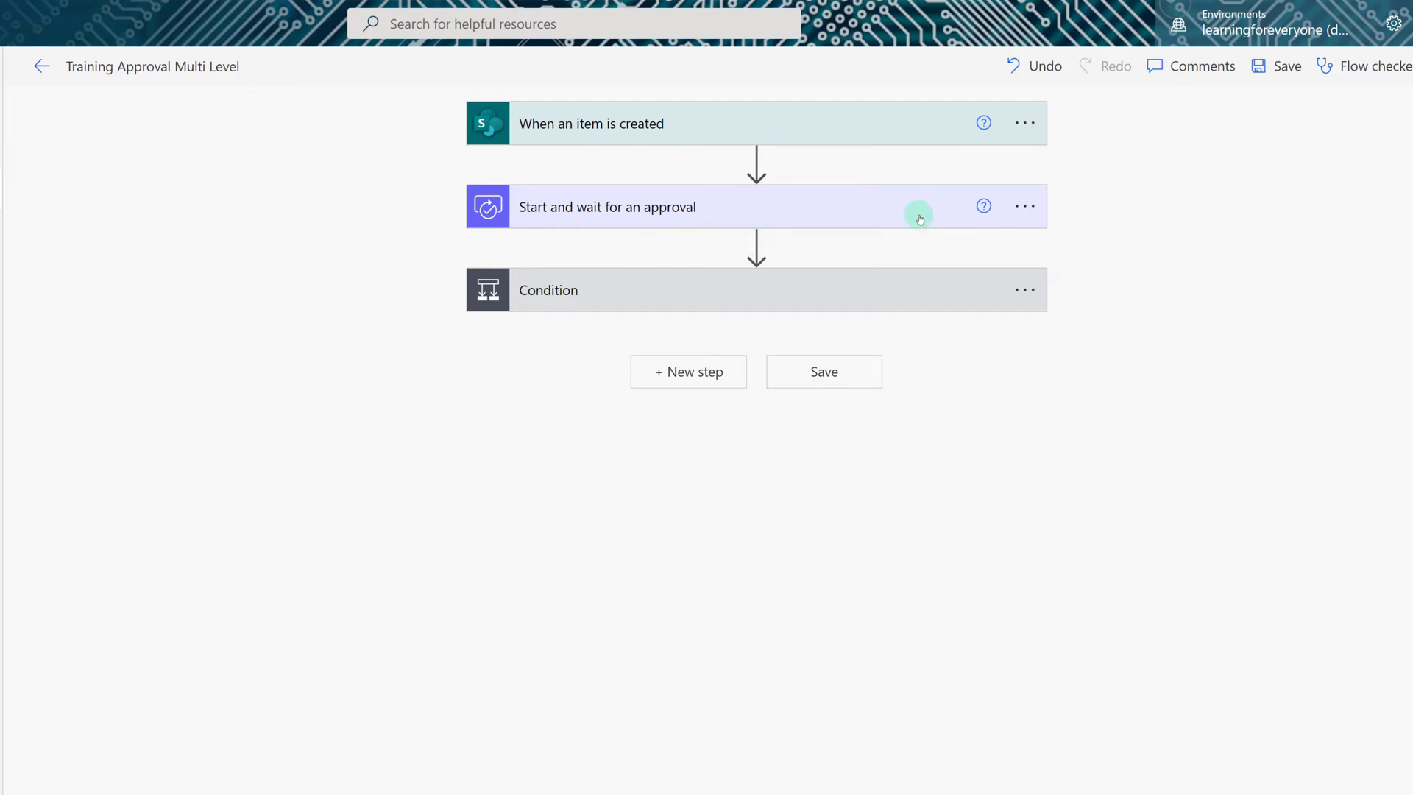
mouse_move(627, 227)
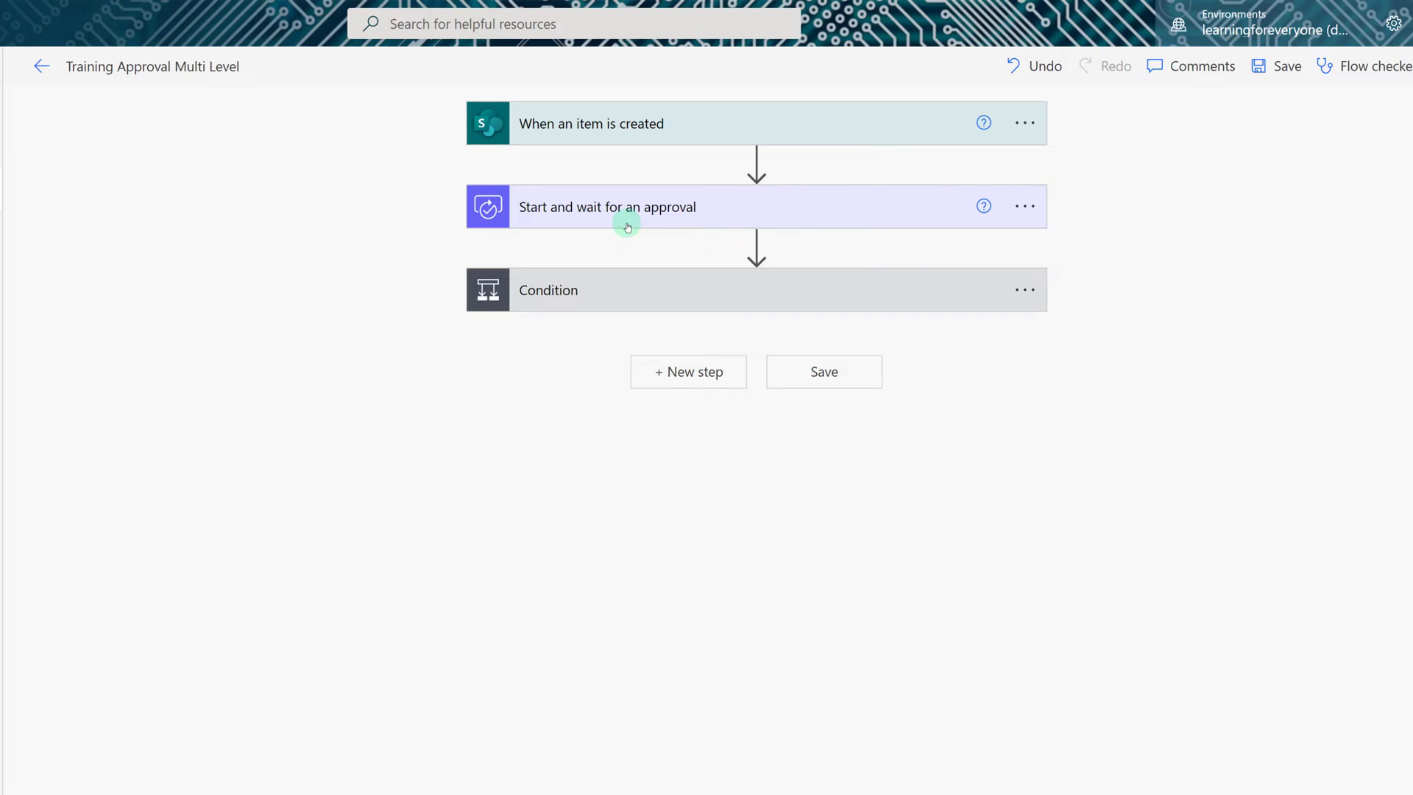
mouse_move(548, 232)
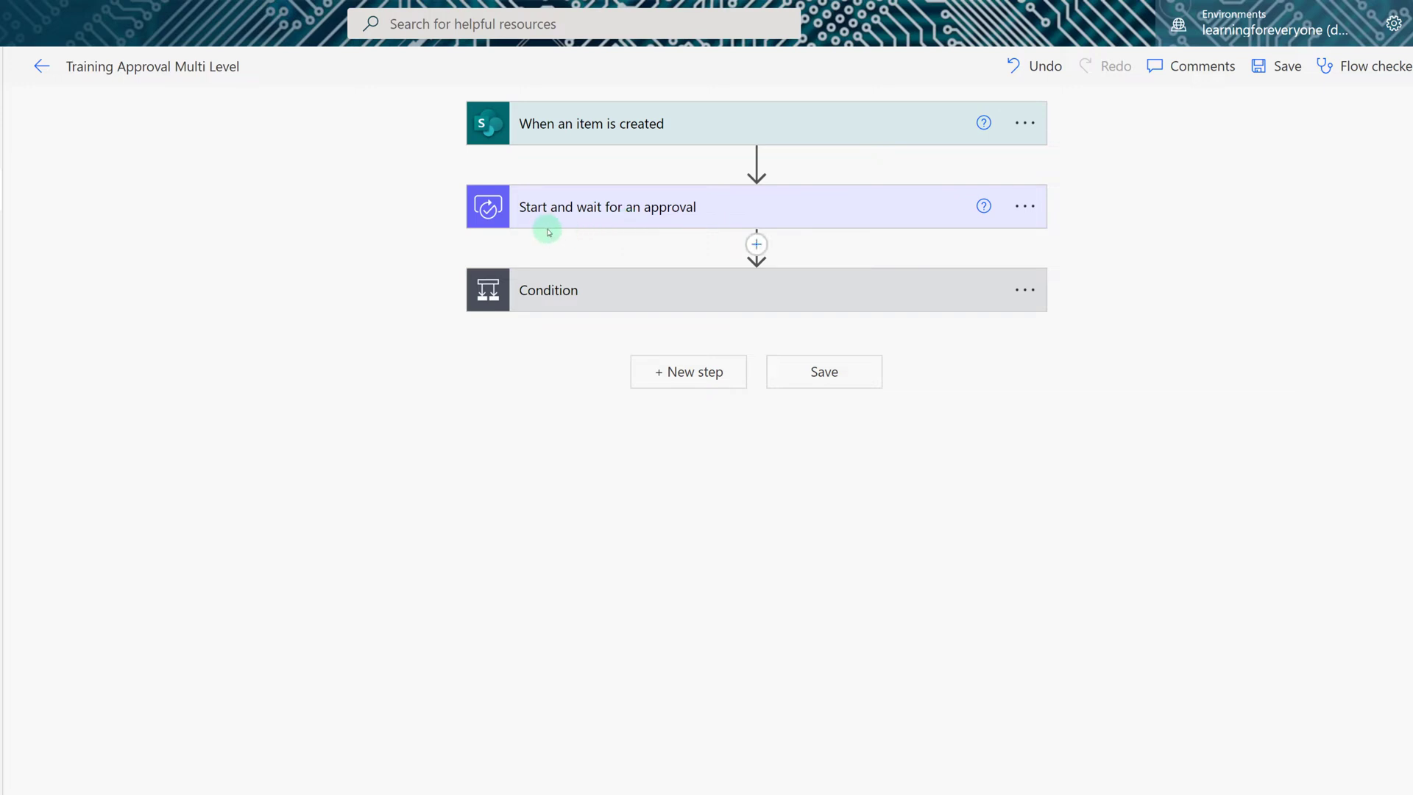
mouse_move(1023, 222)
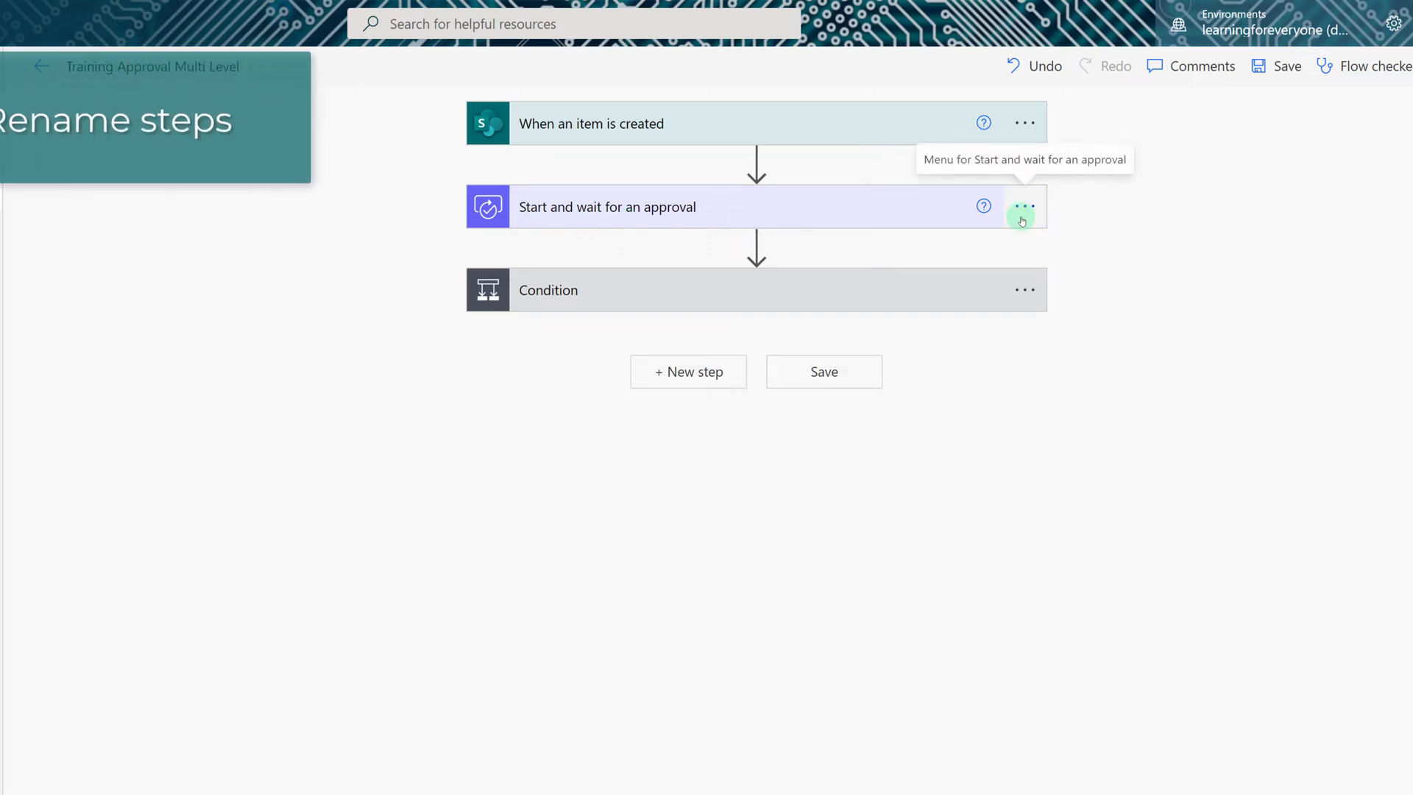
Rename the first approval step to 'supervisor approval' via its options menu
click(1022, 208)
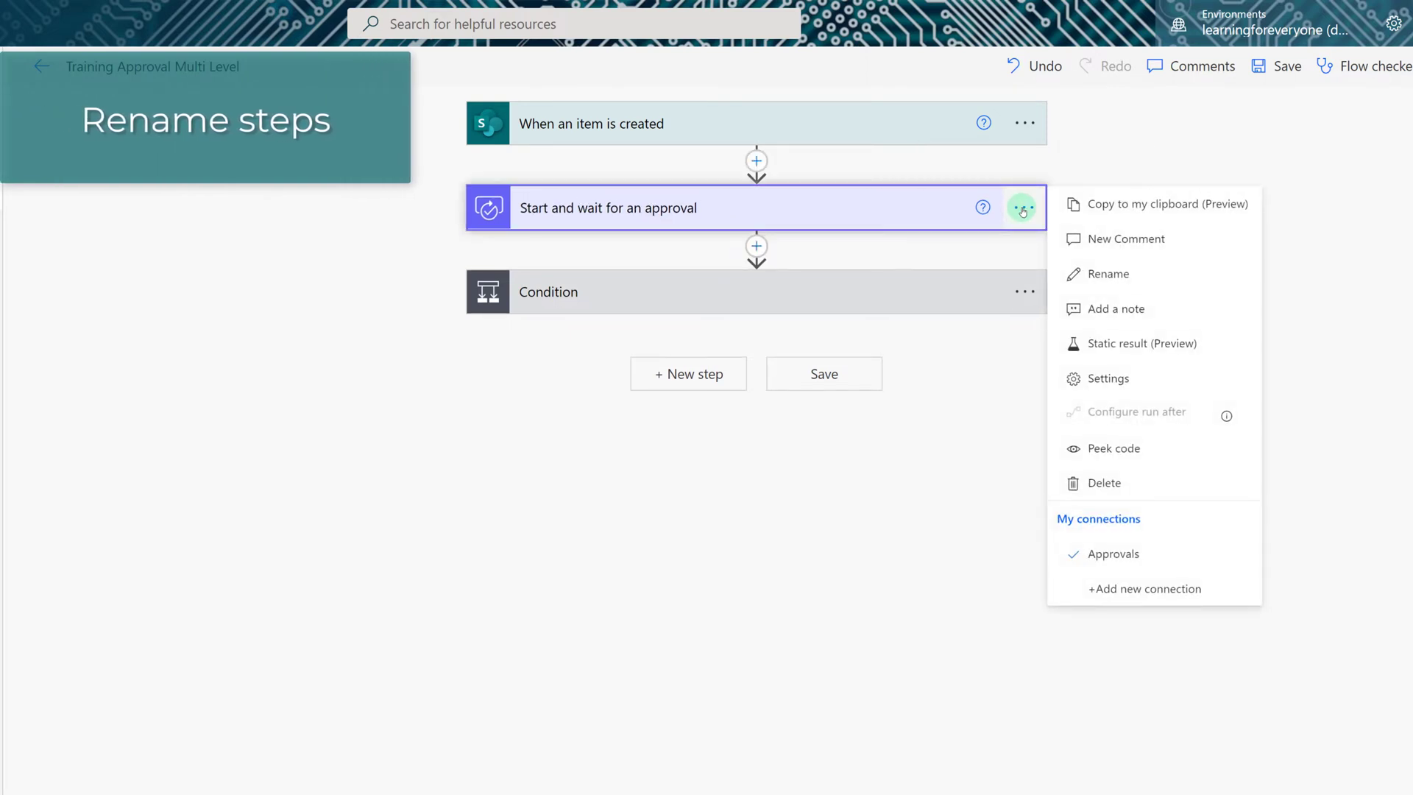
click(1106, 274)
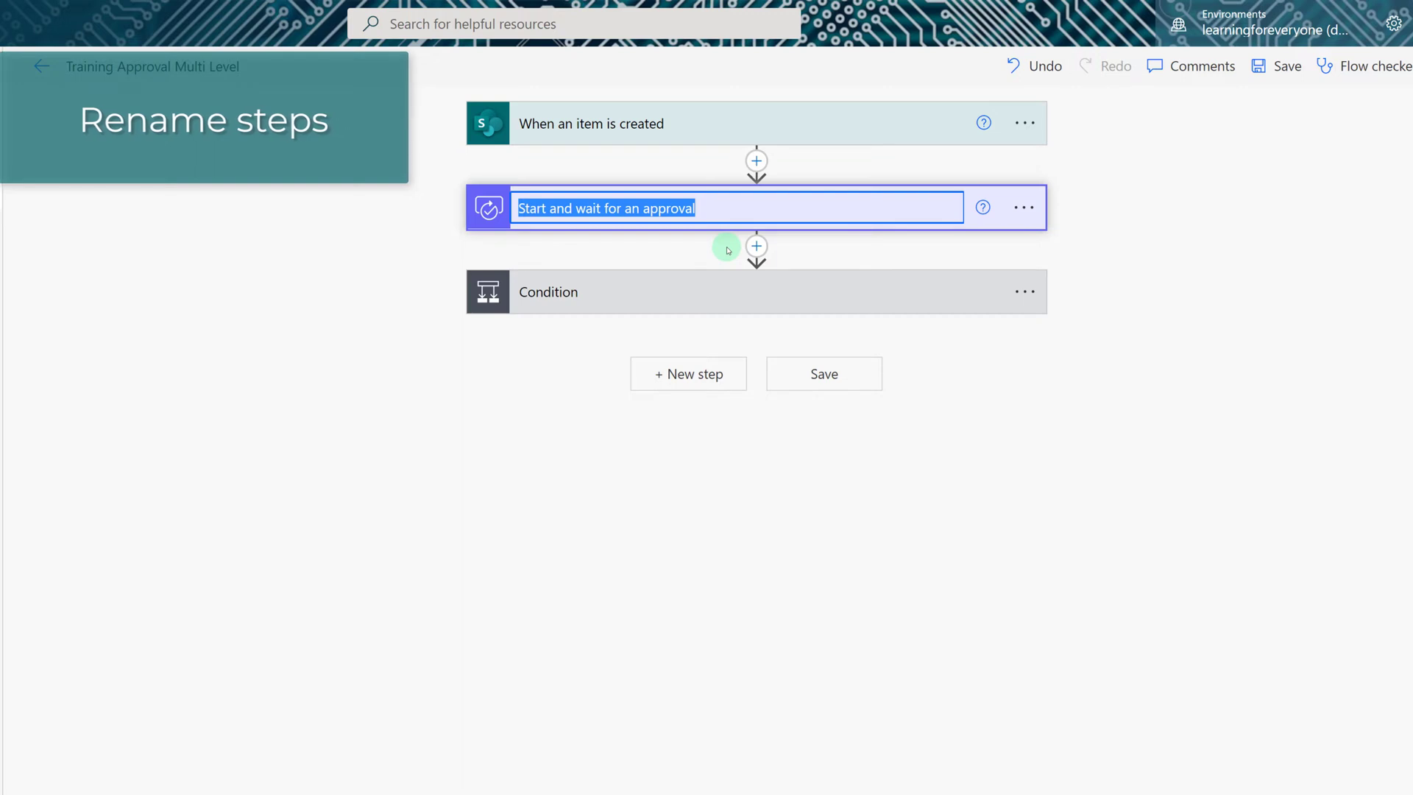
text(supervisor  approval)
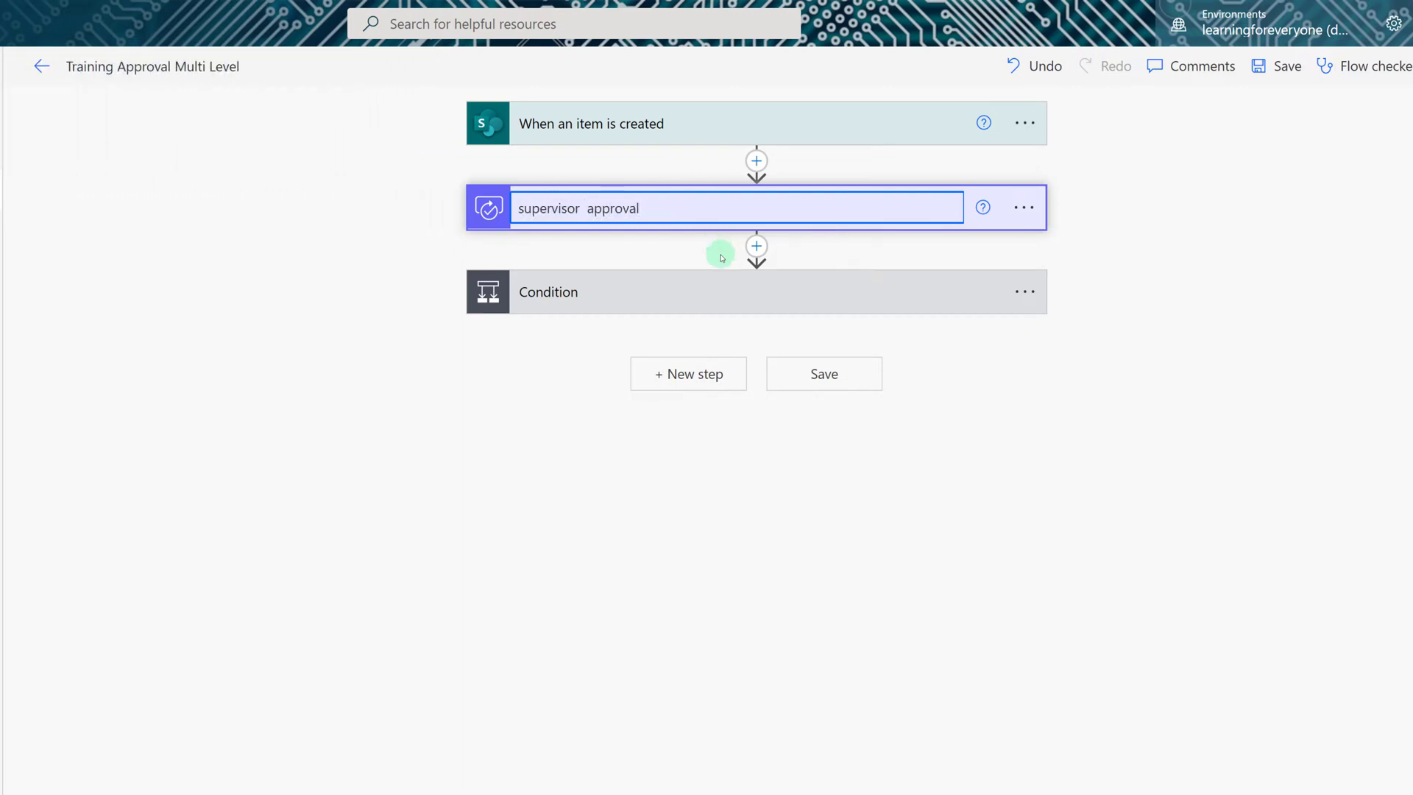
Add a Start and wait for an approval action of the first-to-respond approve/reject type
click(755, 246)
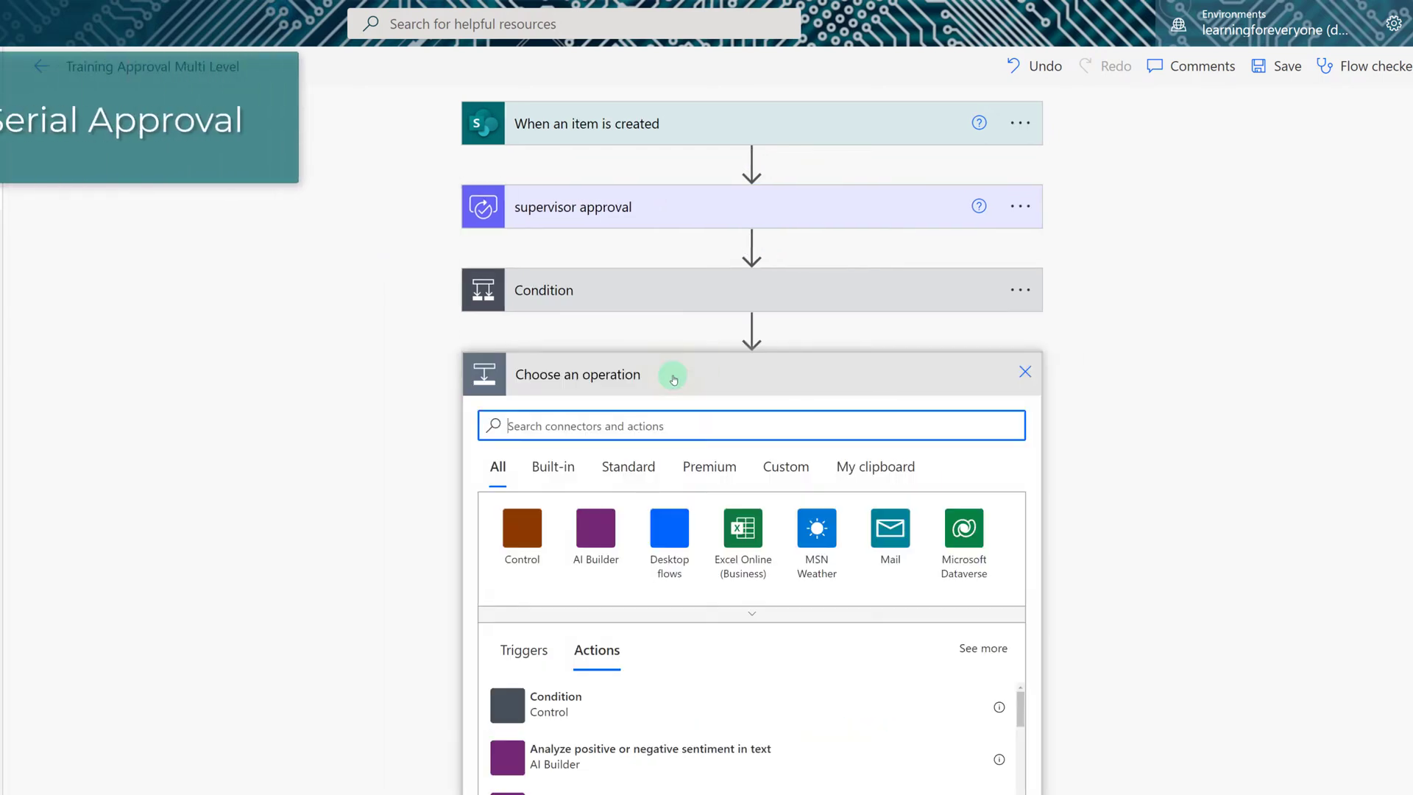
text(approval)
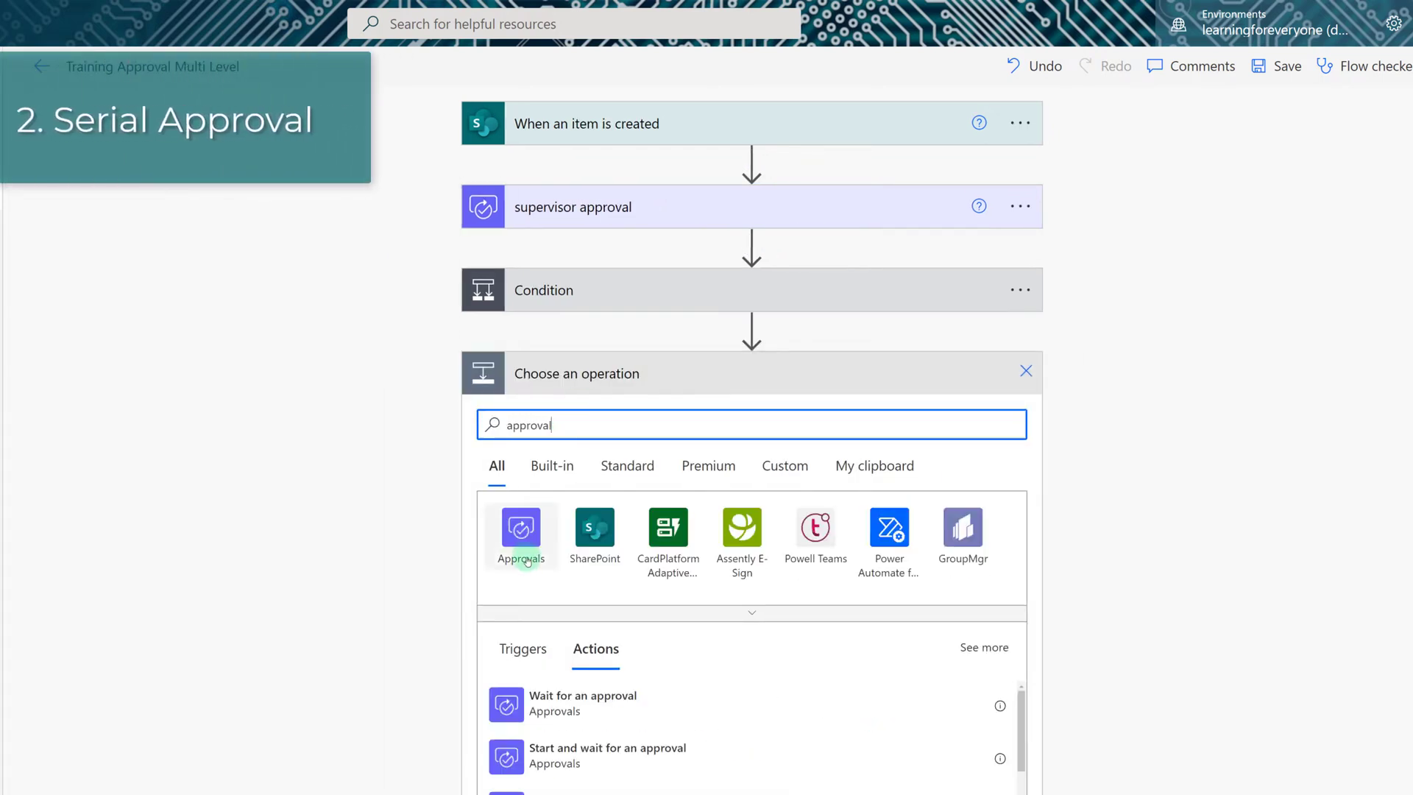
click(521, 527)
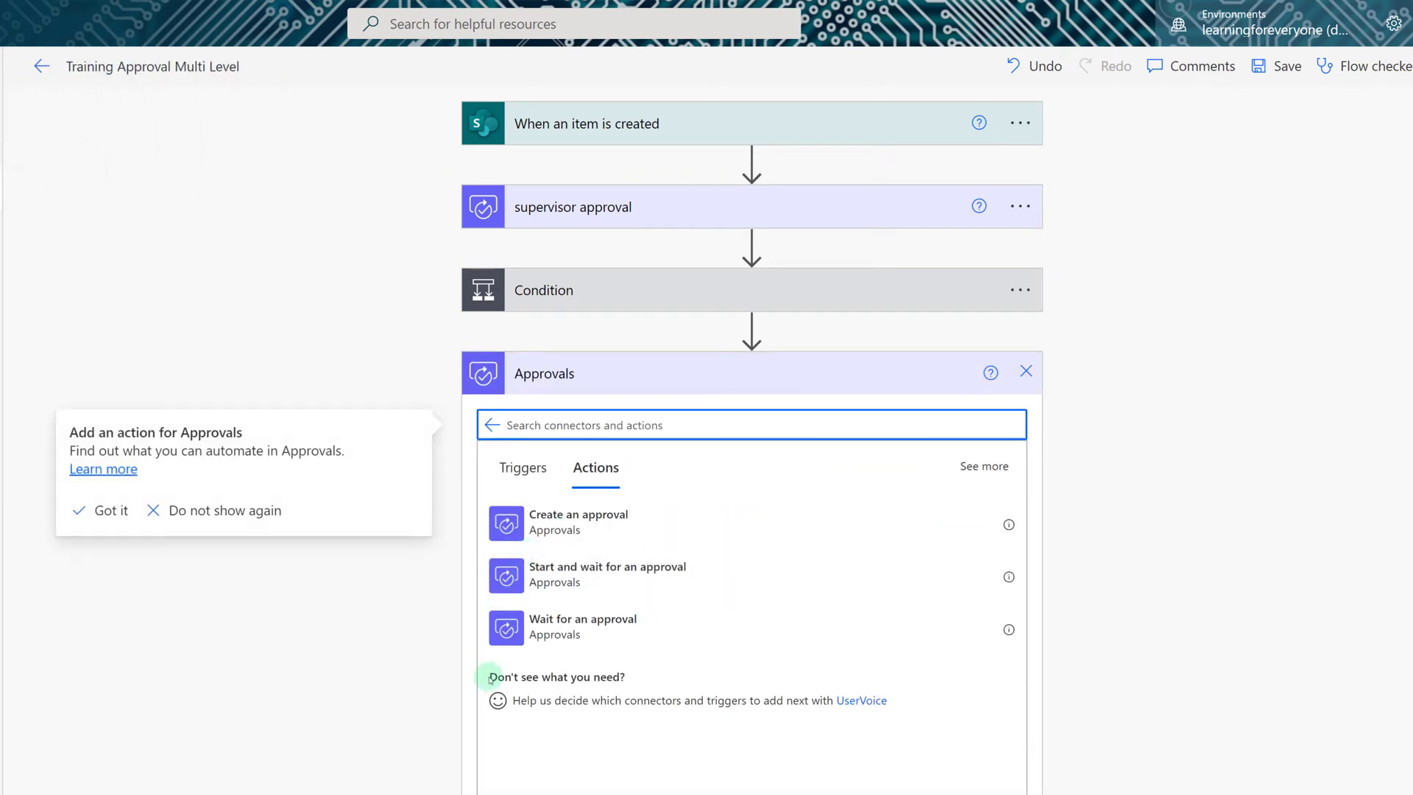
click(608, 574)
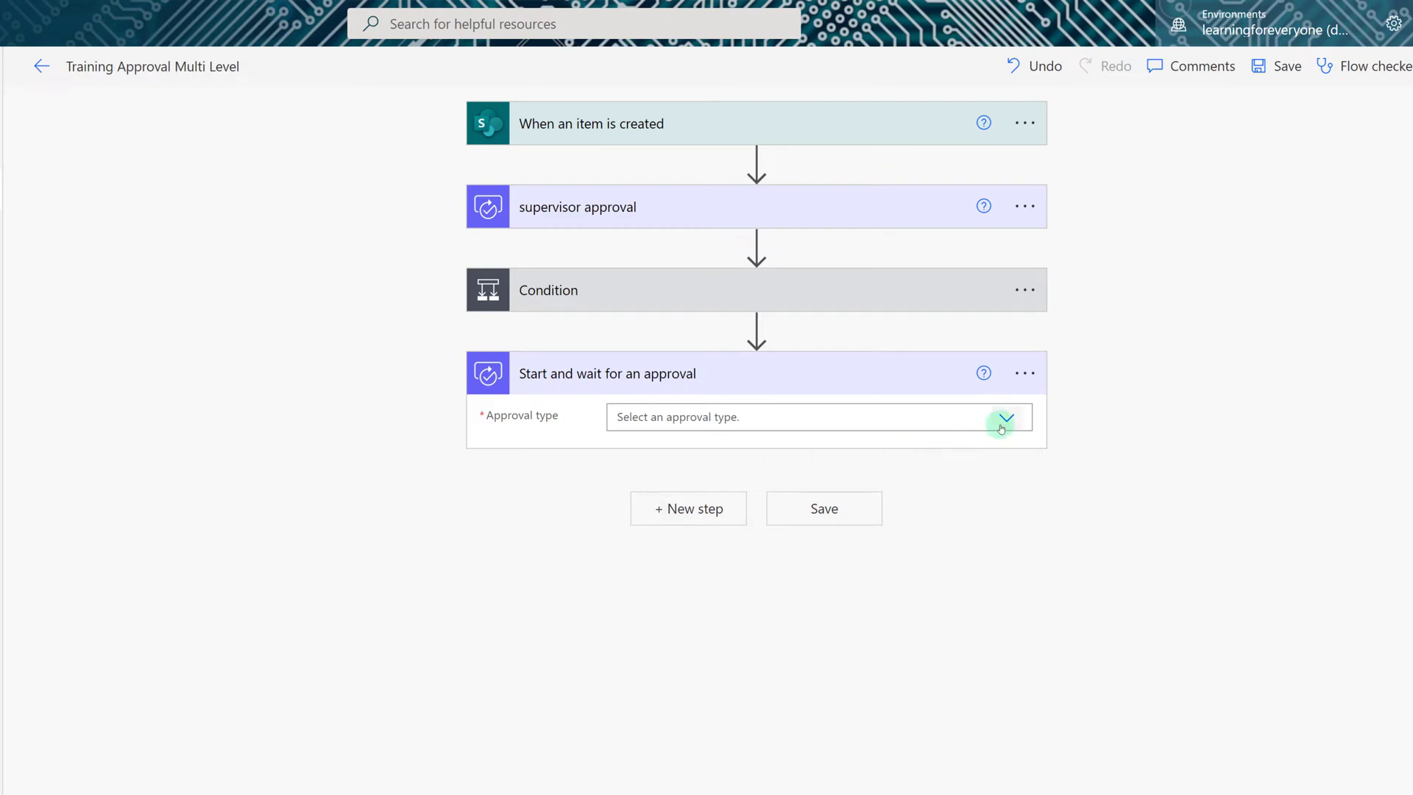
click(1002, 416)
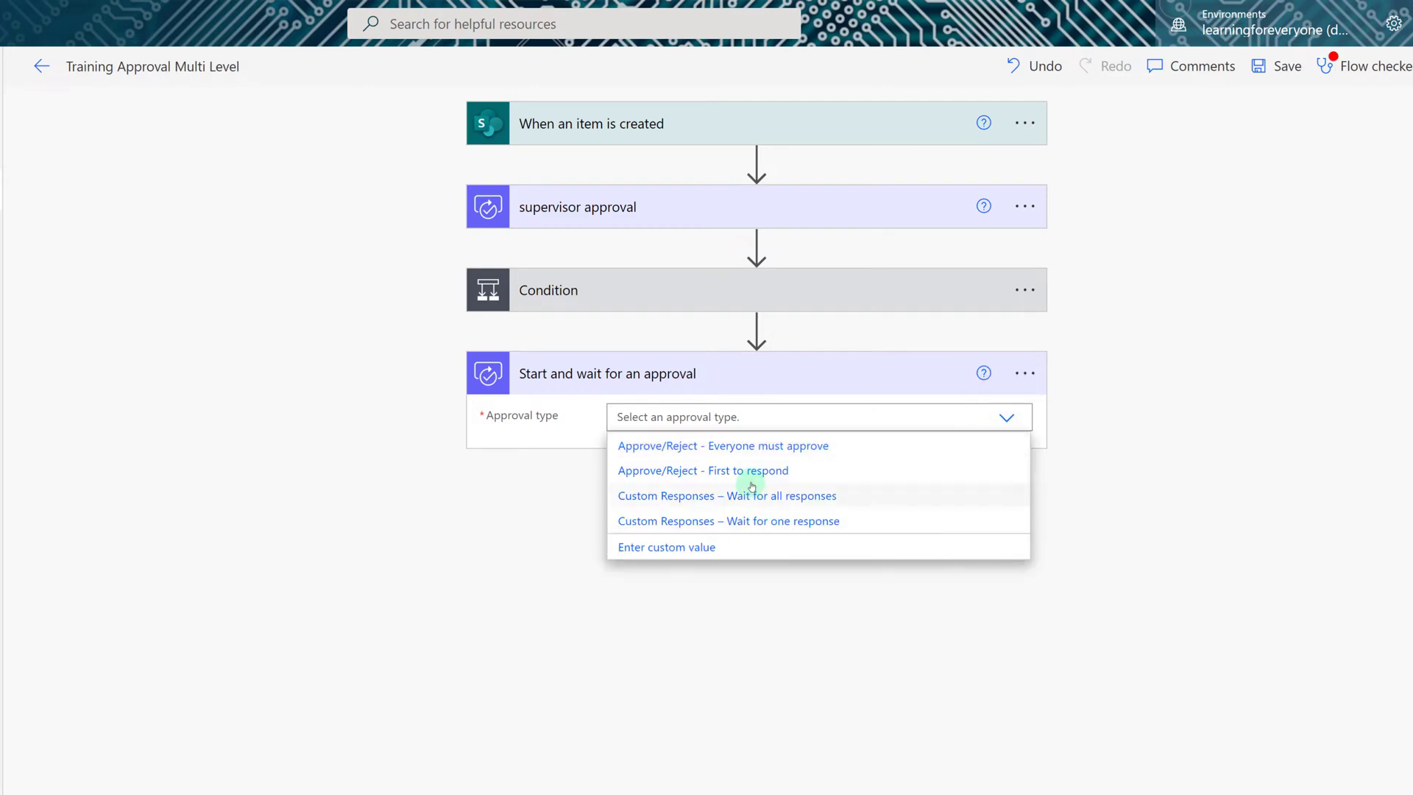
click(704, 471)
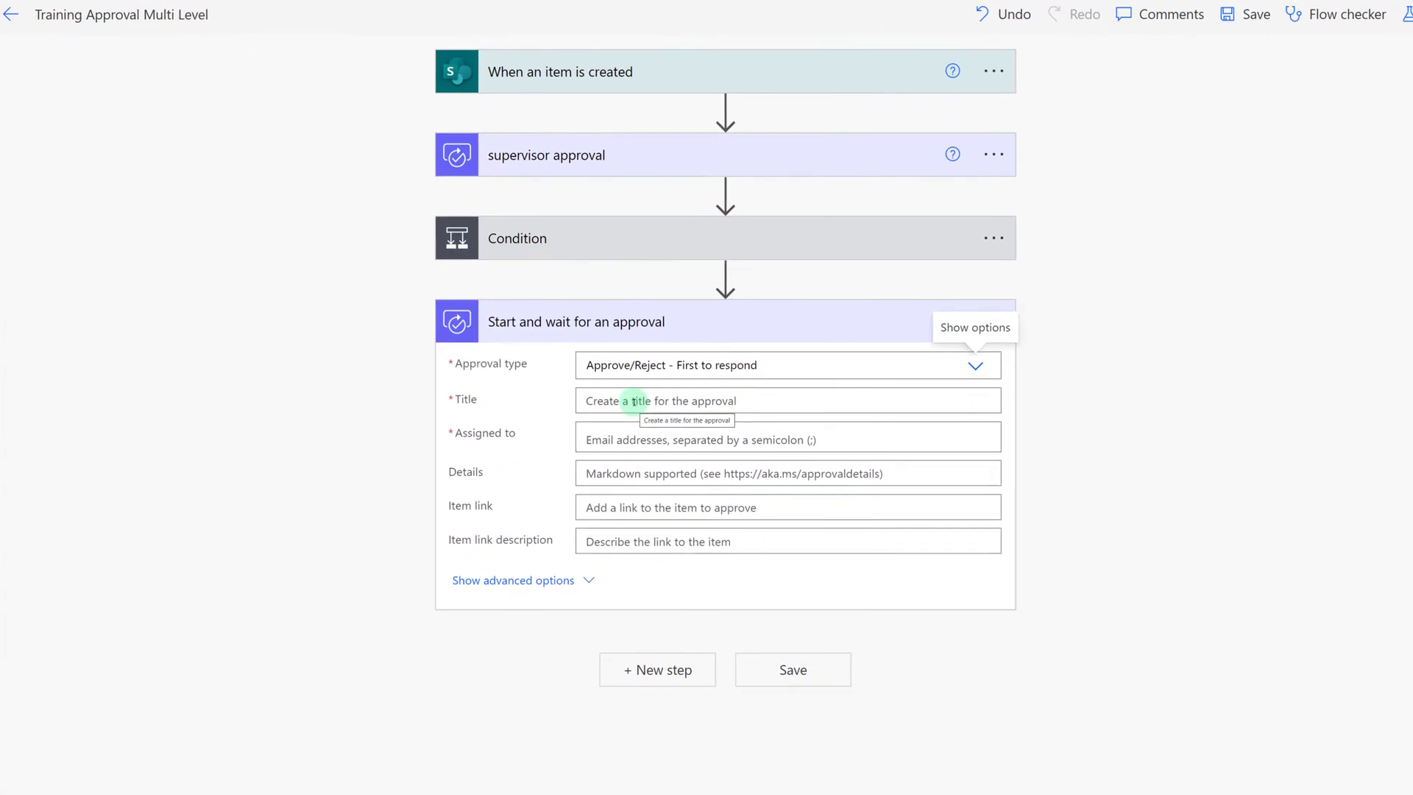
Title the approval with the supervisor's name, assign it, and ask to check if the employee has training dollars
click(786, 400)
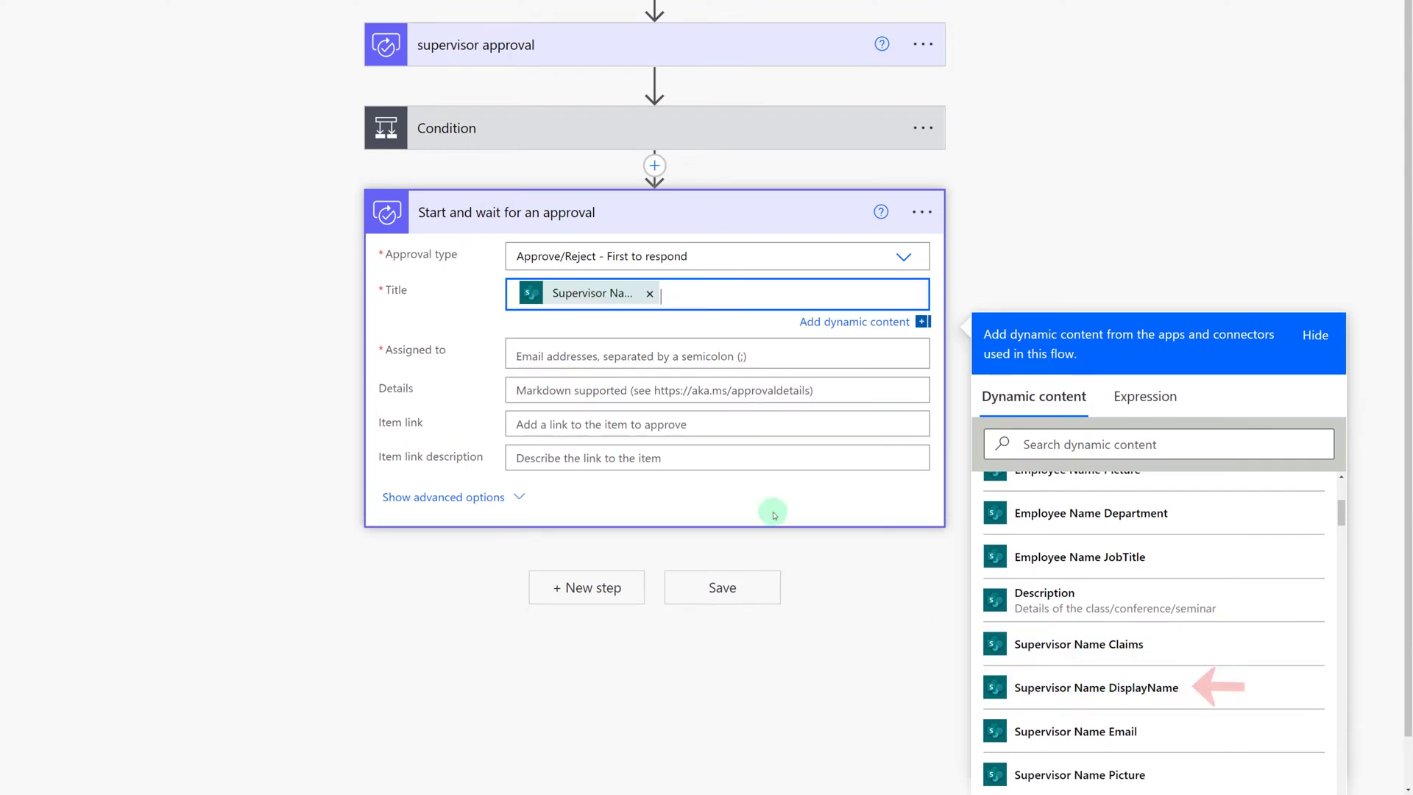
text(has approved training)
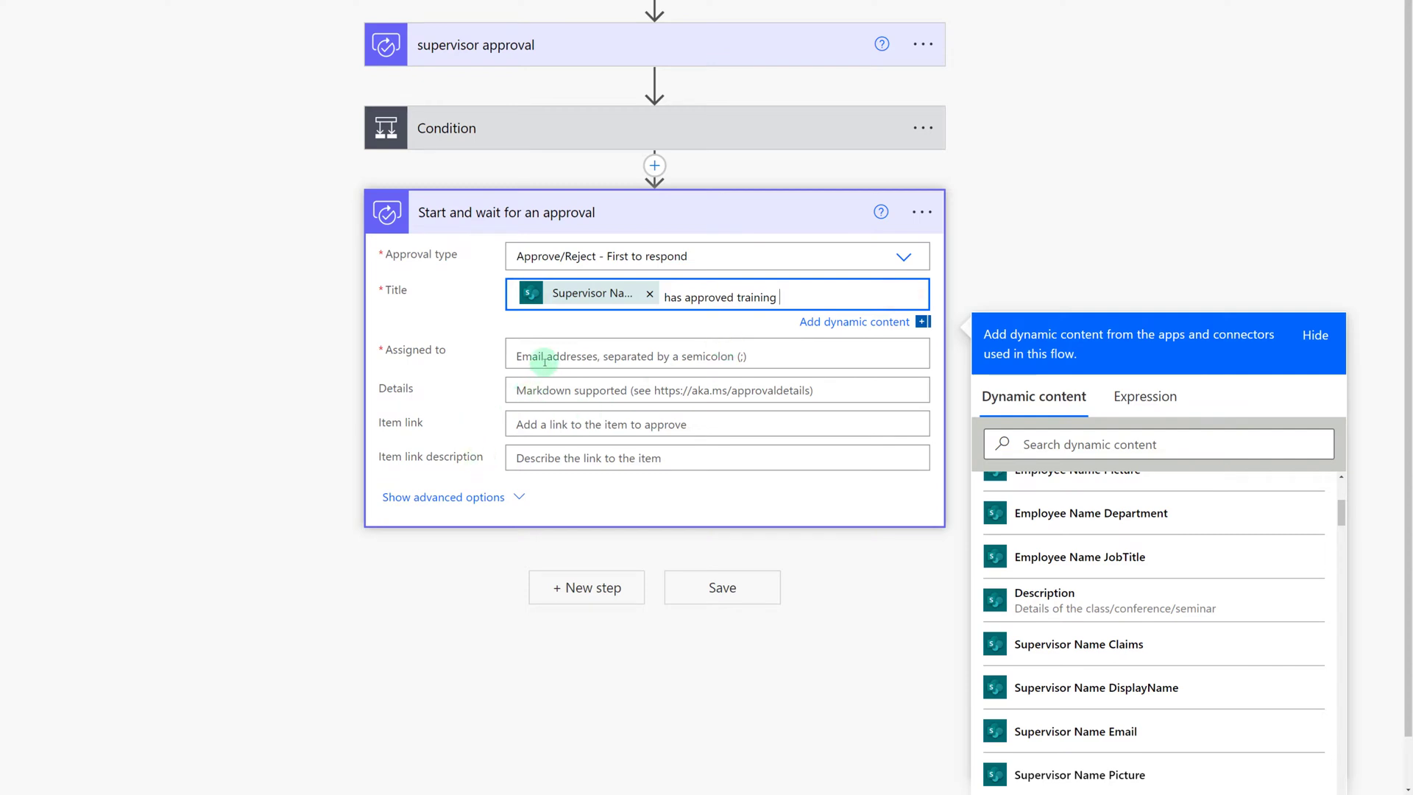
text(adel)
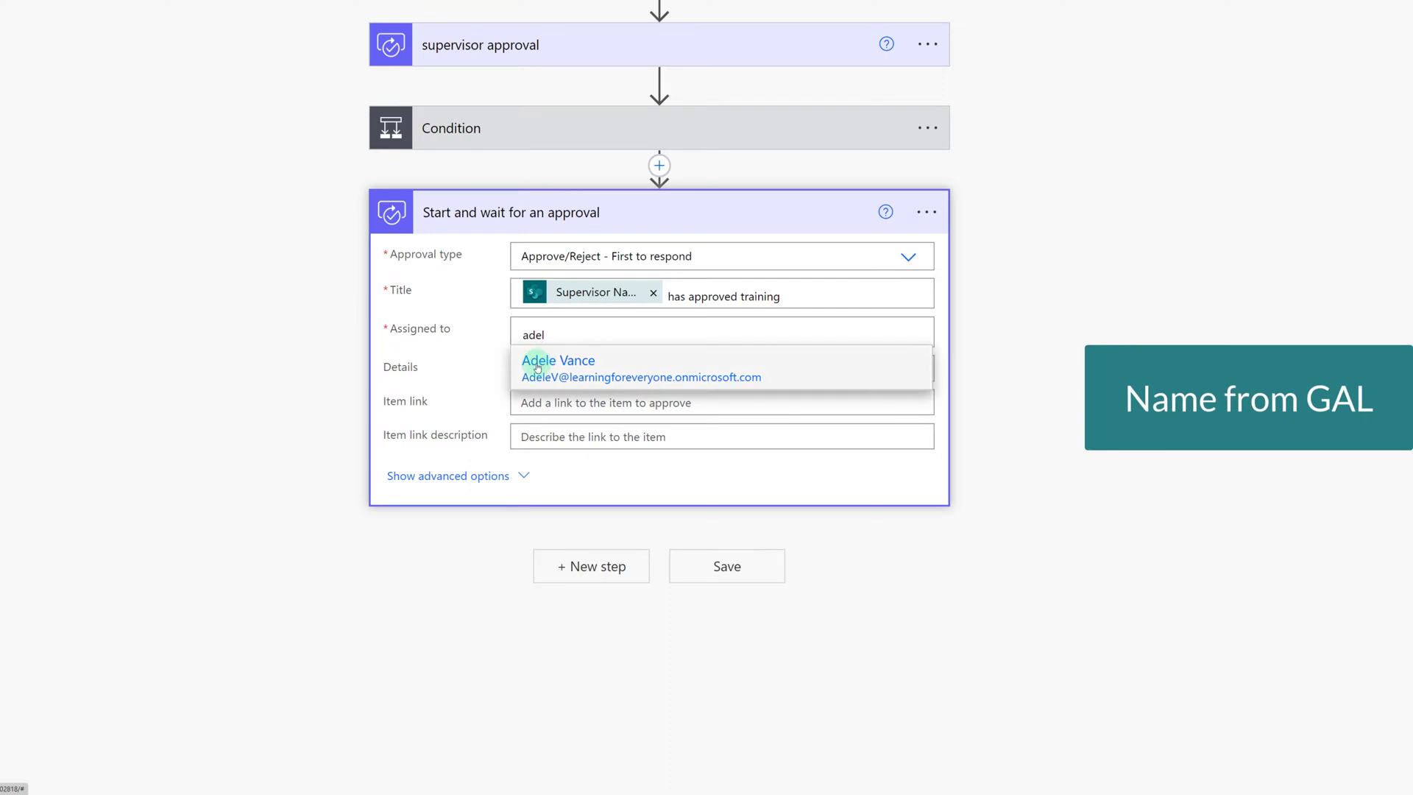
click(558, 361)
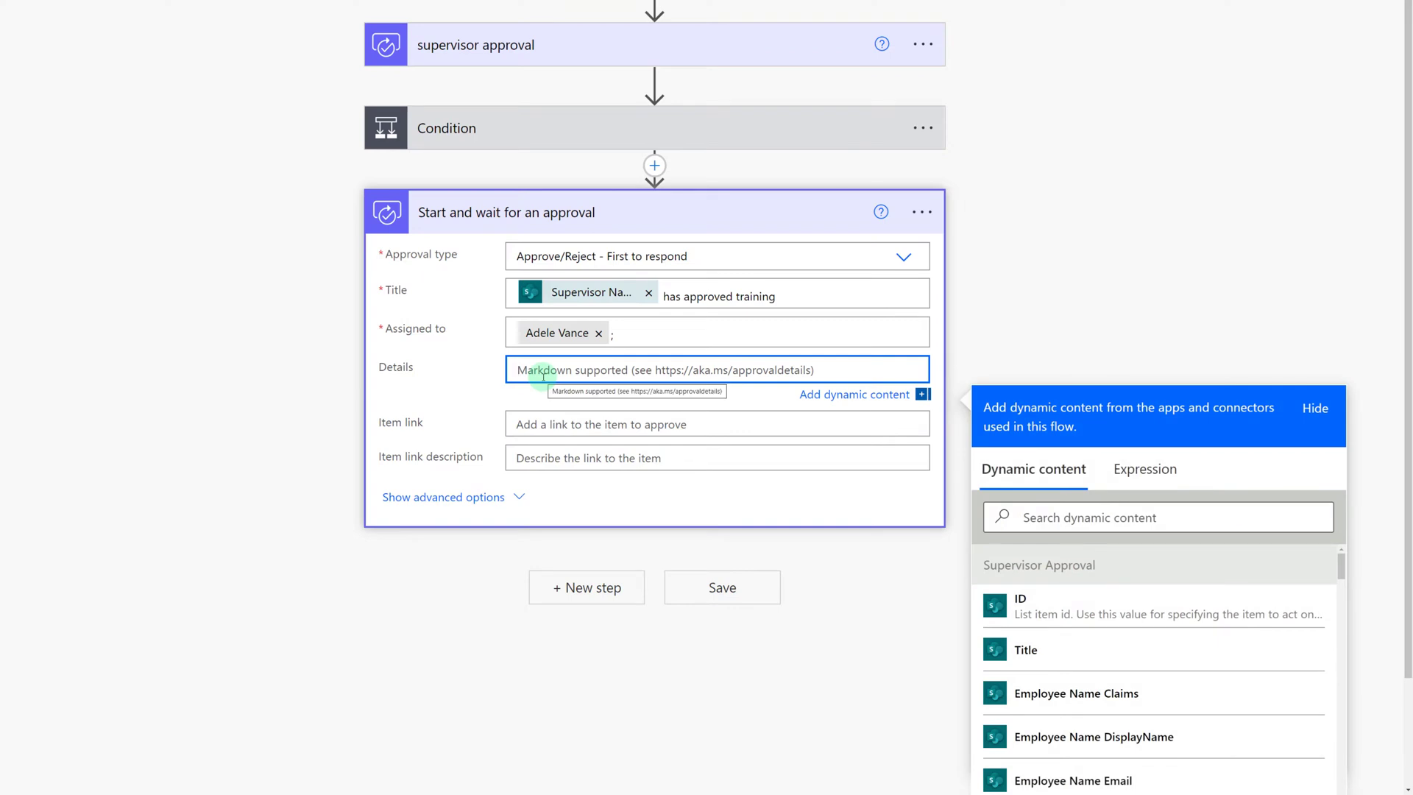
text(Please)
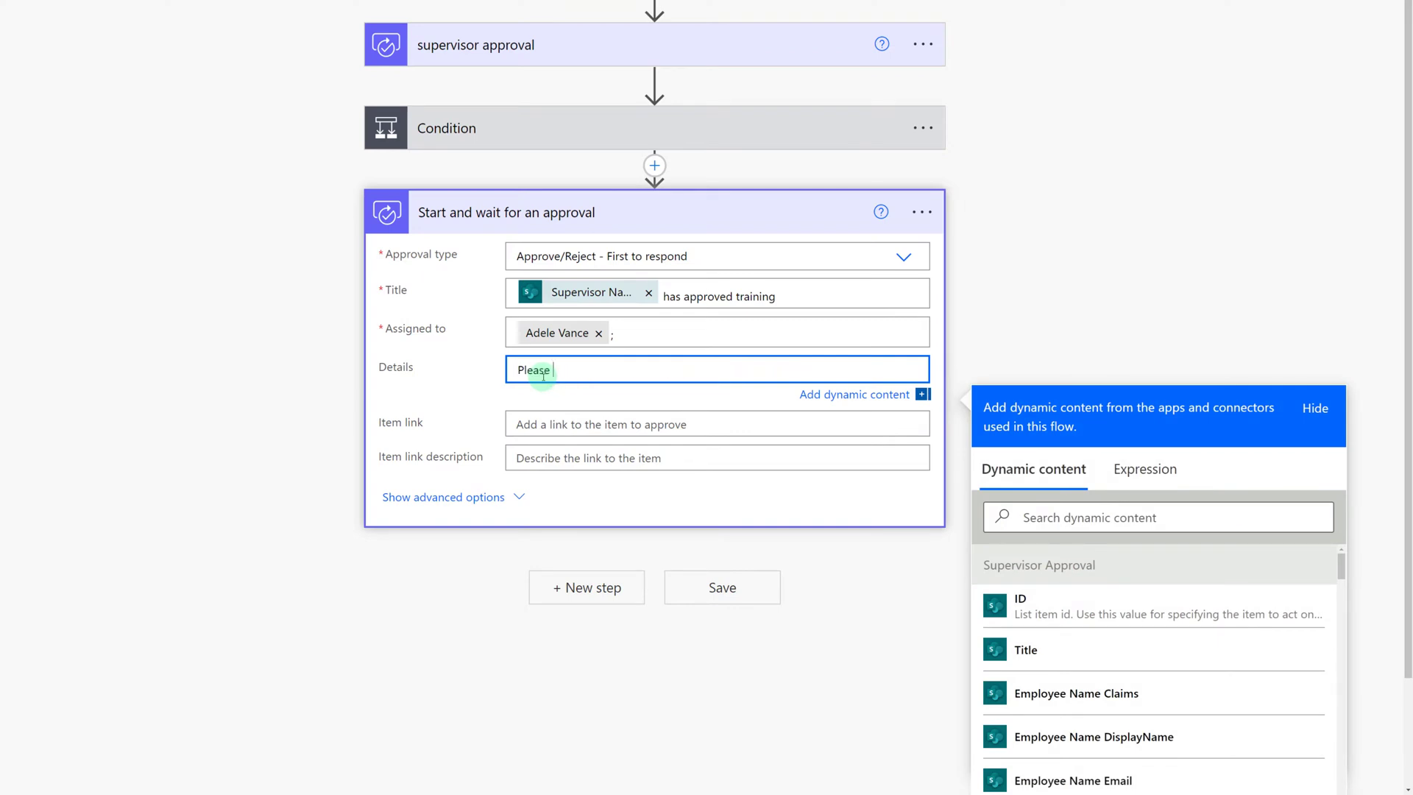
text(chec)
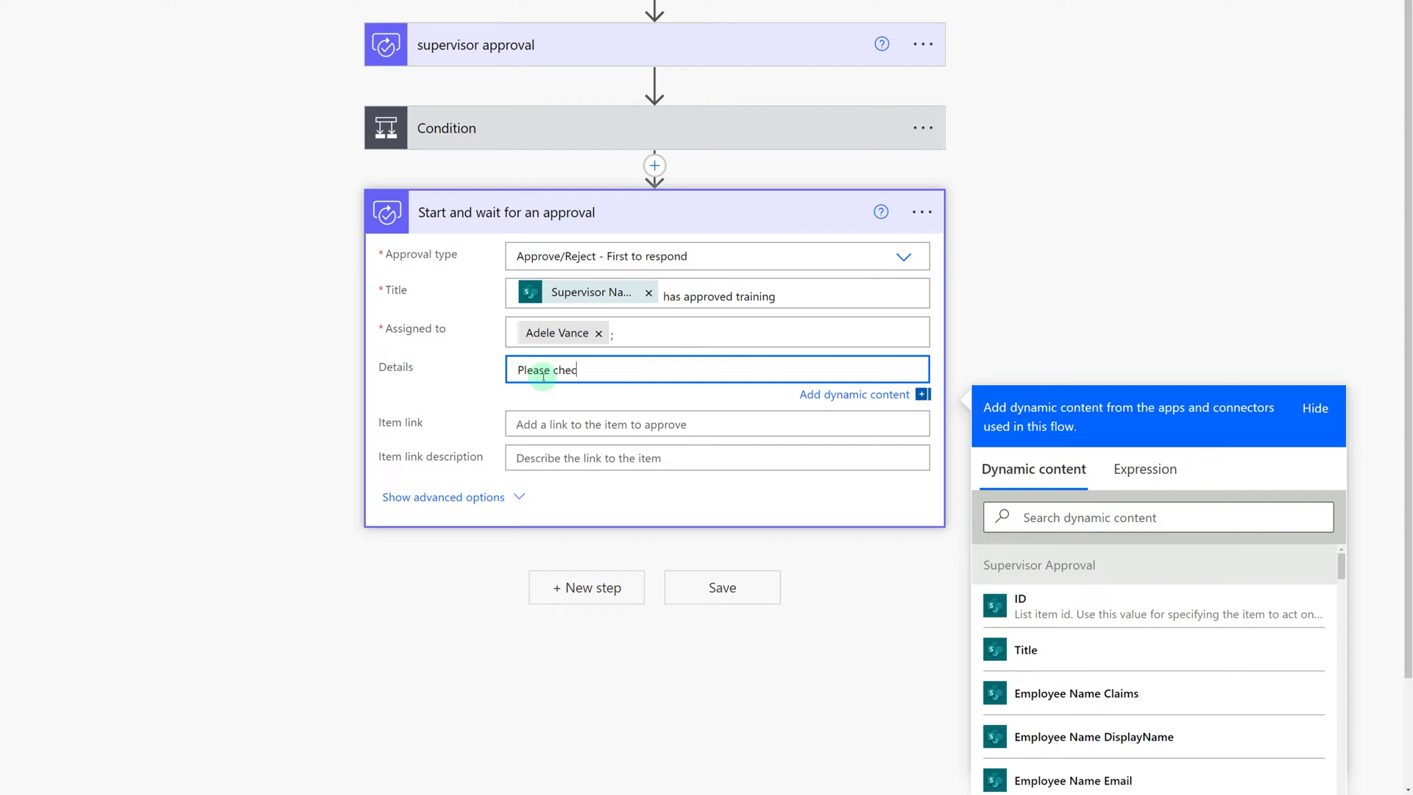
text(k to see if)
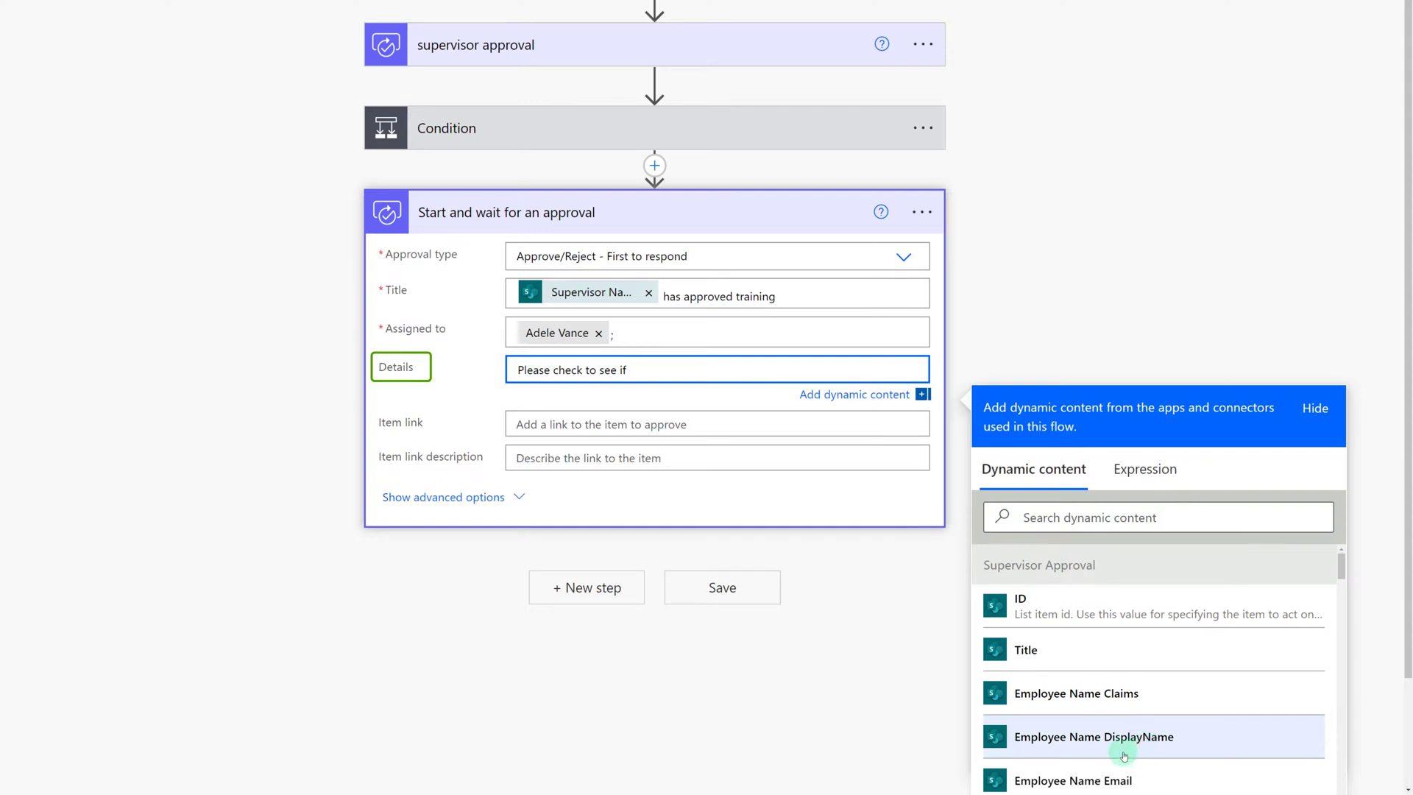
click(1094, 736)
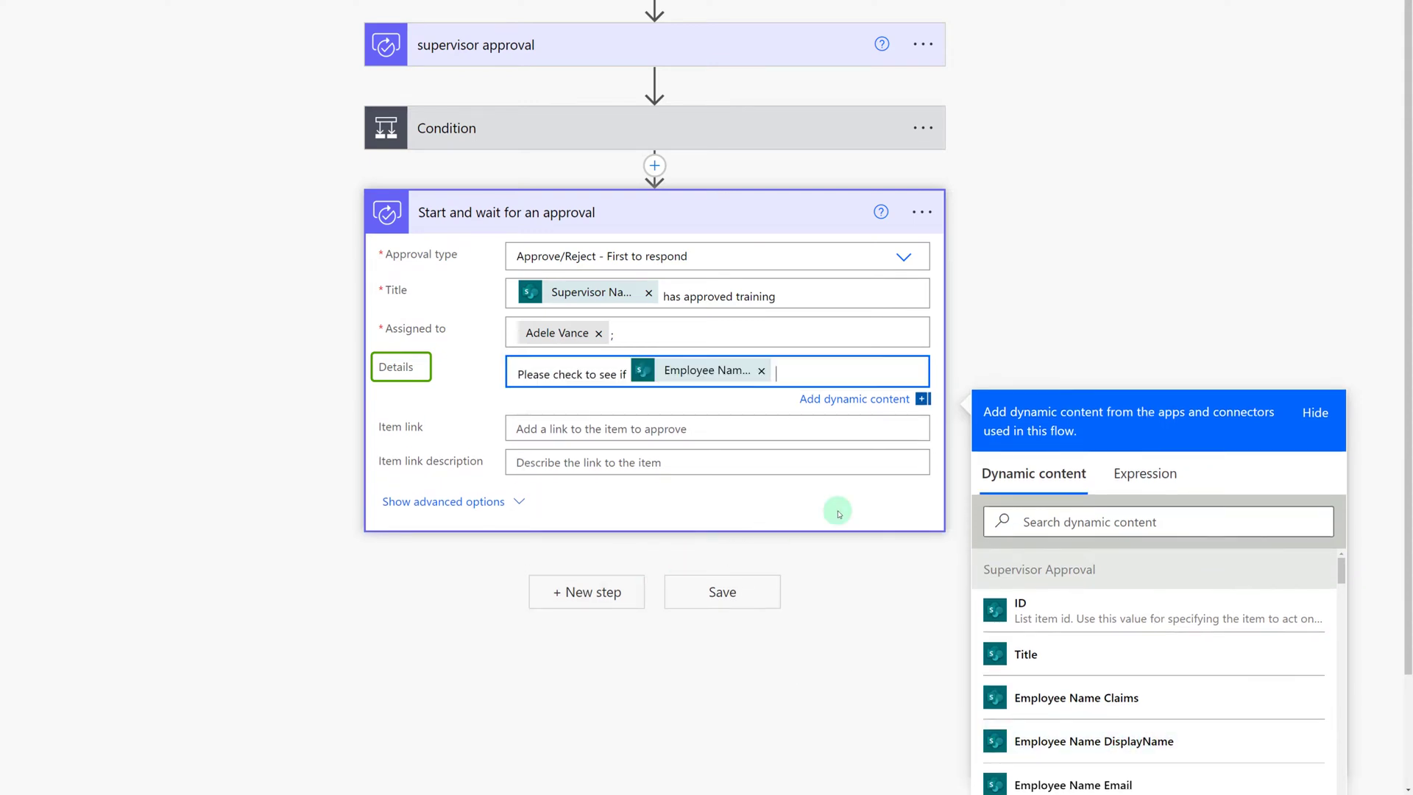
text(has training dollars a)
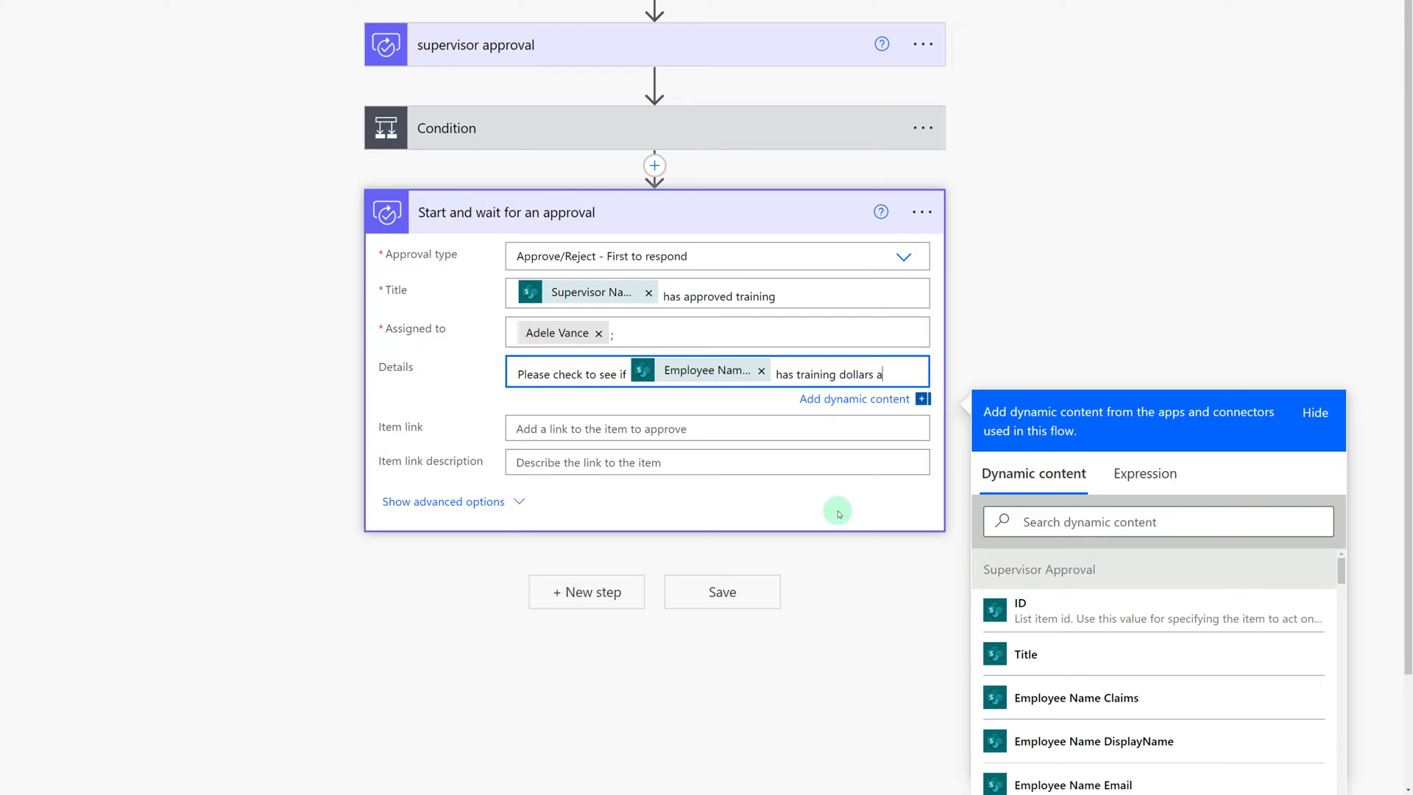
Rename the new approval step to Accounting approval
click(921, 212)
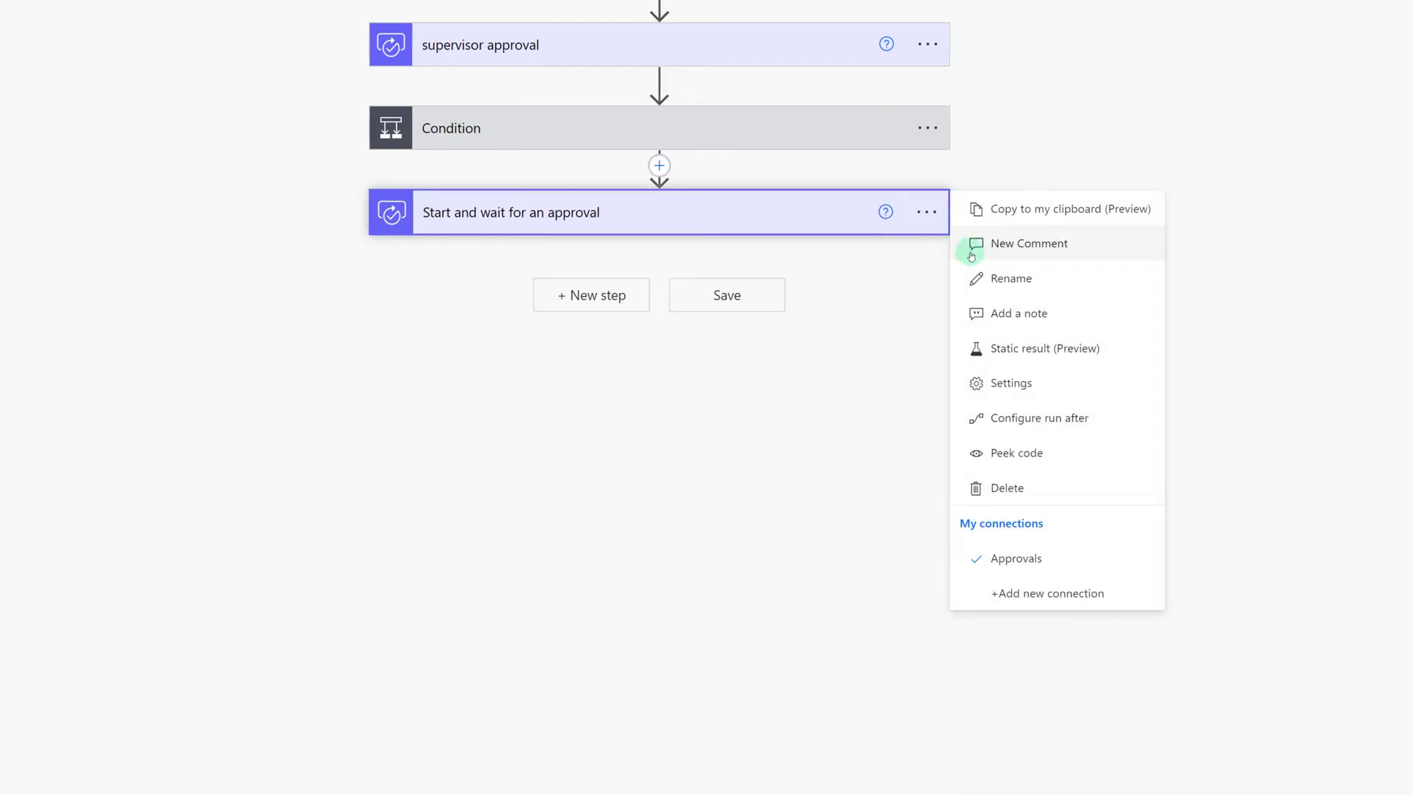
click(1010, 278)
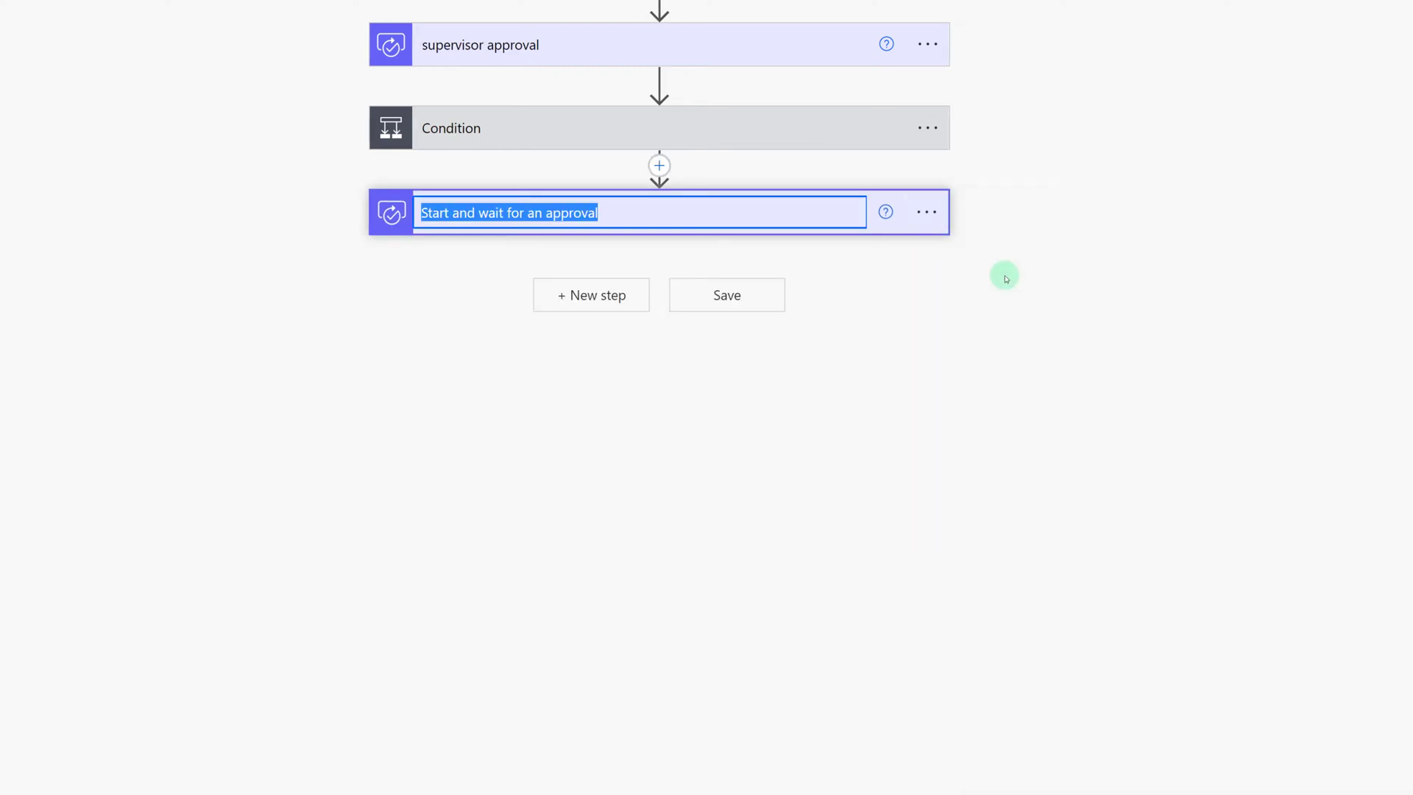
text(Accounting approval)
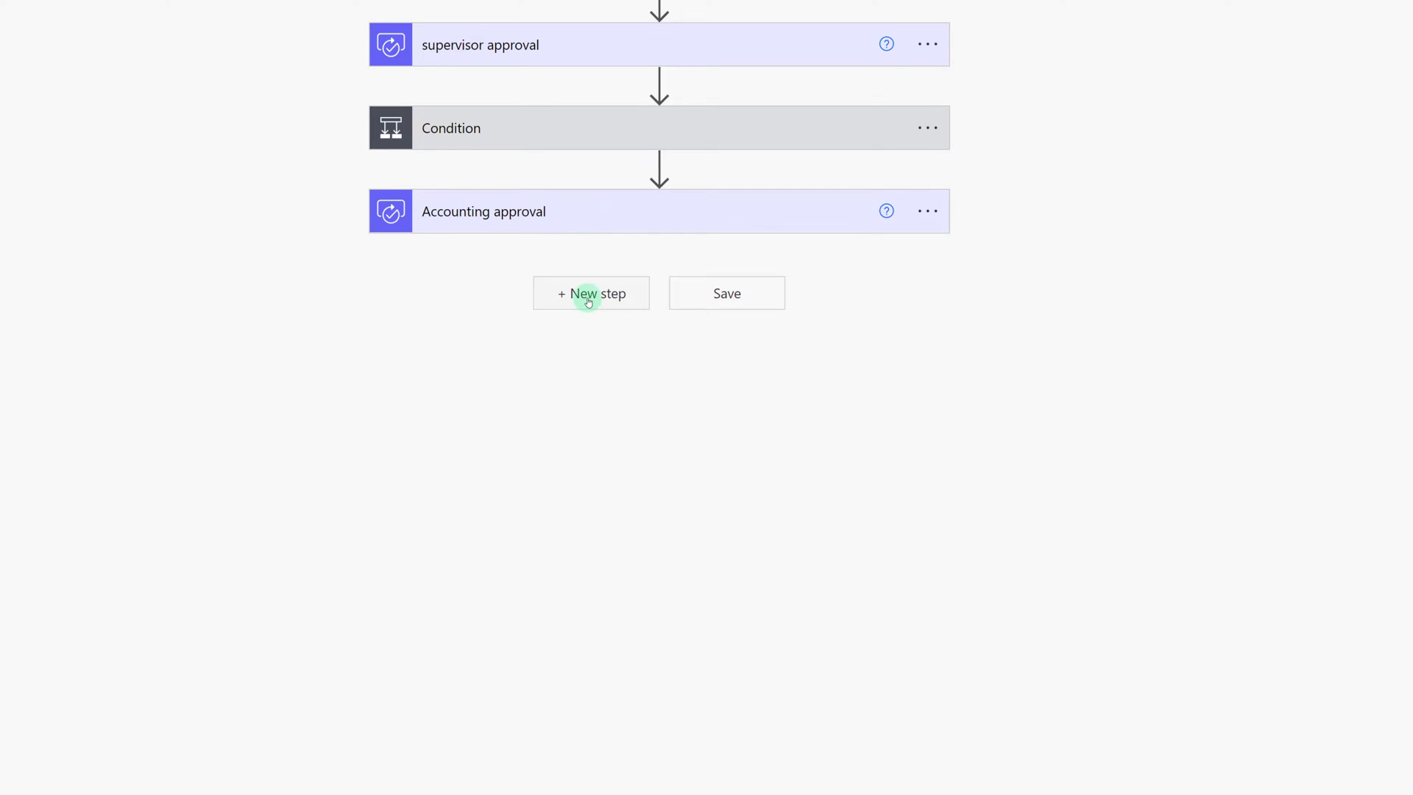
Add Condition 2 testing the Accounting approval Outcome, ready for the Approve comparison value
click(591, 293)
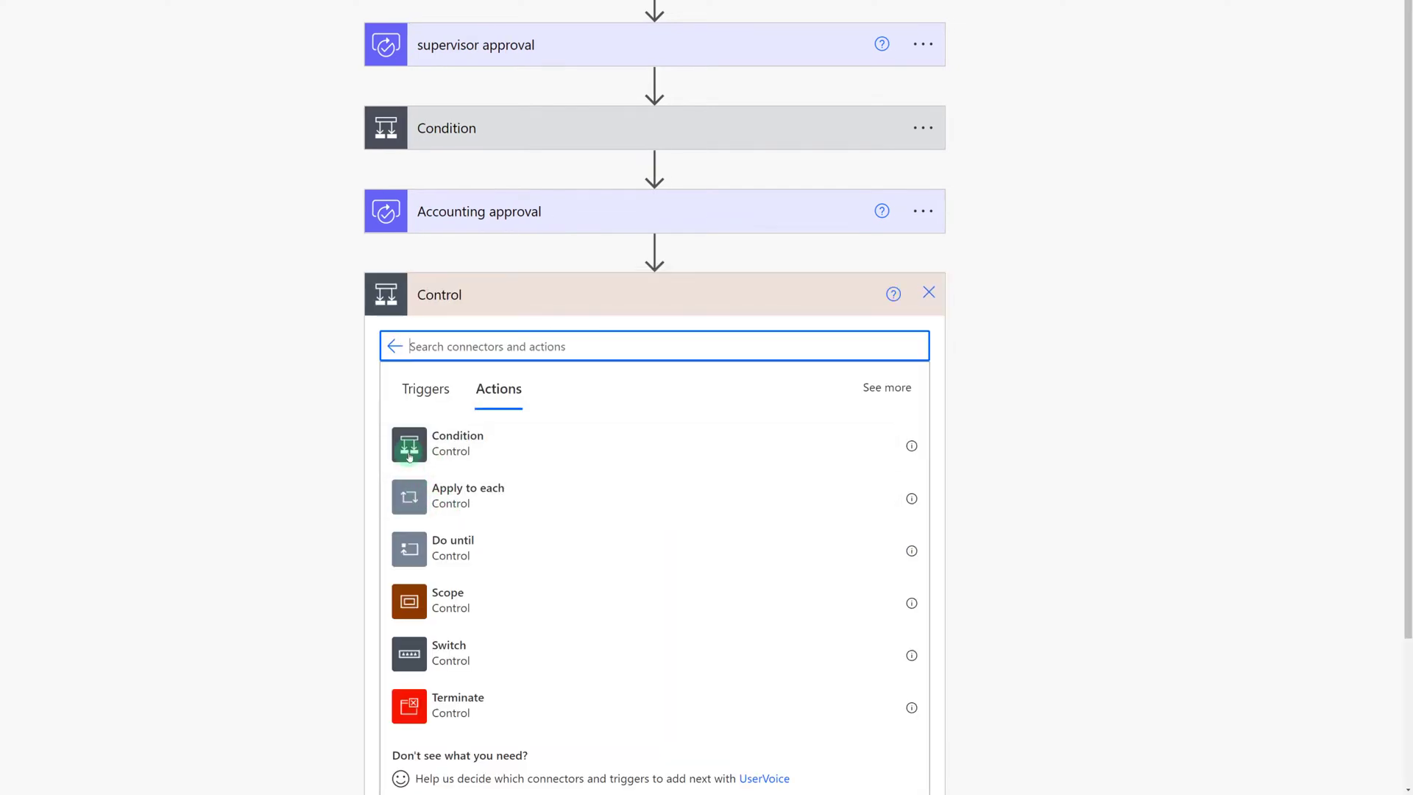
click(456, 445)
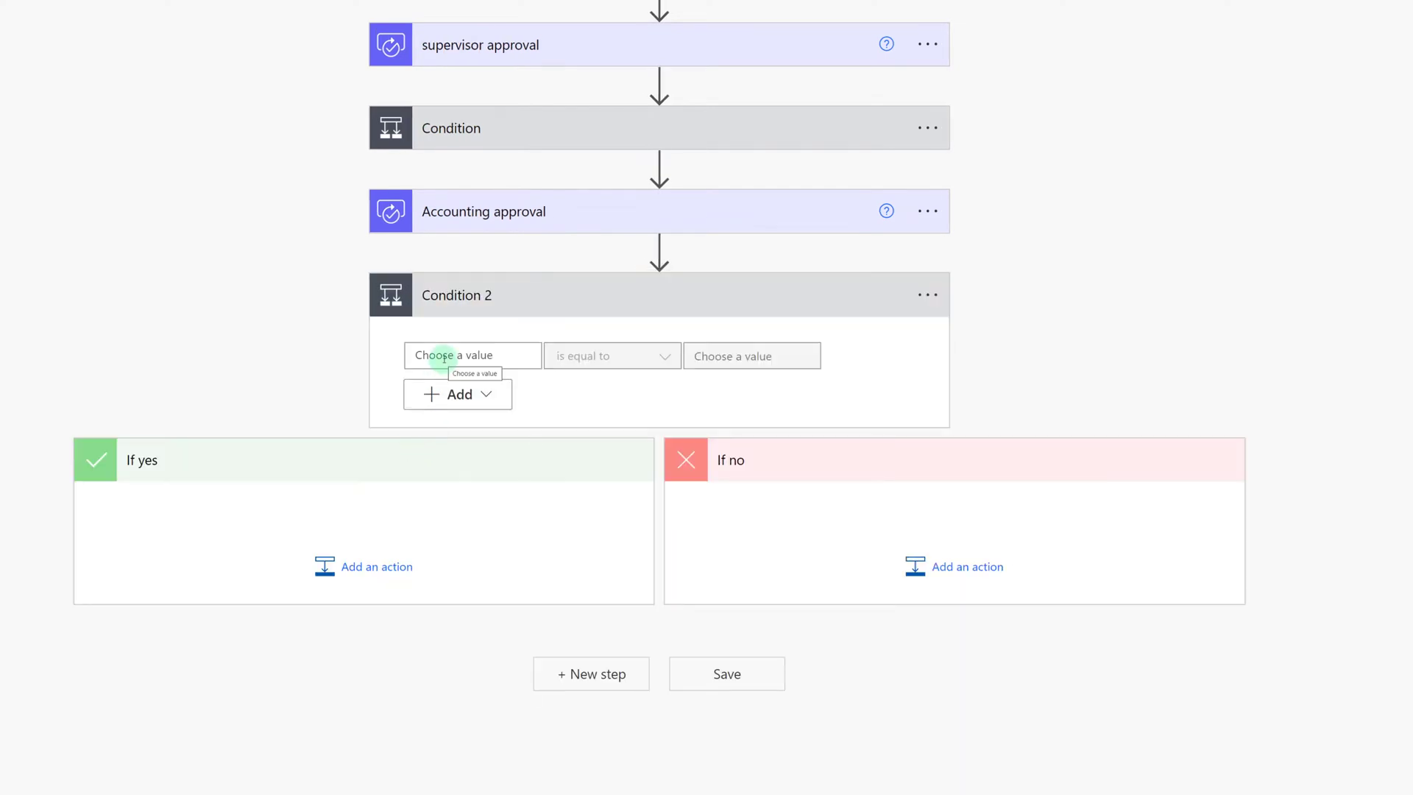
click(468, 355)
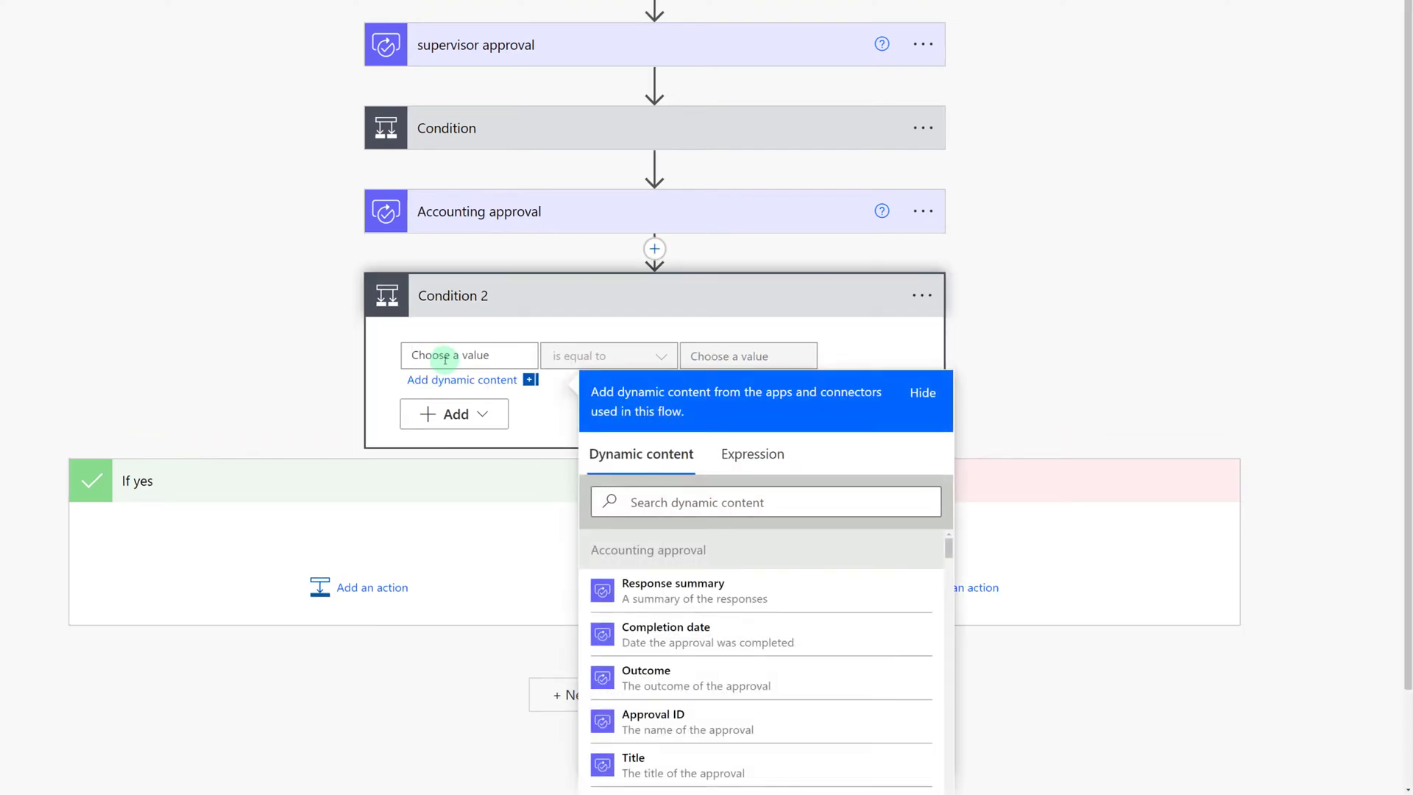
scroll(down, 3)
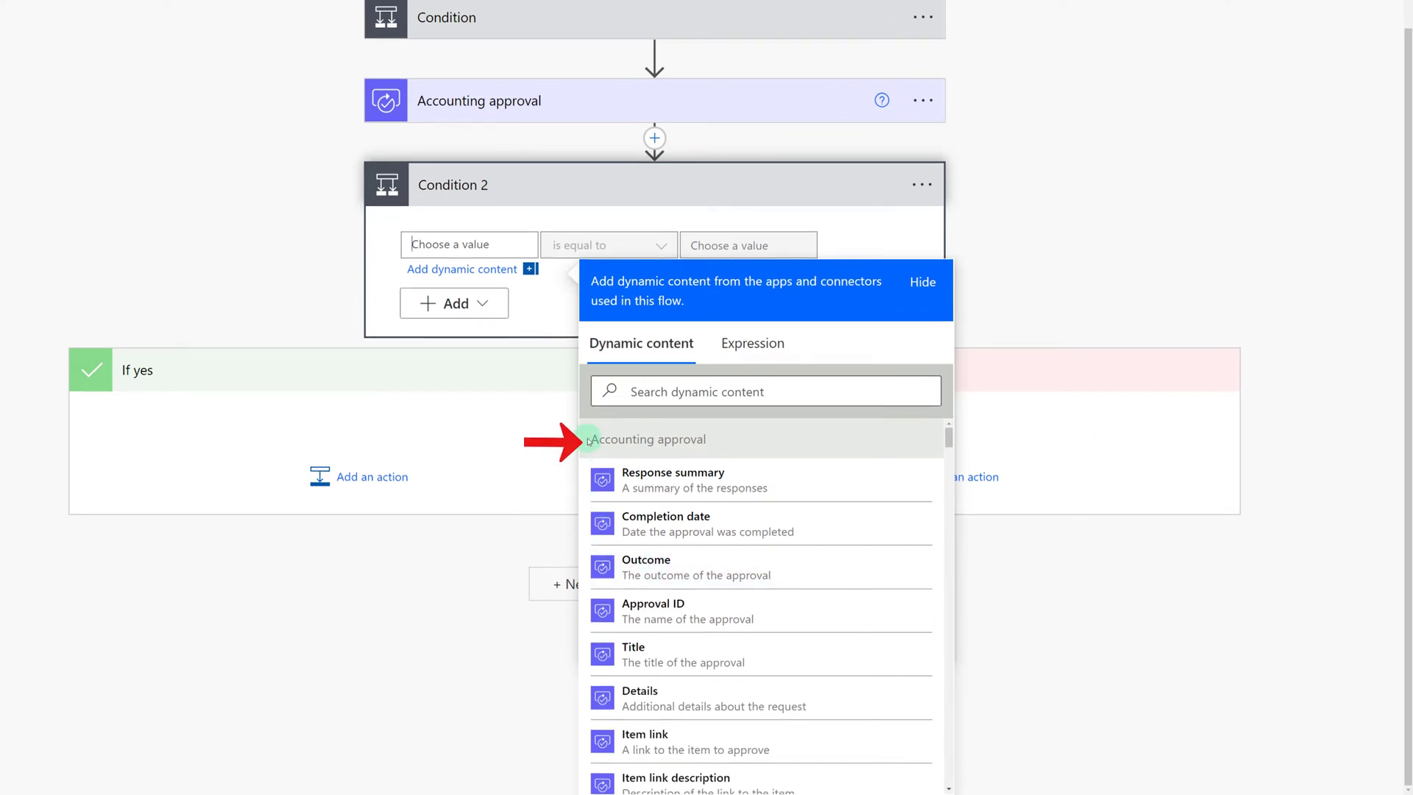
scroll(down, 3)
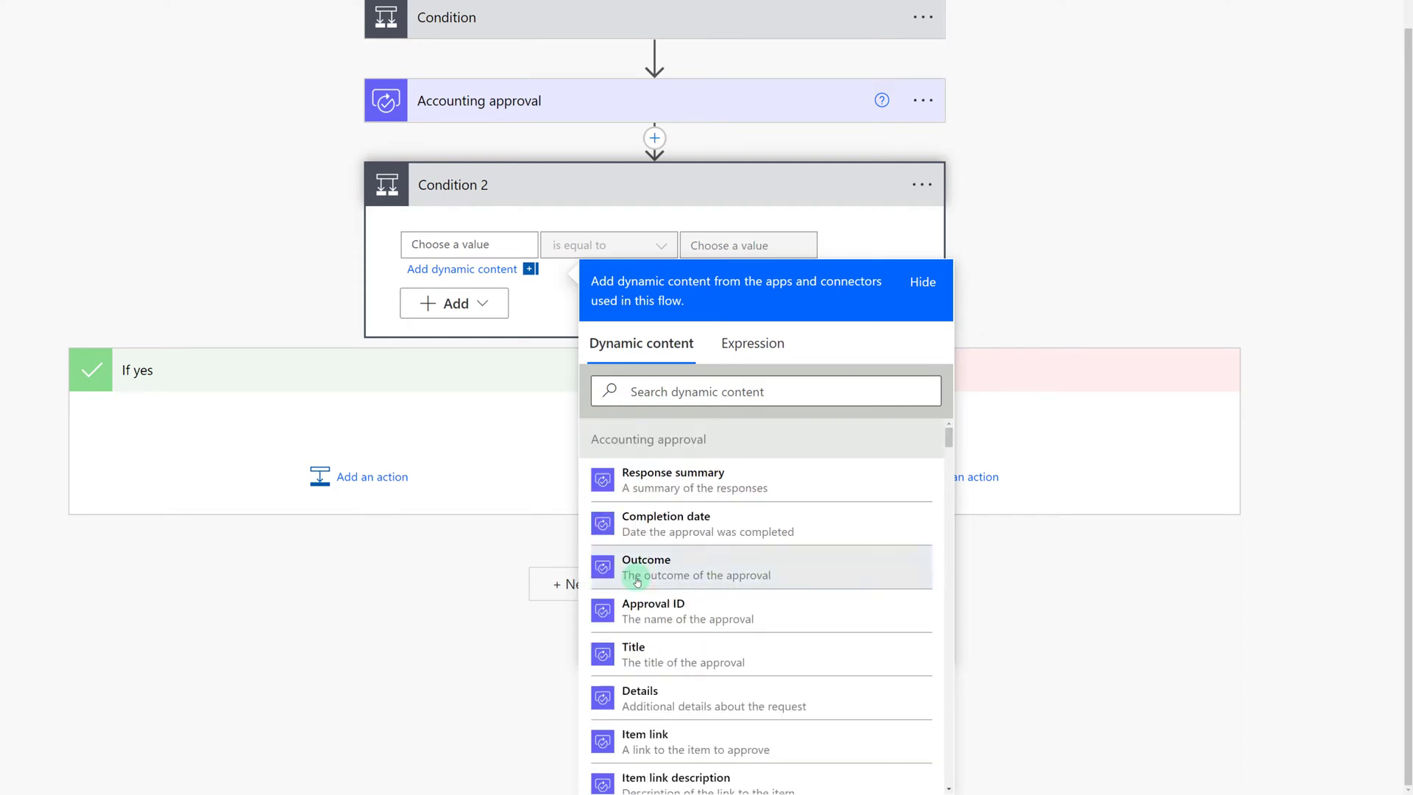
click(646, 566)
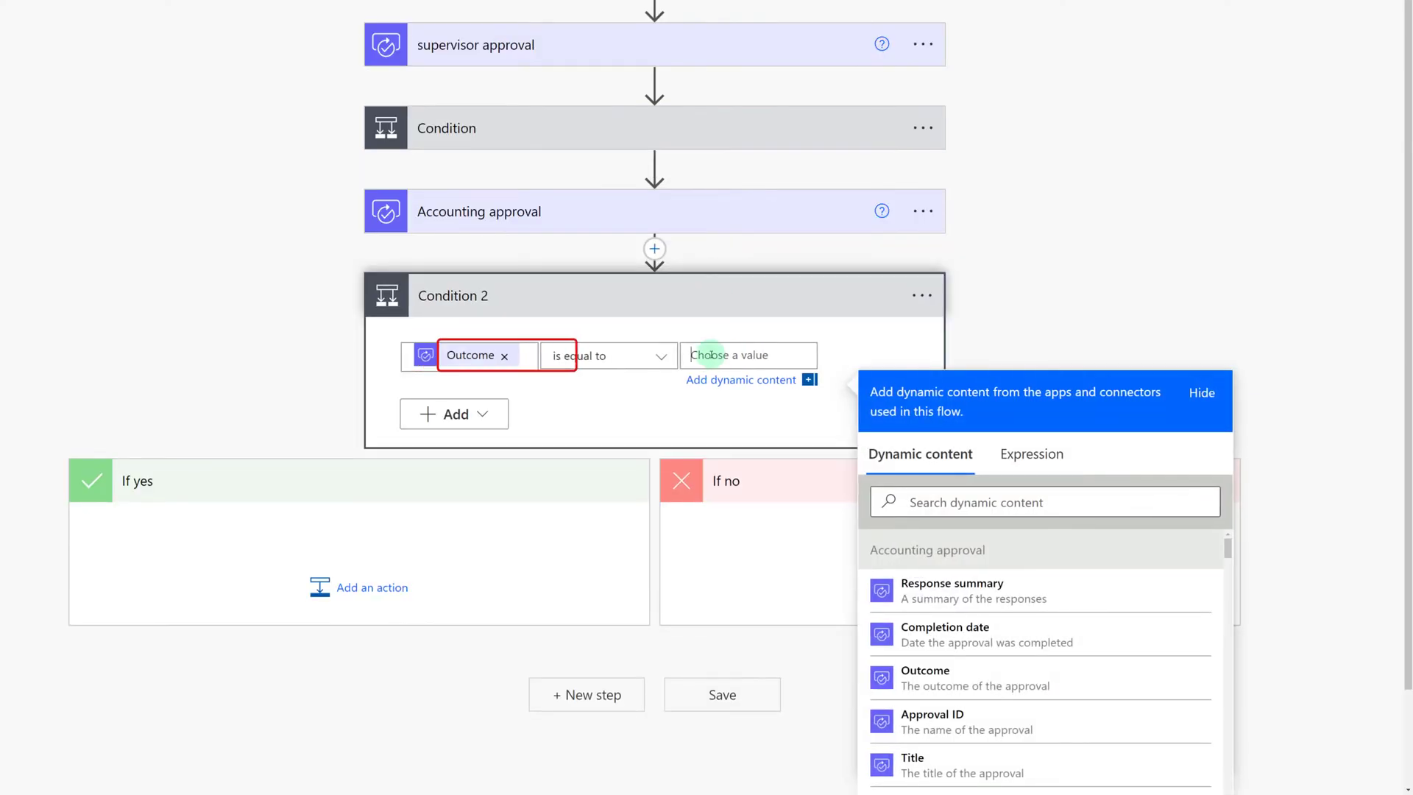
click(608, 354)
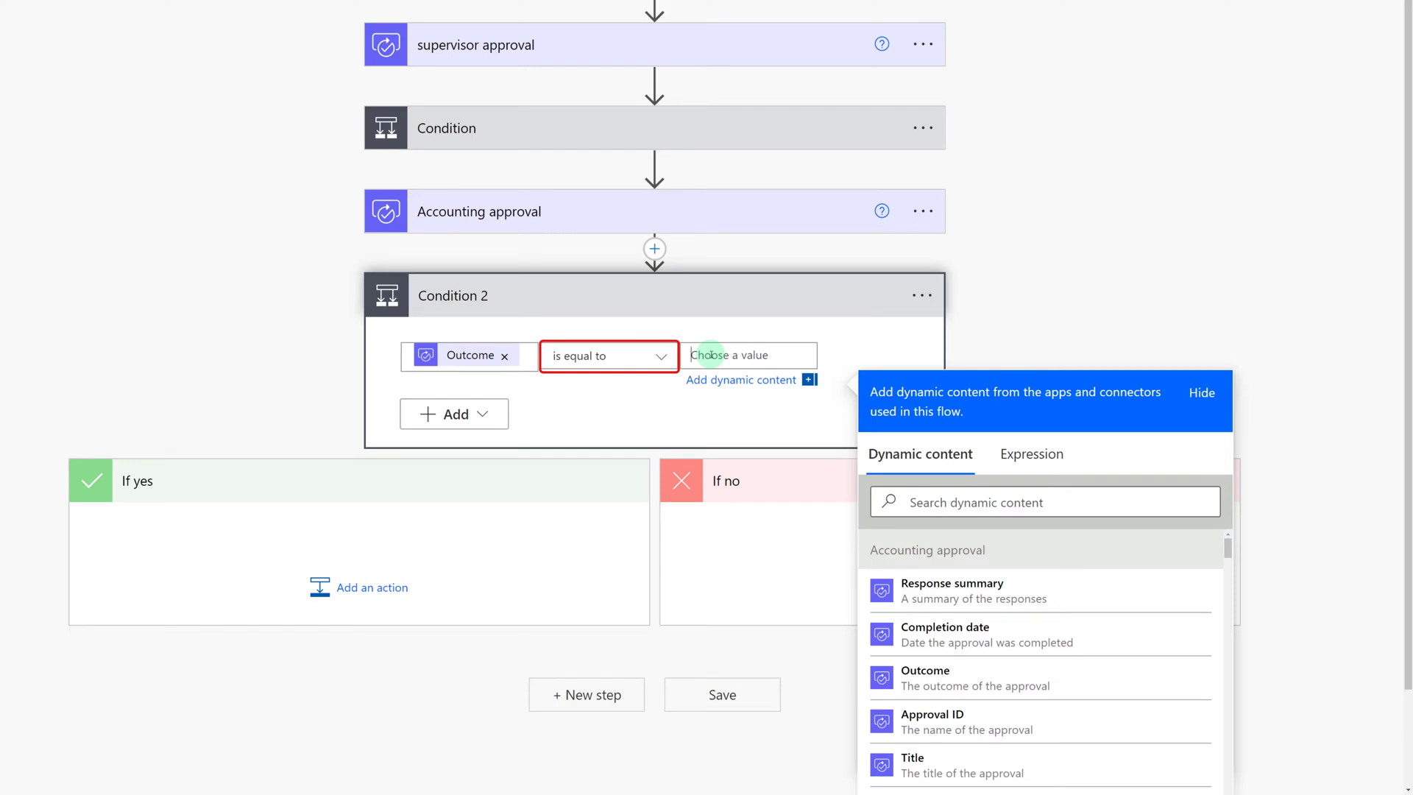
Complete the condition with Approve and add a yes-branch Send an email to the Created By Email
text(Approve)
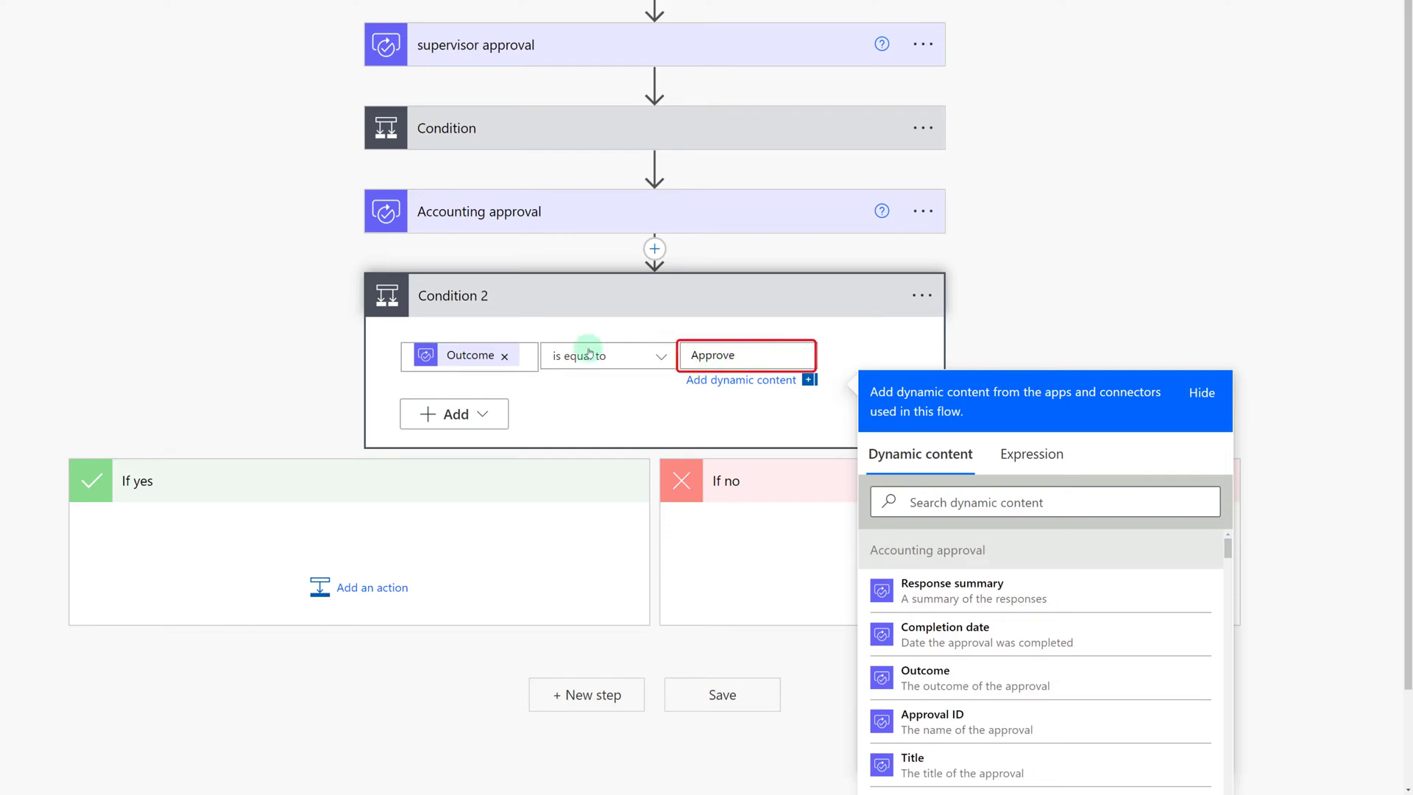
click(1201, 391)
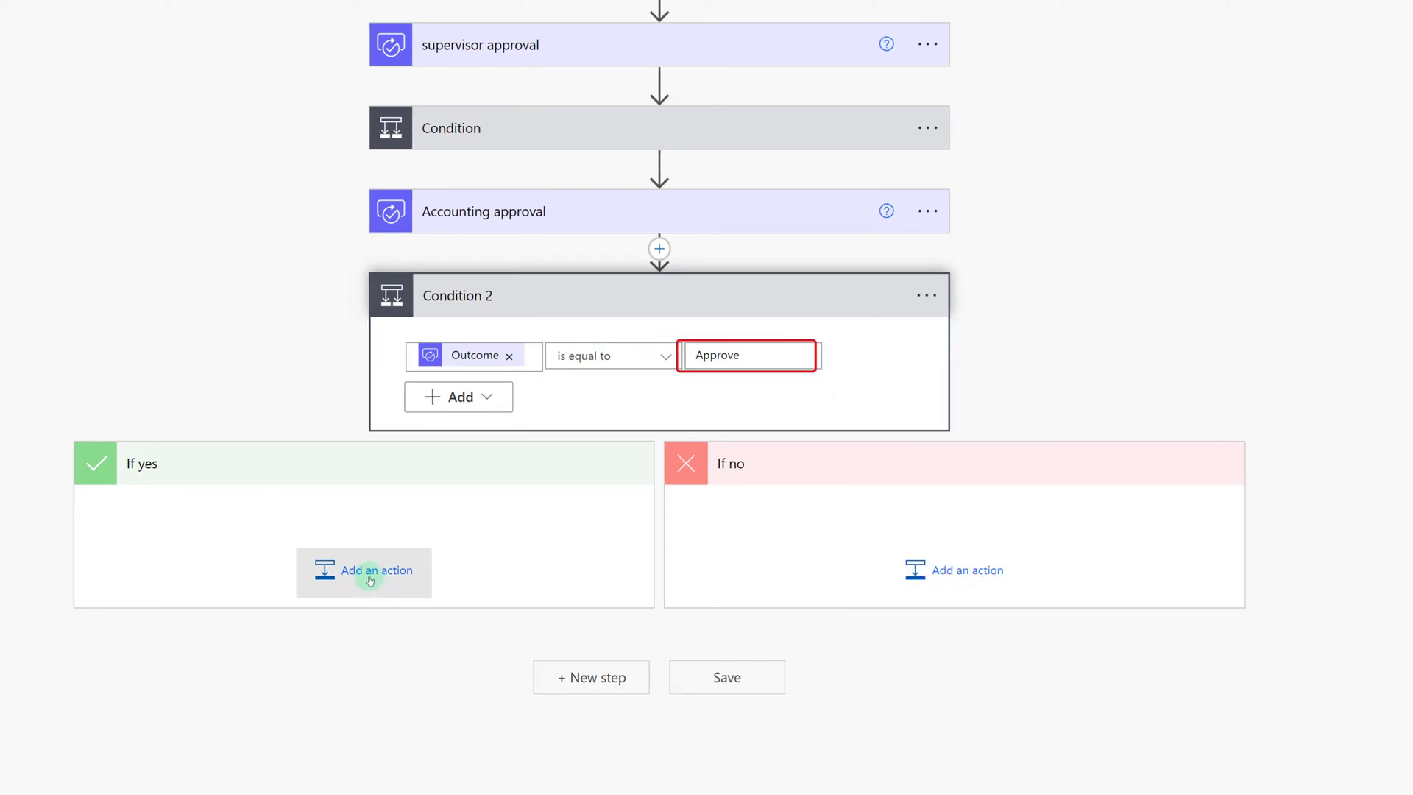
click(363, 572)
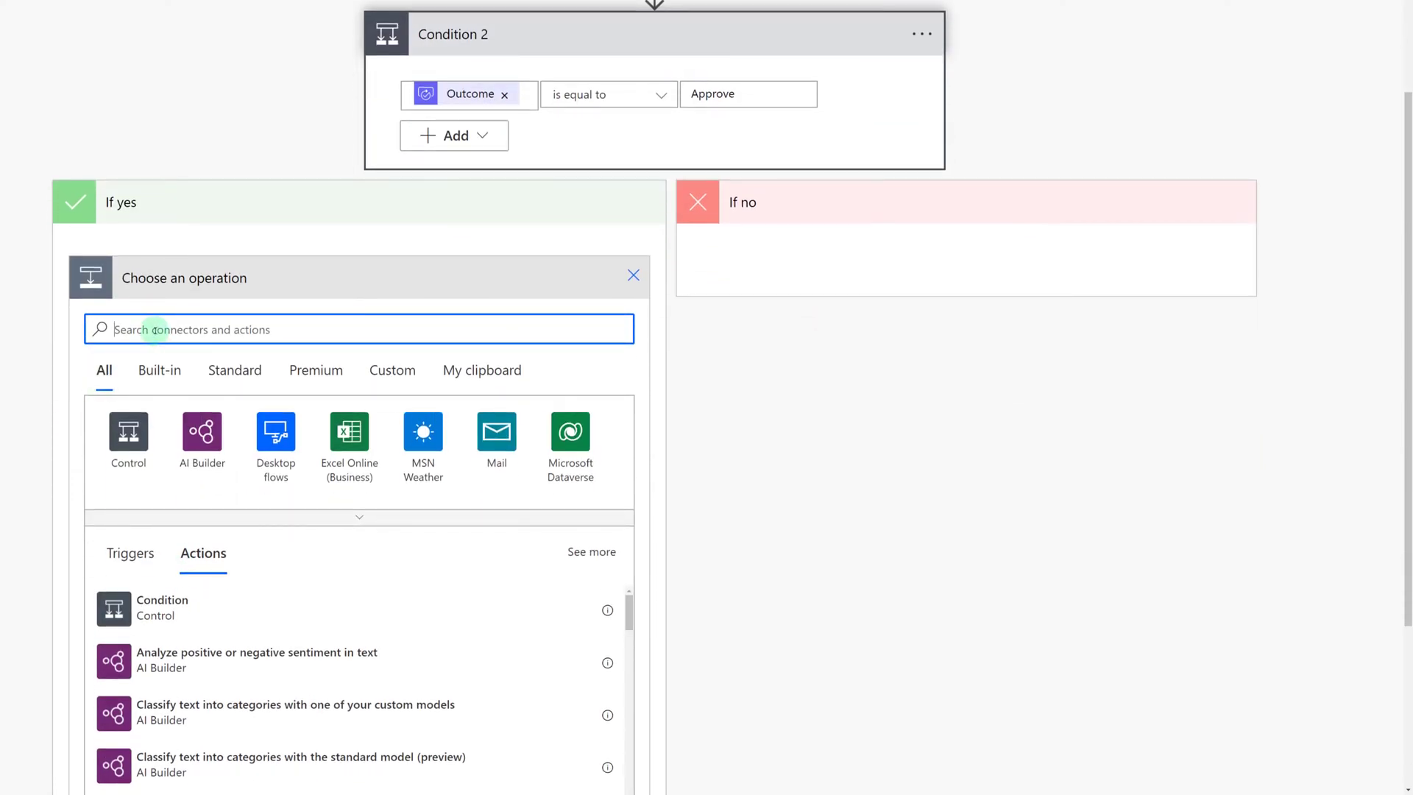
text(sen)
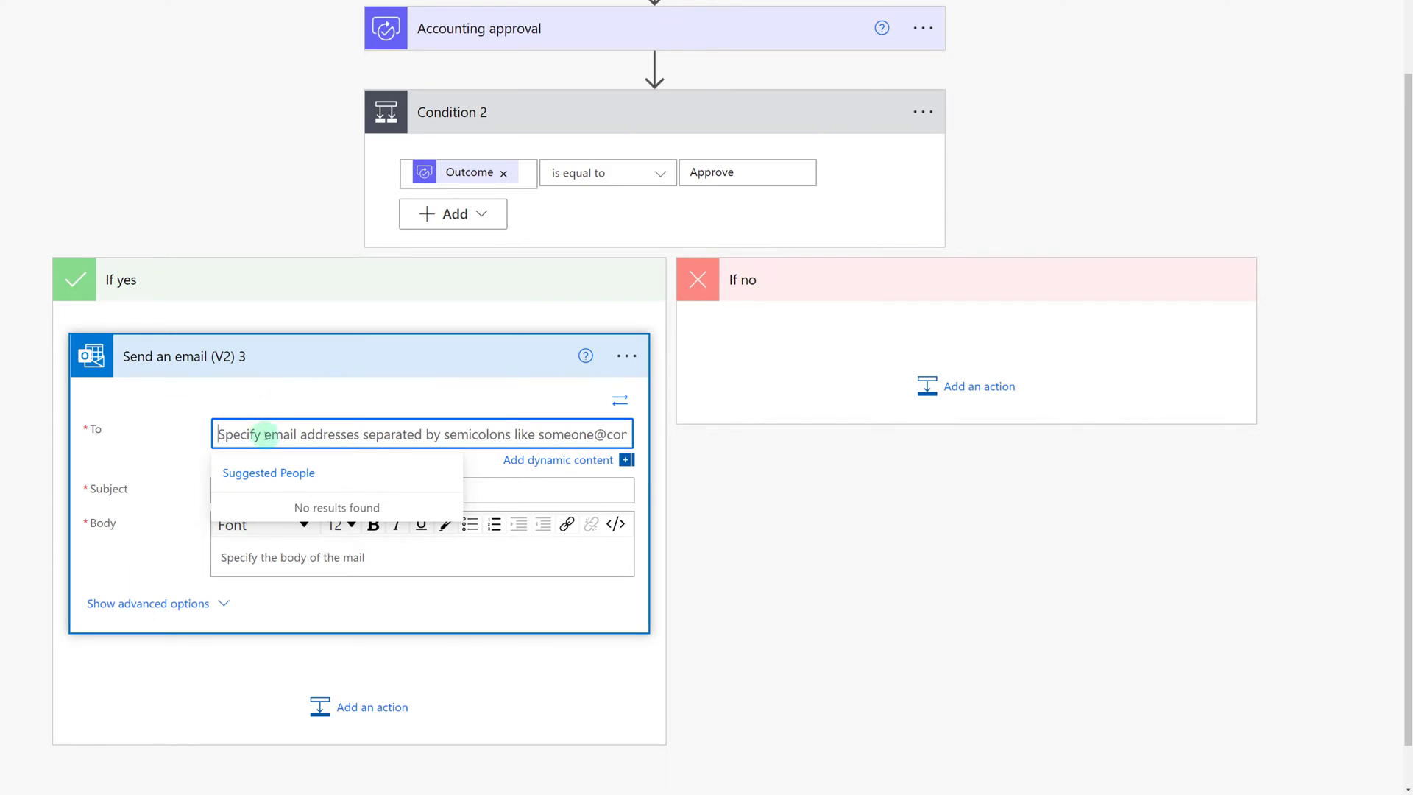
click(556, 458)
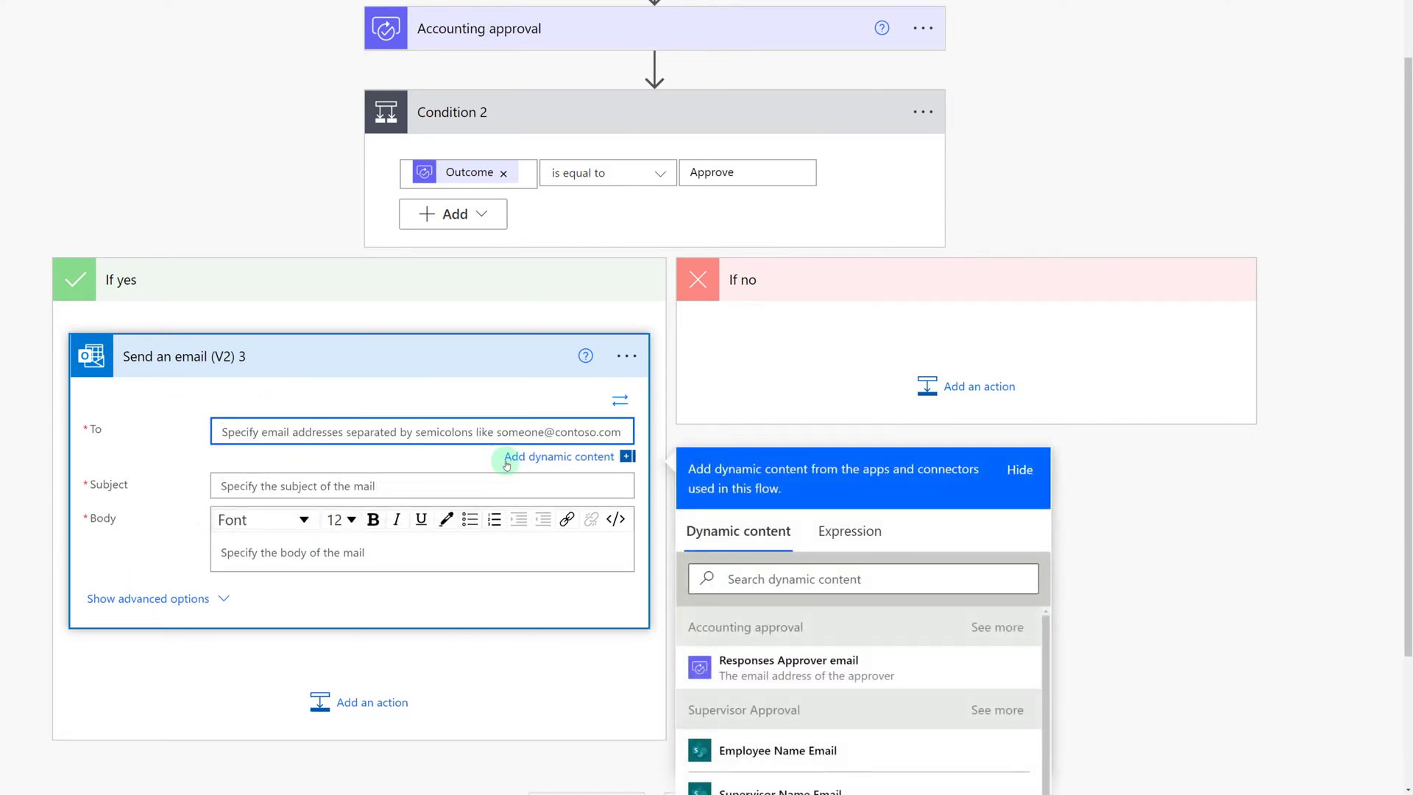
scroll(down, 3)
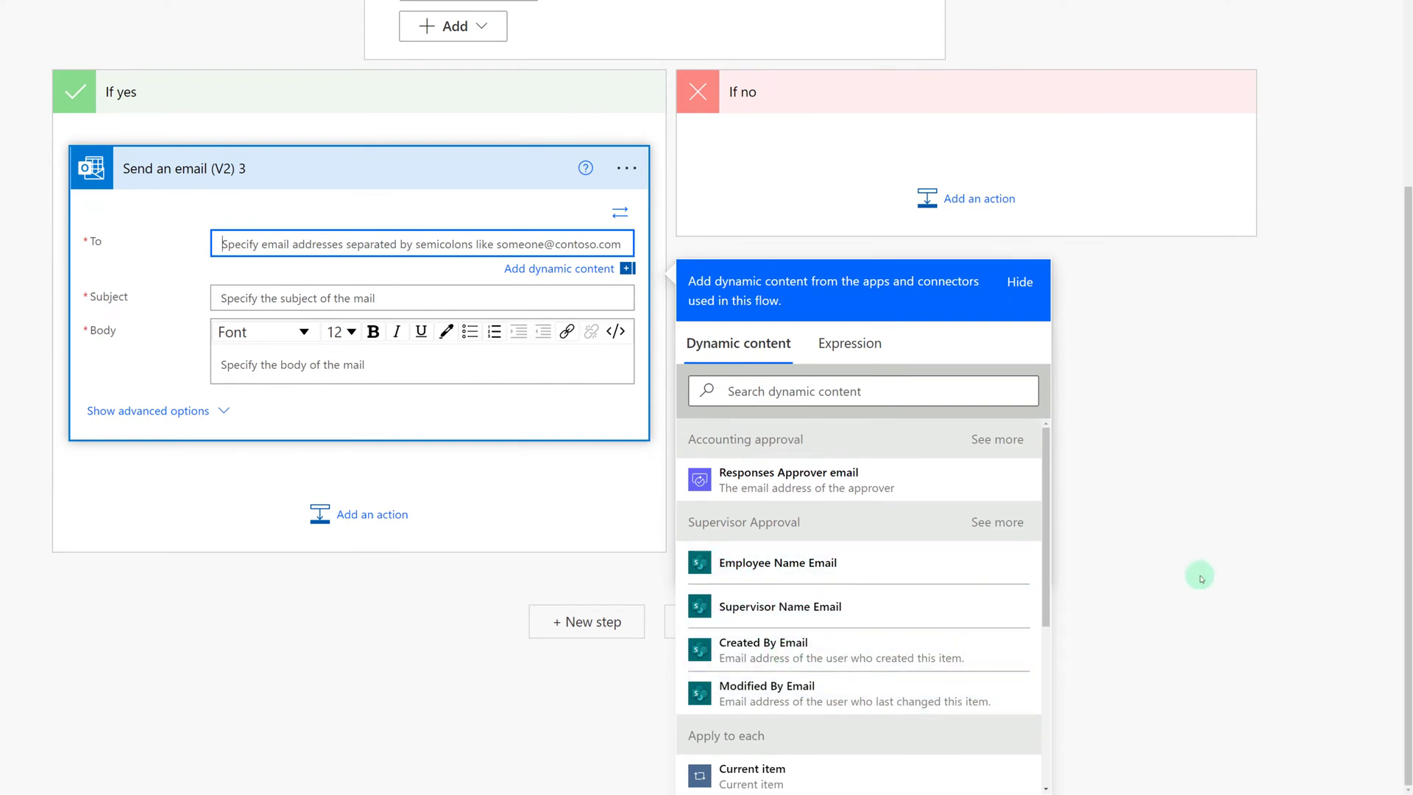
mouse_move(1238, 582)
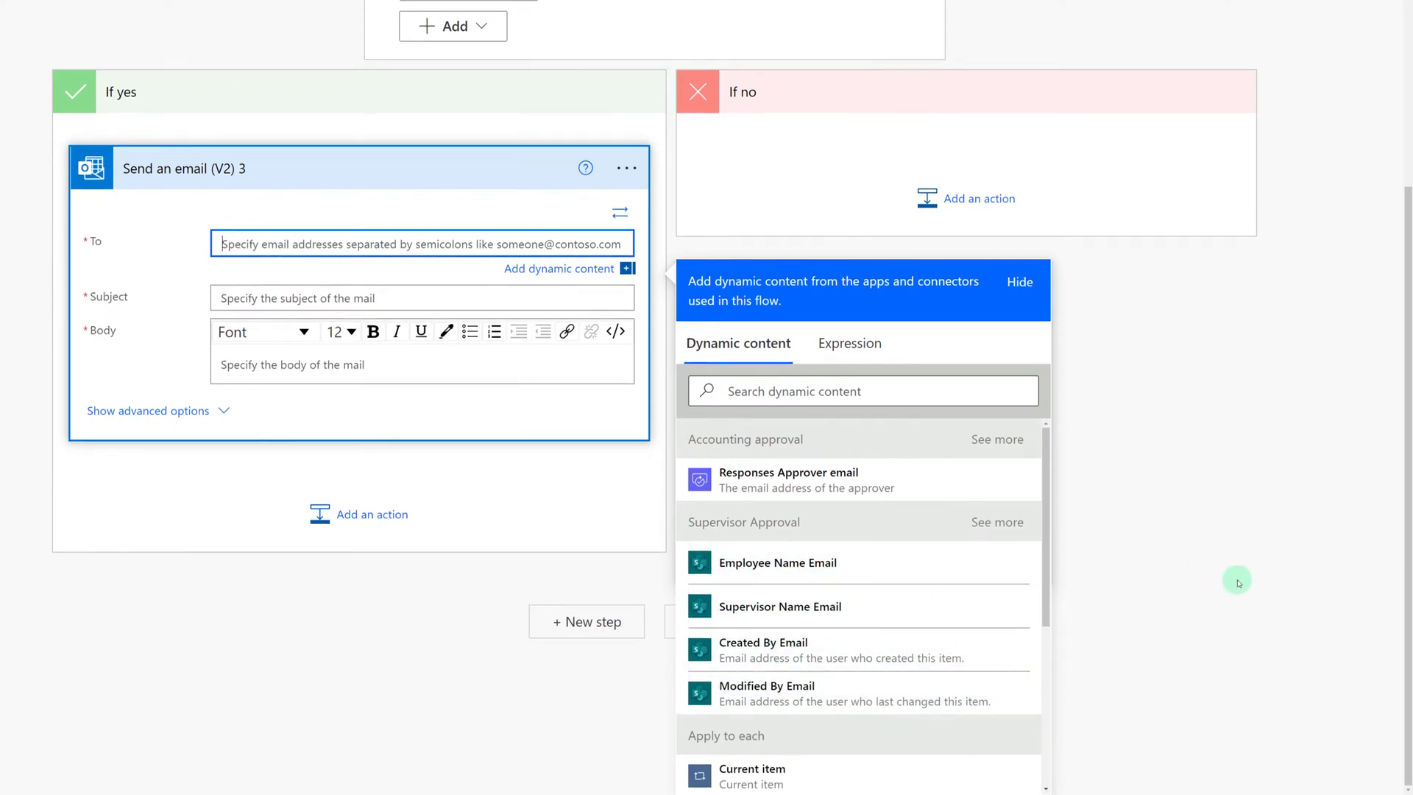
mouse_move(1185, 561)
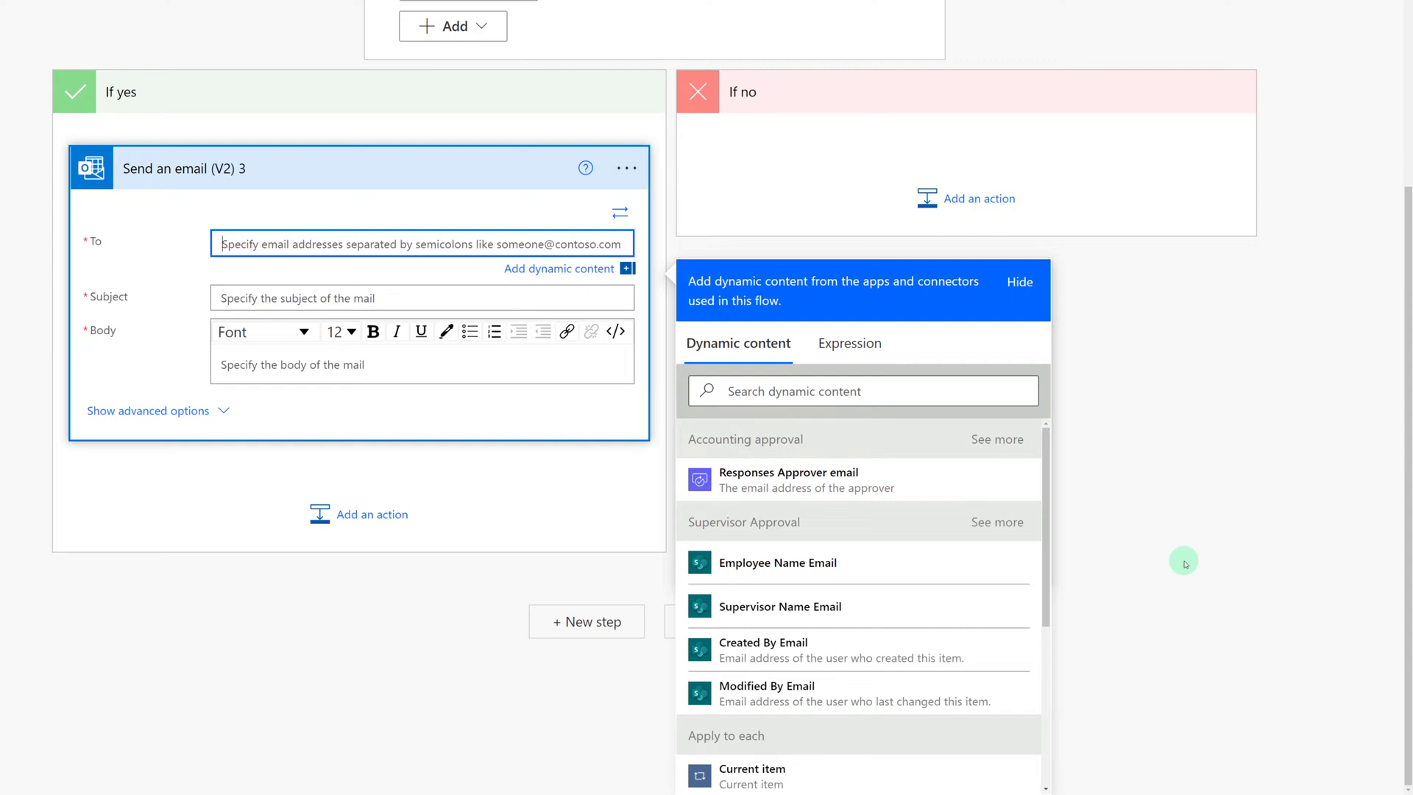
mouse_move(1007, 605)
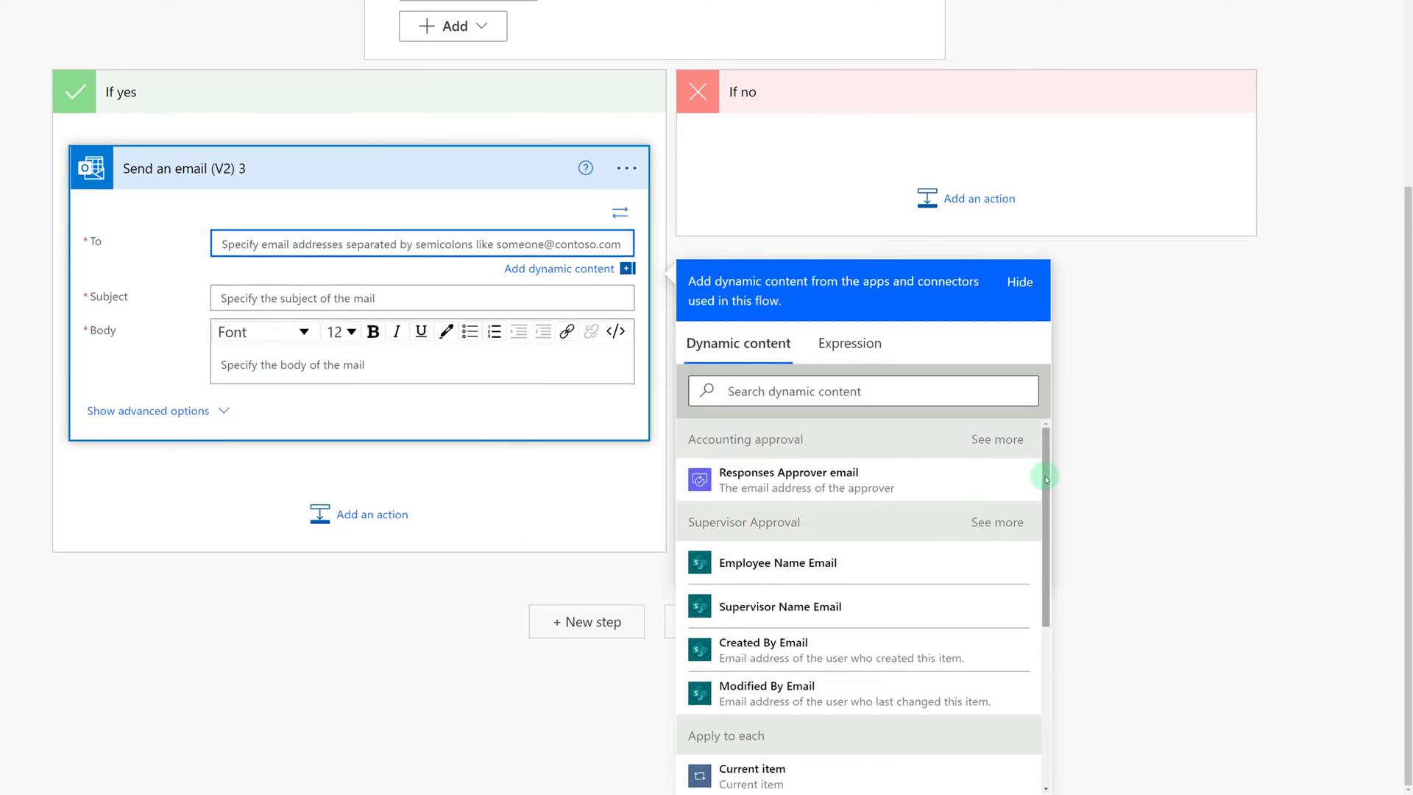
scroll(down, 3)
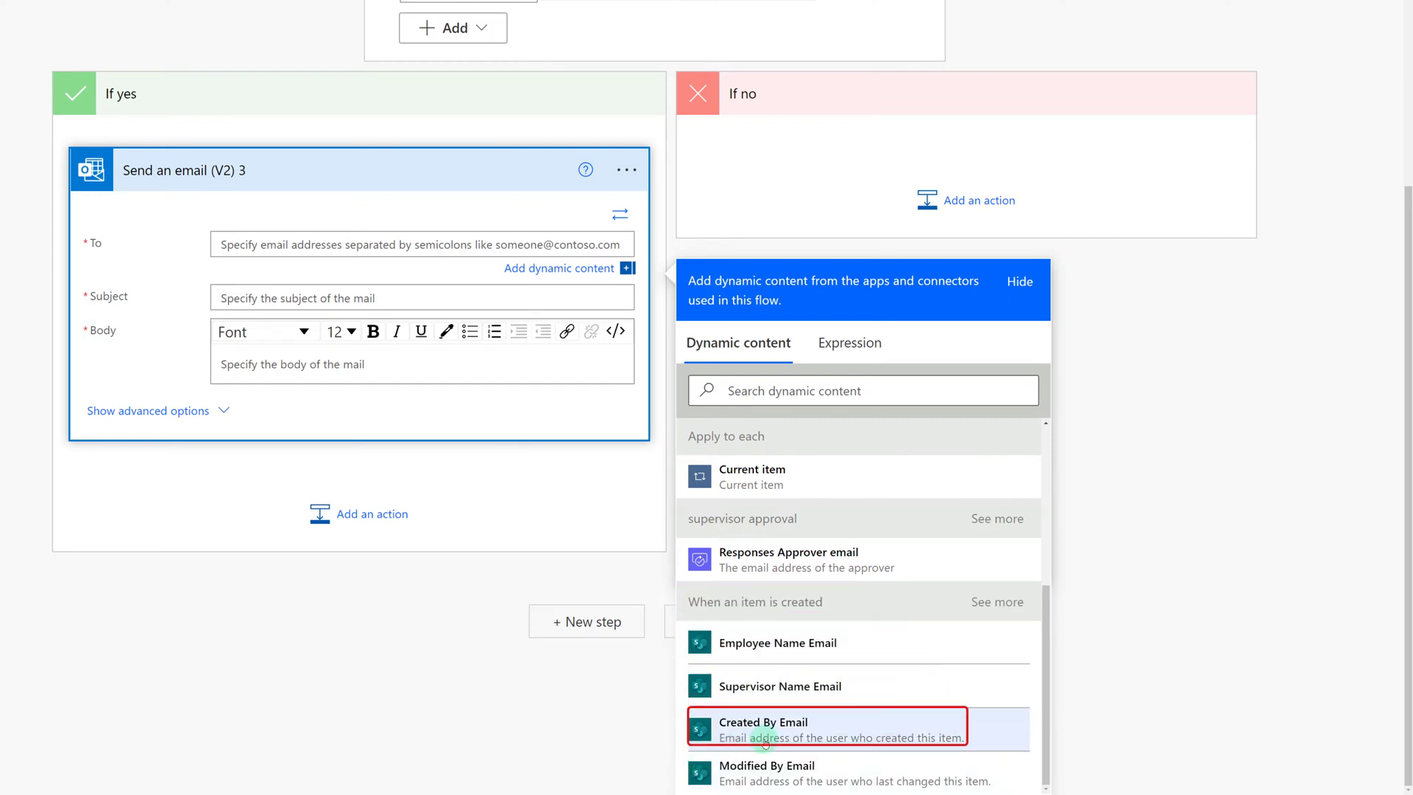
click(763, 729)
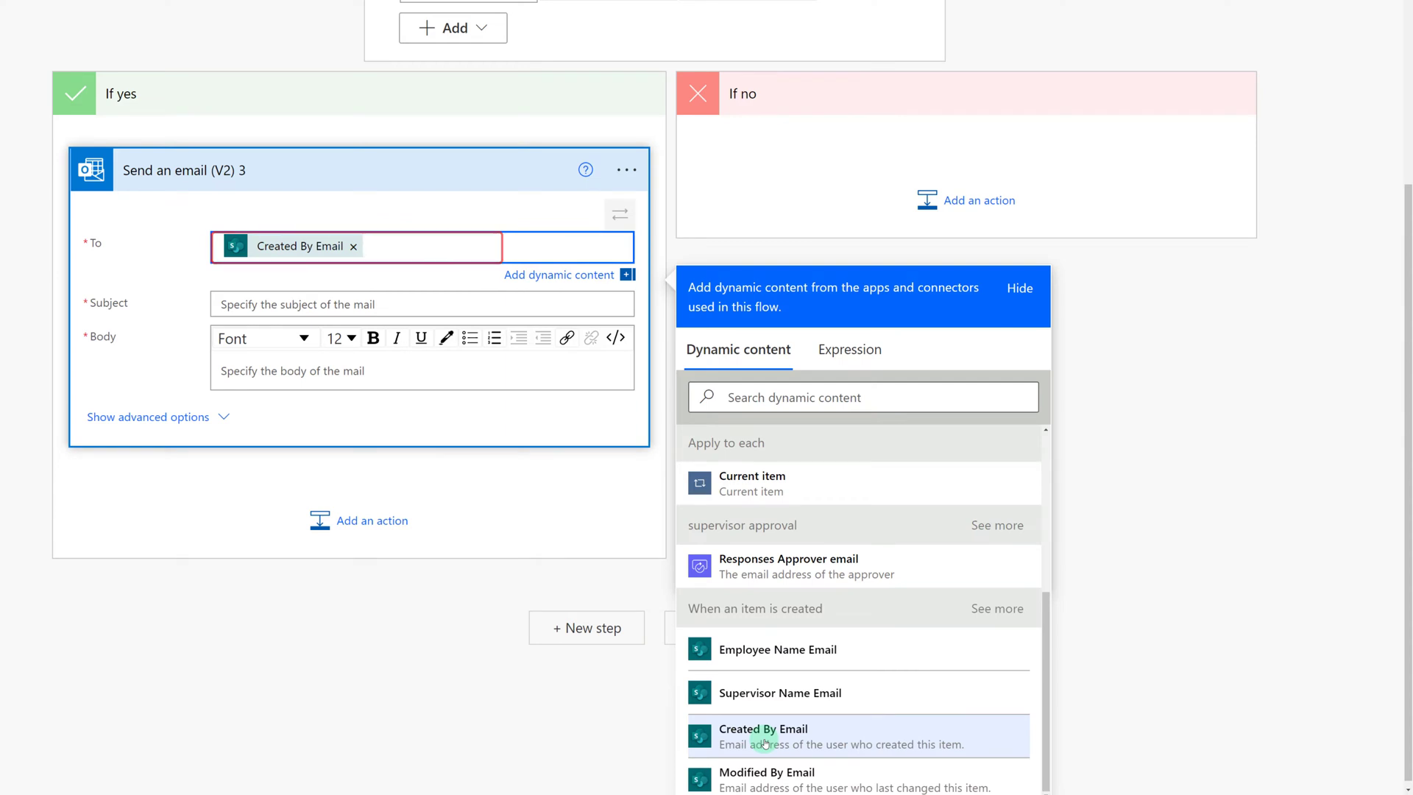
Set the email subject to Accounting Approved and a body saying the training has been approved
click(422, 304)
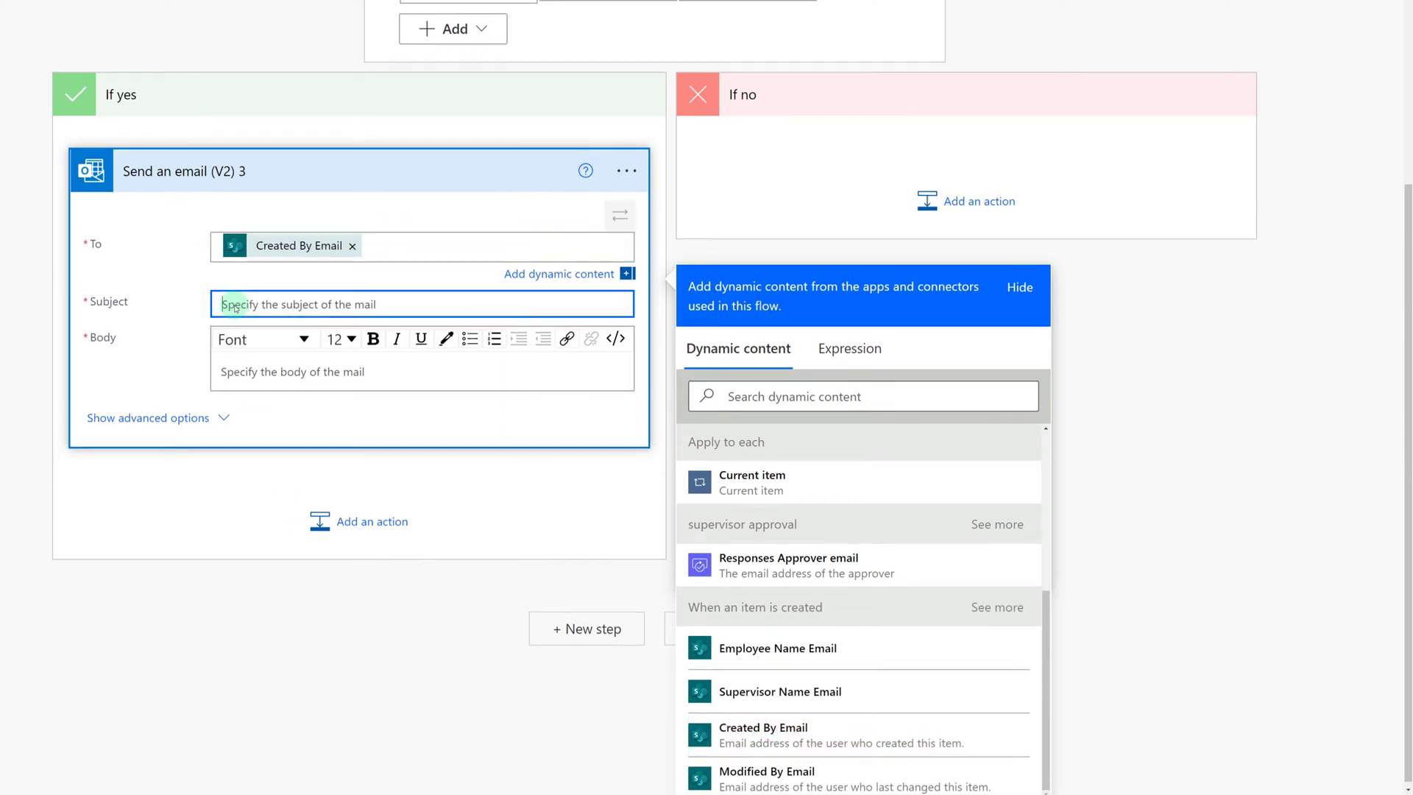
text(Account)
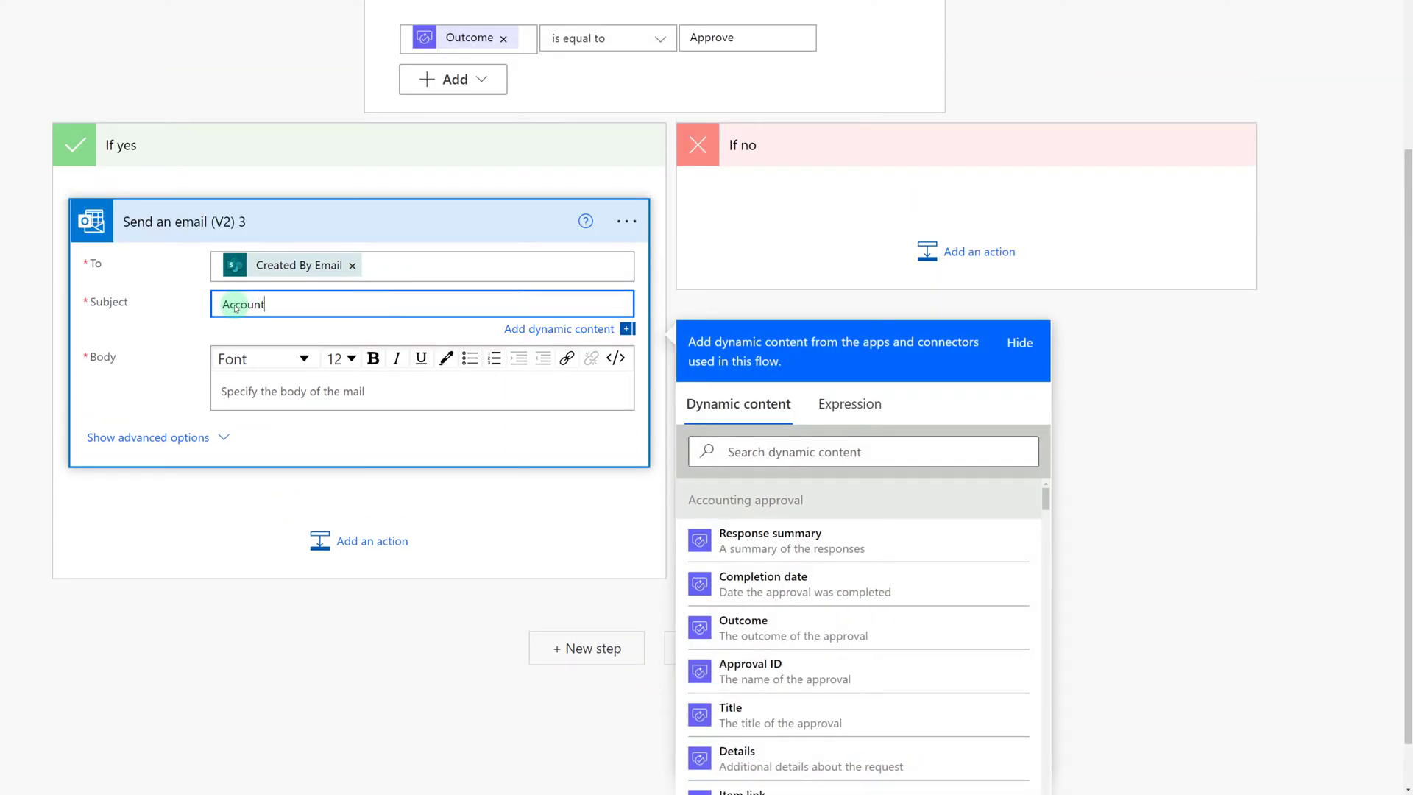
text(ing Approved)
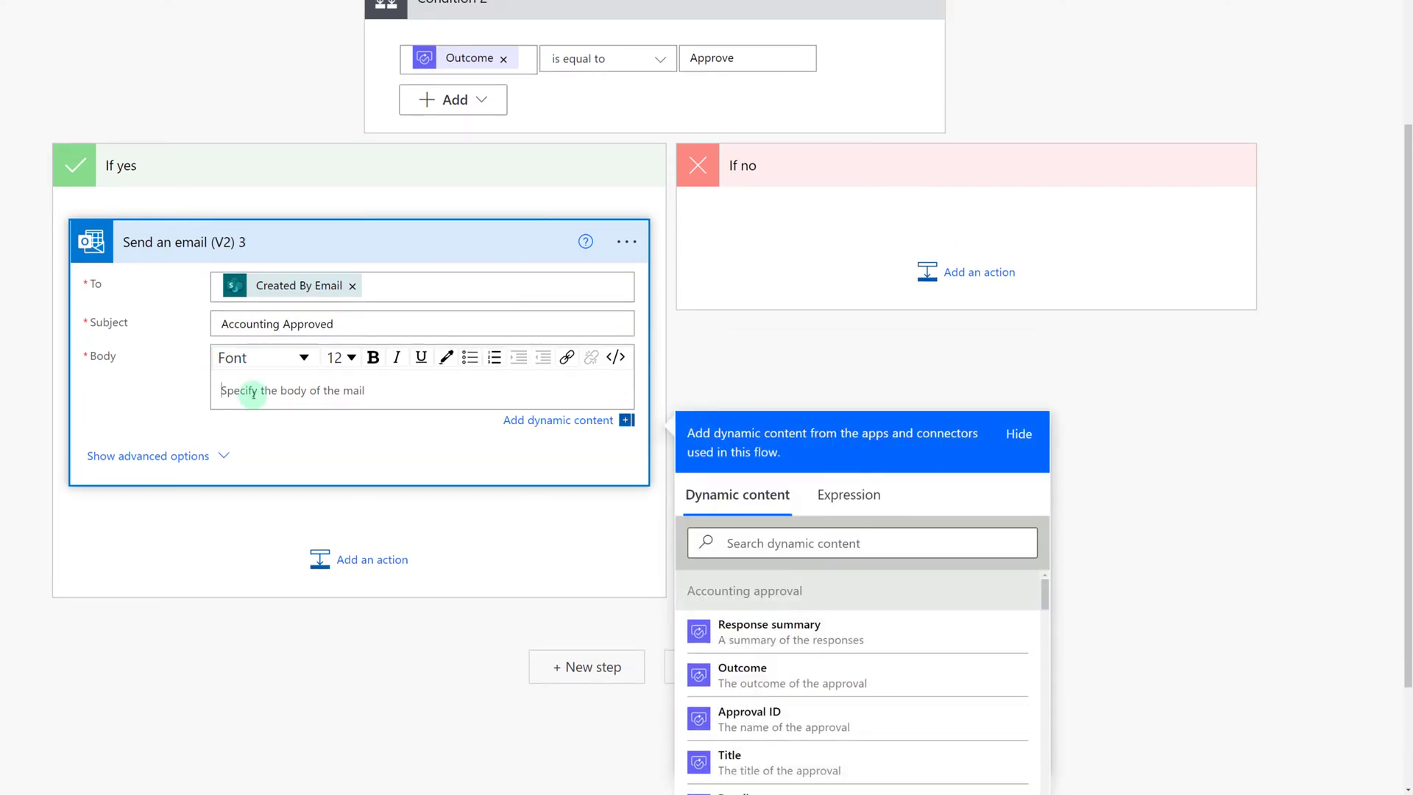
text(Your taini)
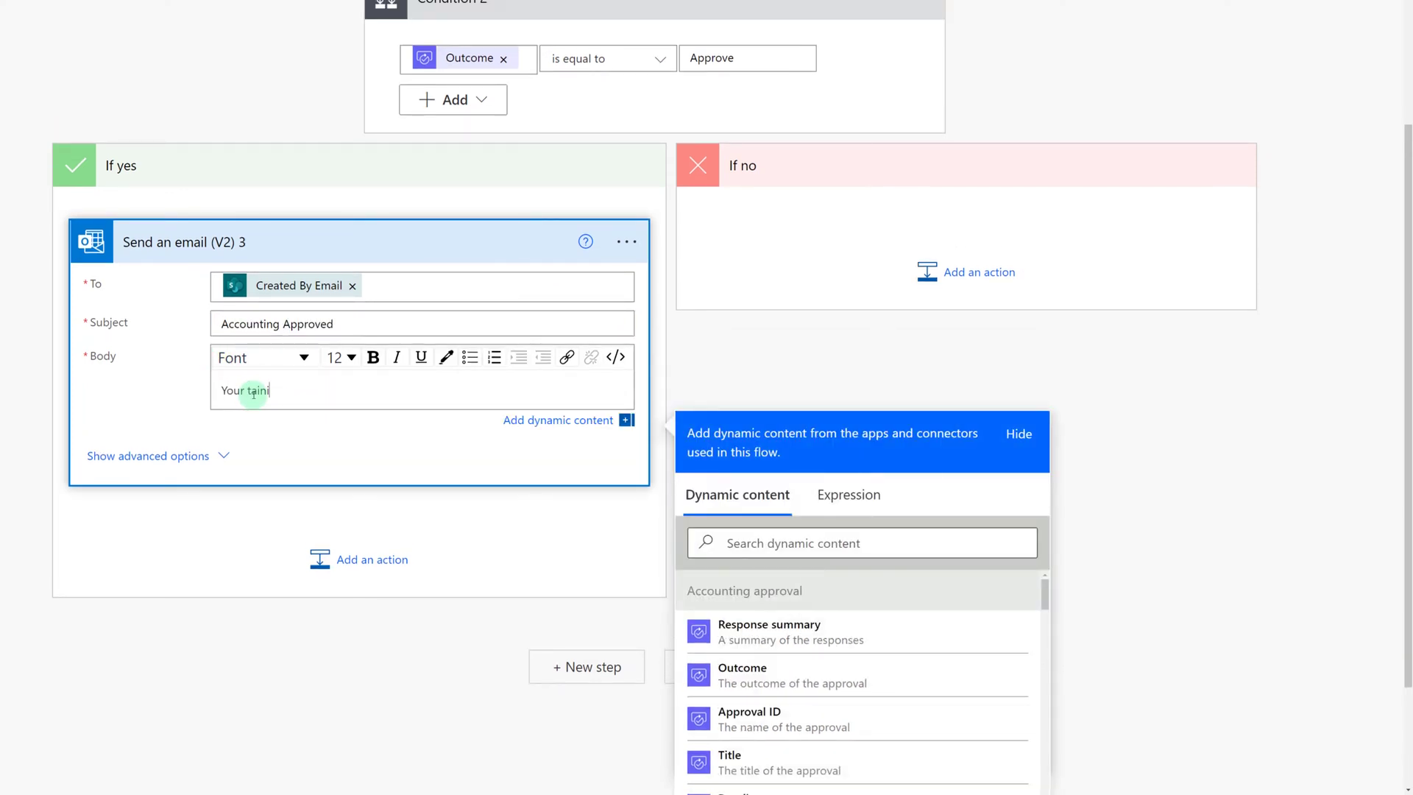
text(ng has been approved and funded.)
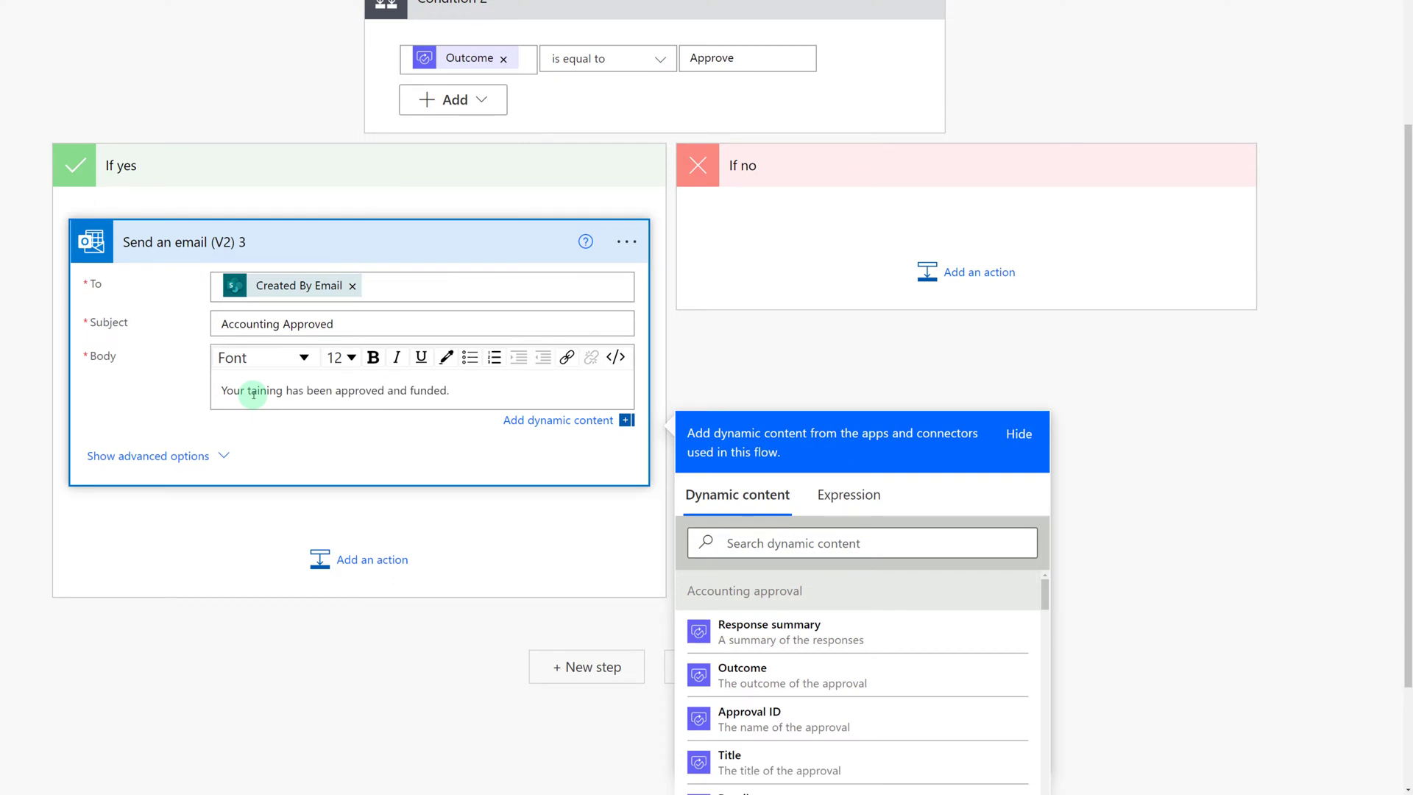
Add an Update item action on the M365 Information Hub site's Education Expenses list
click(369, 559)
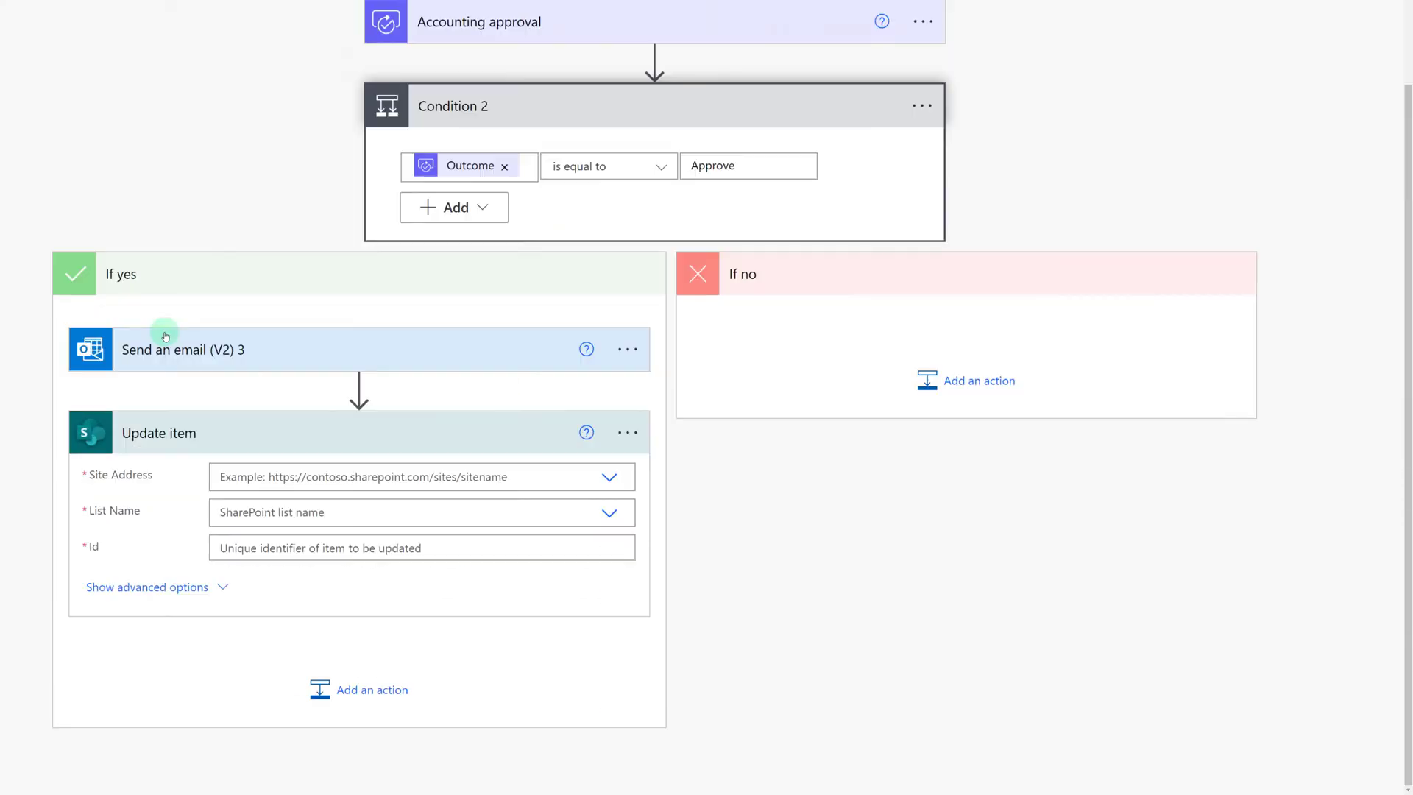
scroll(down, 3)
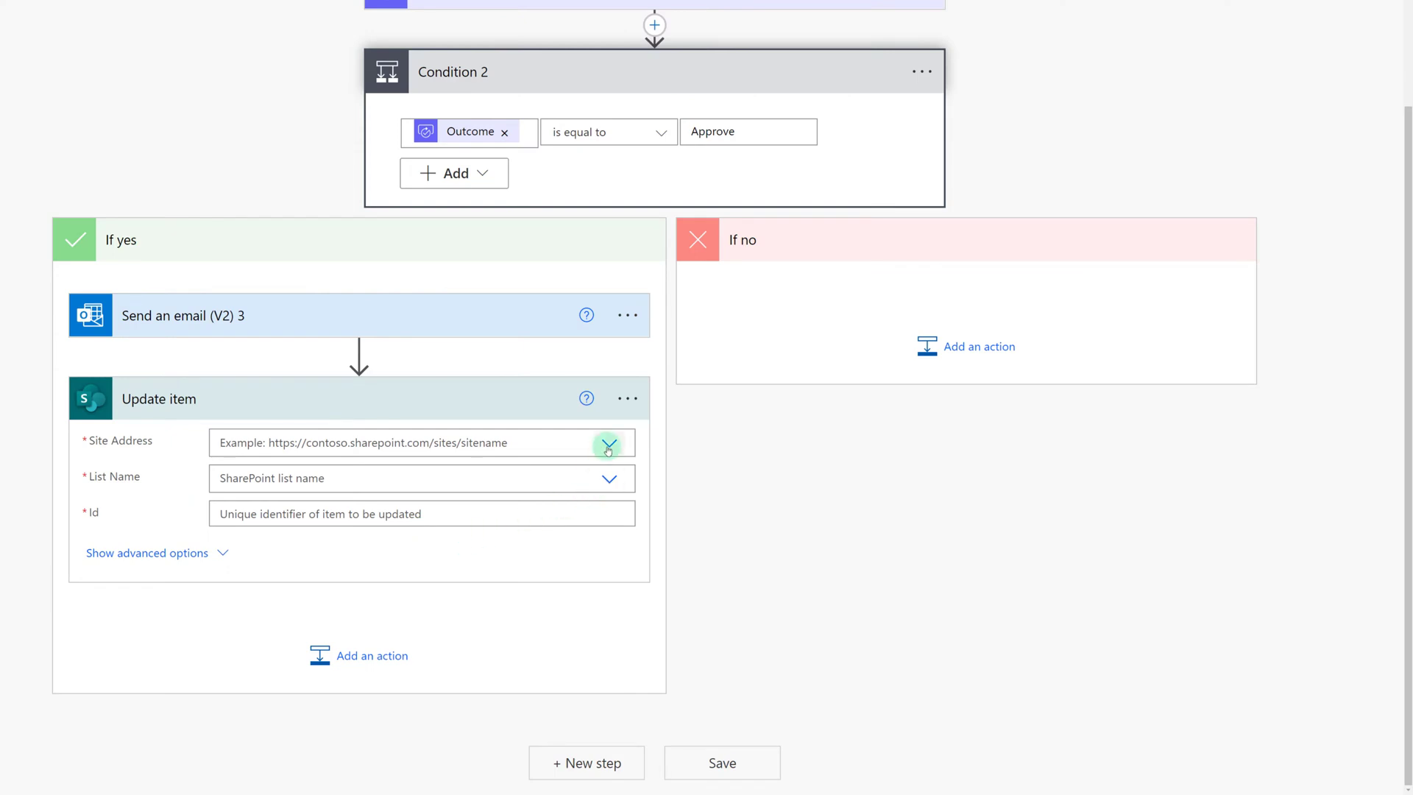
click(610, 443)
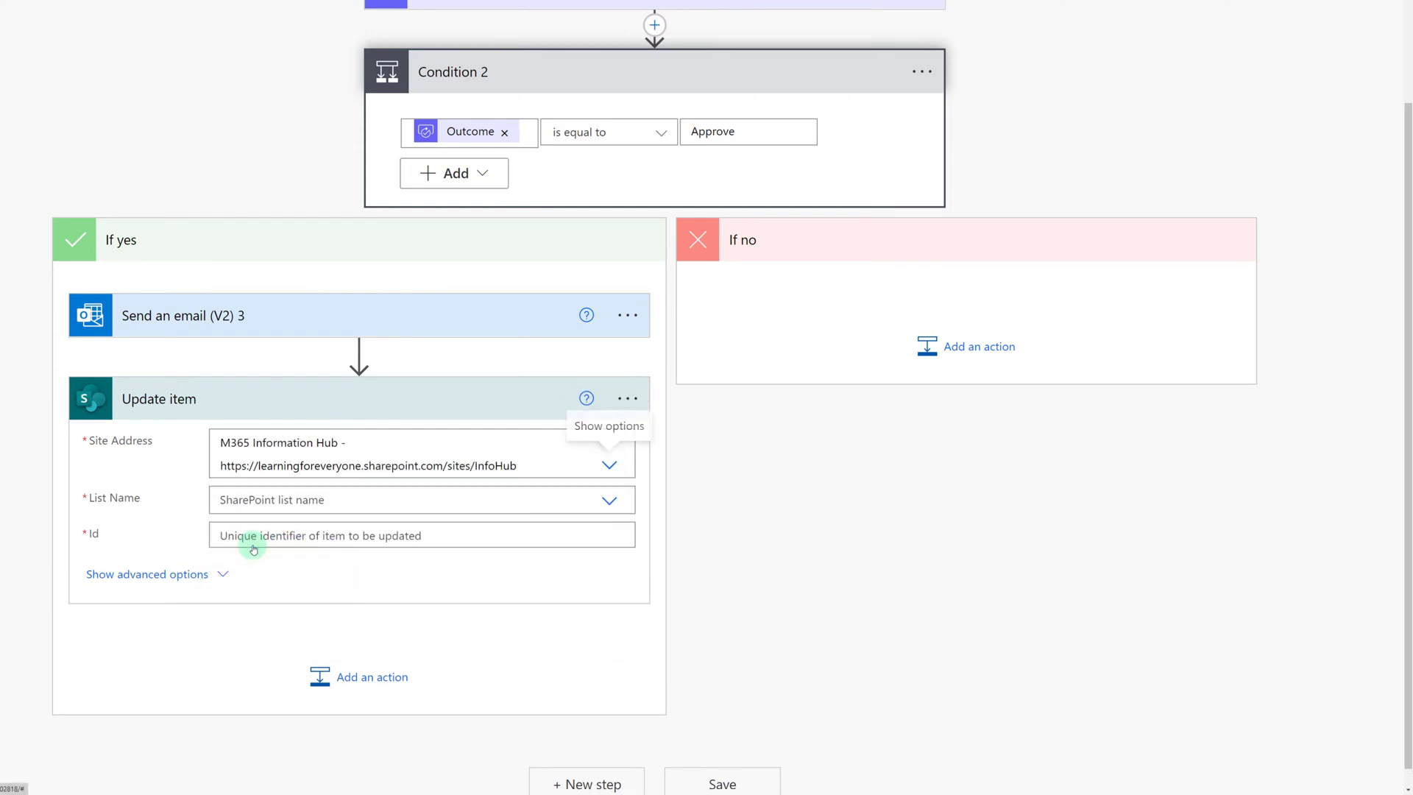
click(609, 499)
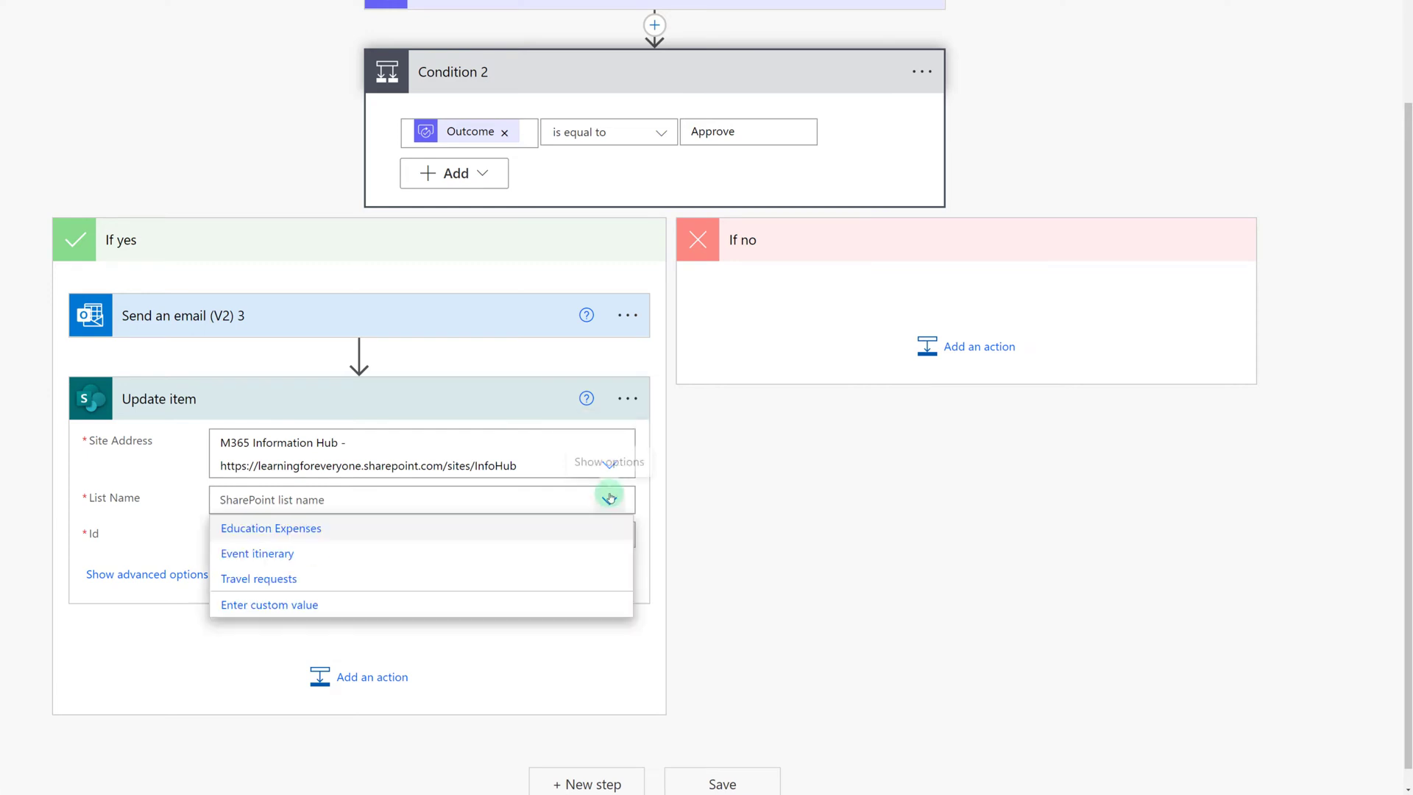
click(271, 528)
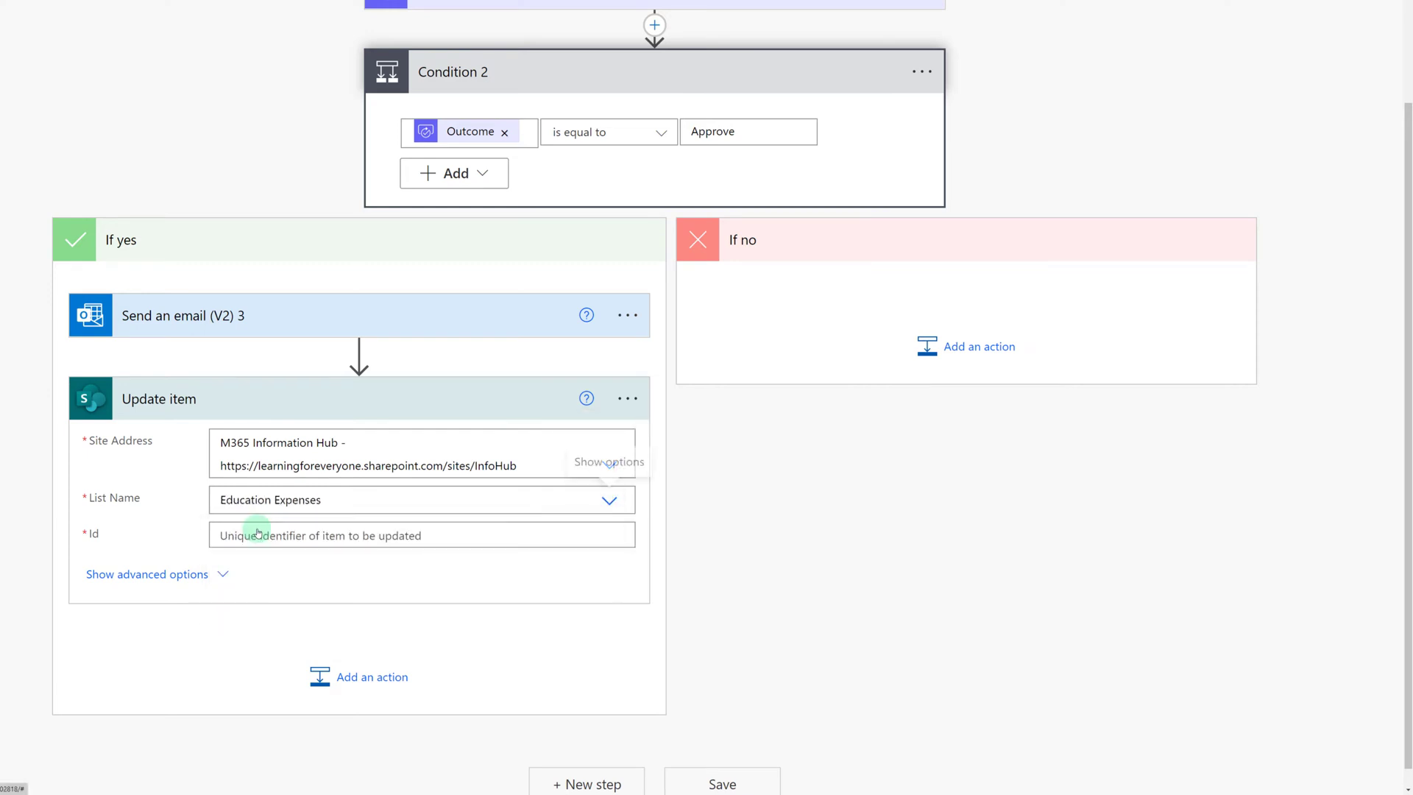
Fill Id with the item's ID, Title with its Title, and start the accounting approval status field
click(421, 535)
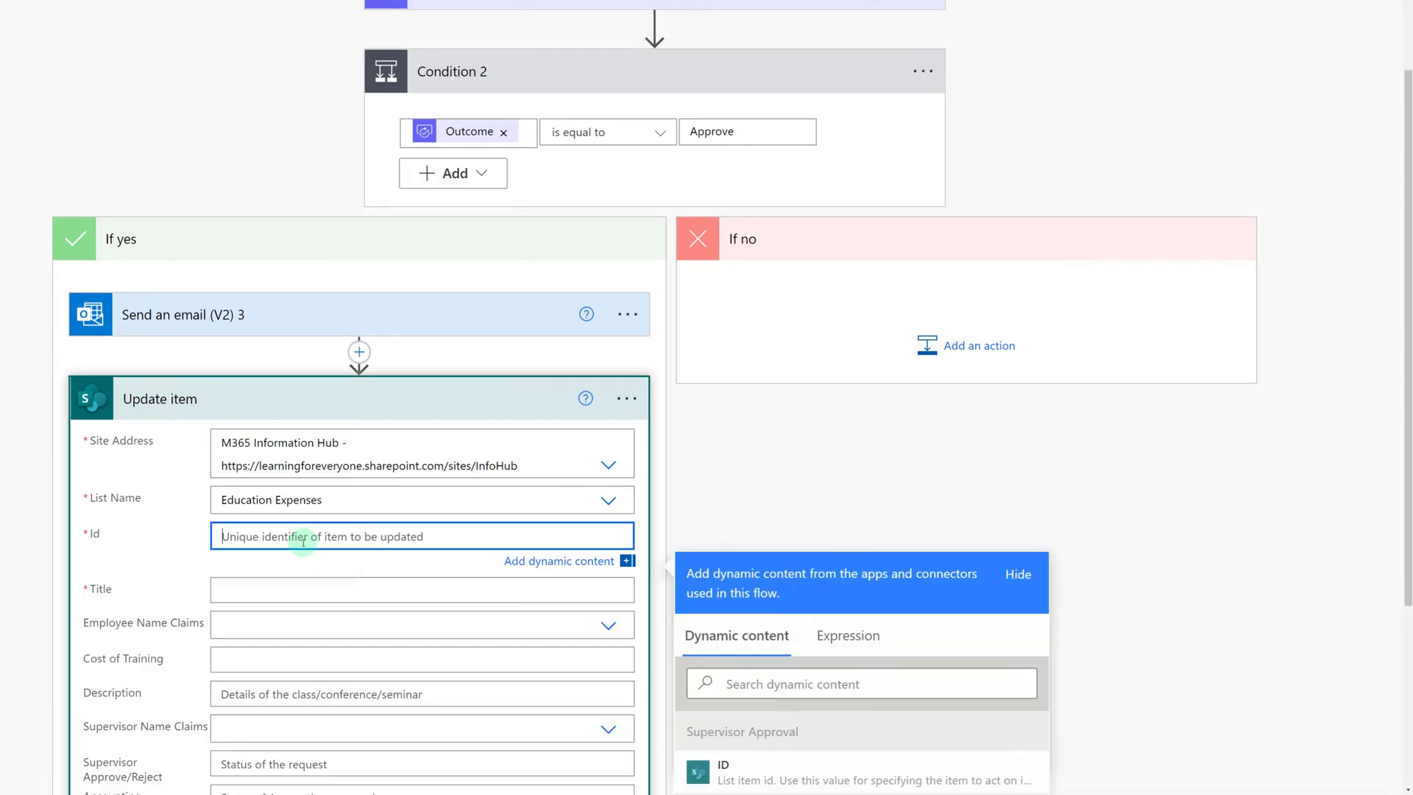
scroll(down, 3)
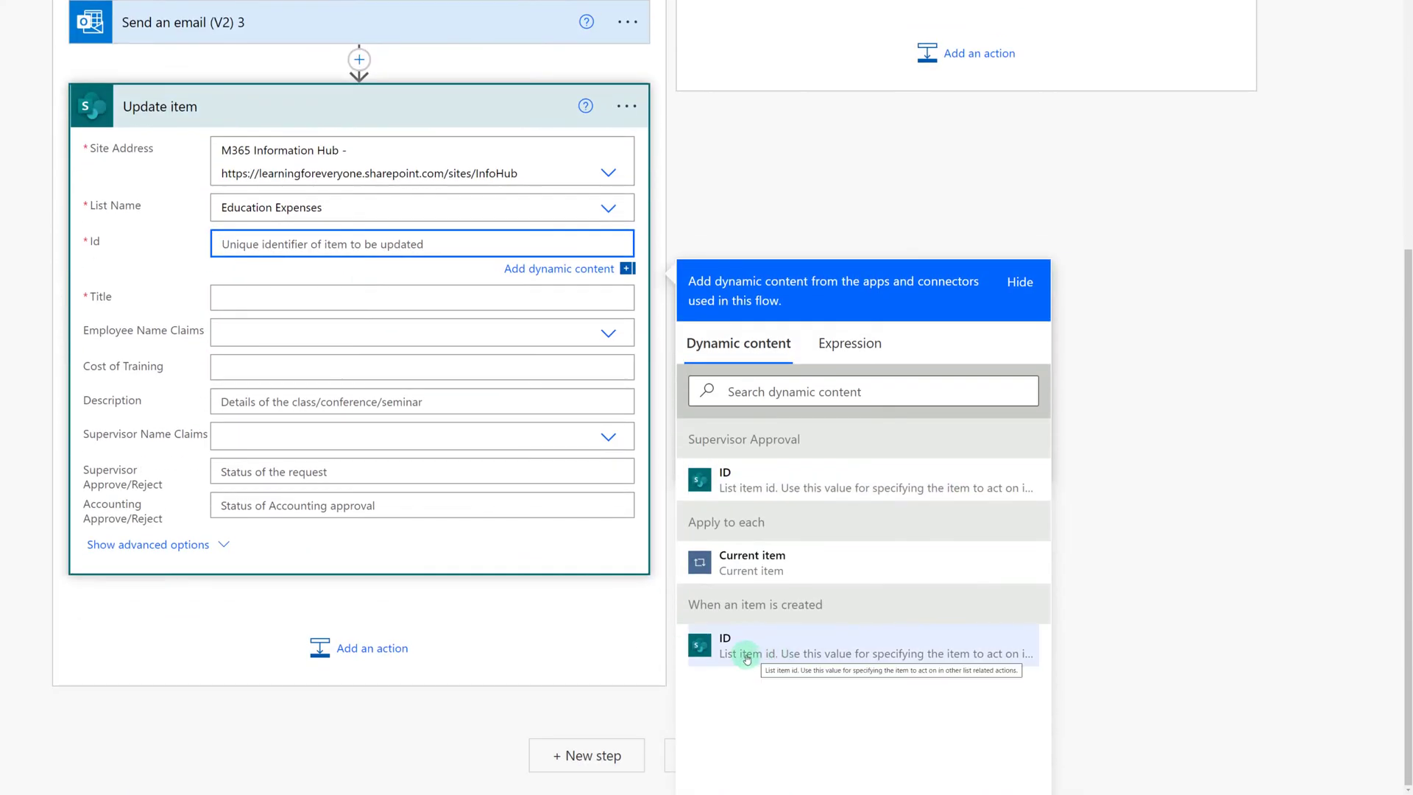
click(725, 648)
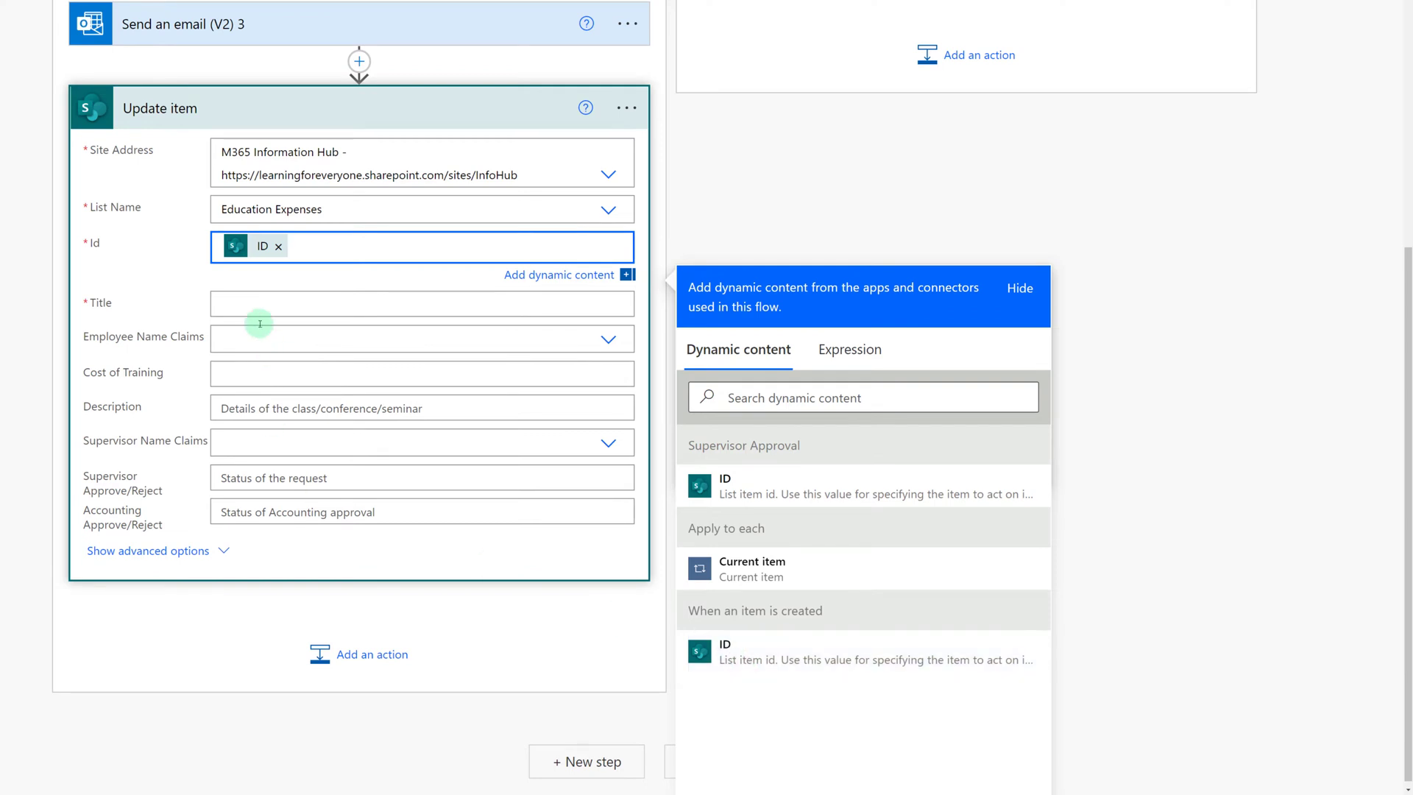
click(420, 303)
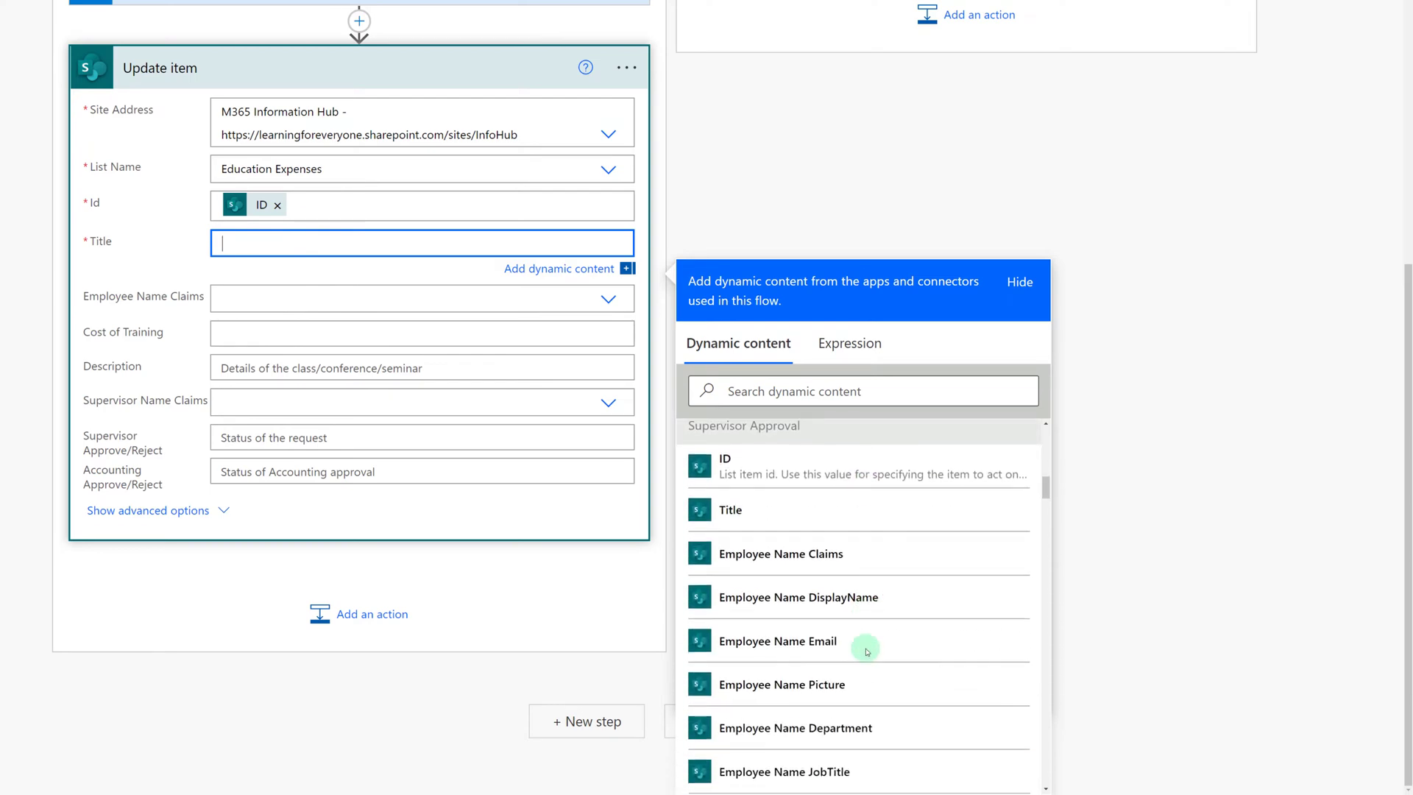
scroll(down, 3)
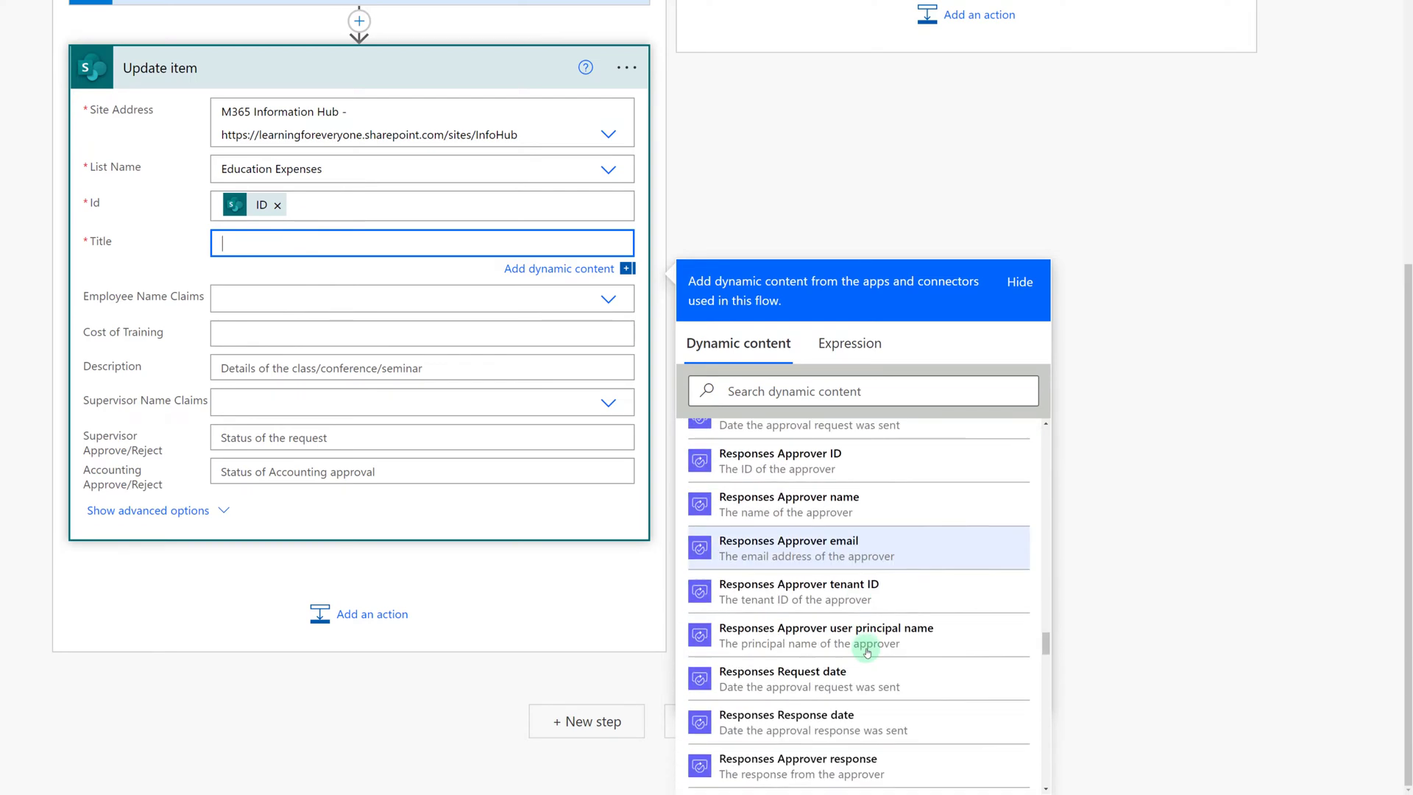
scroll(down, 3)
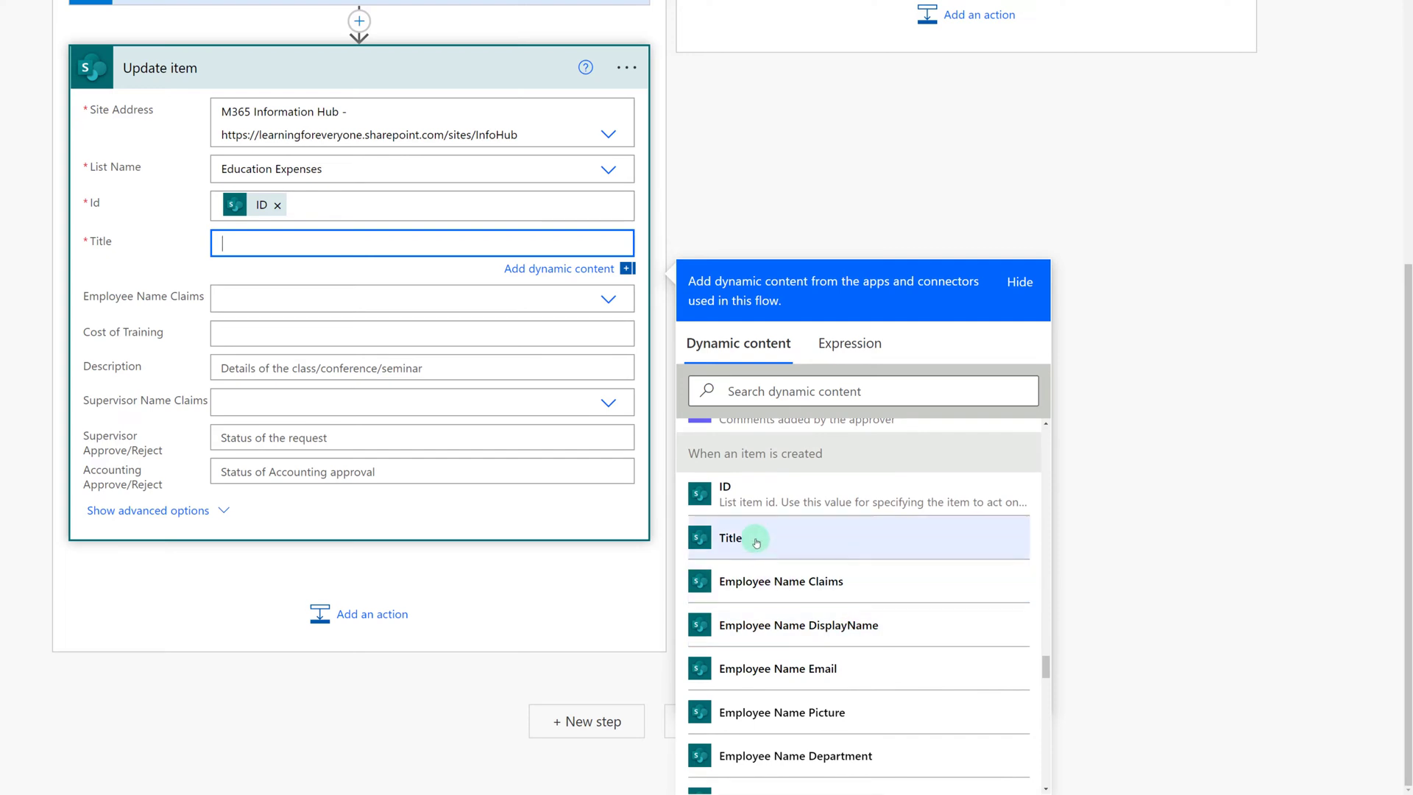
click(730, 538)
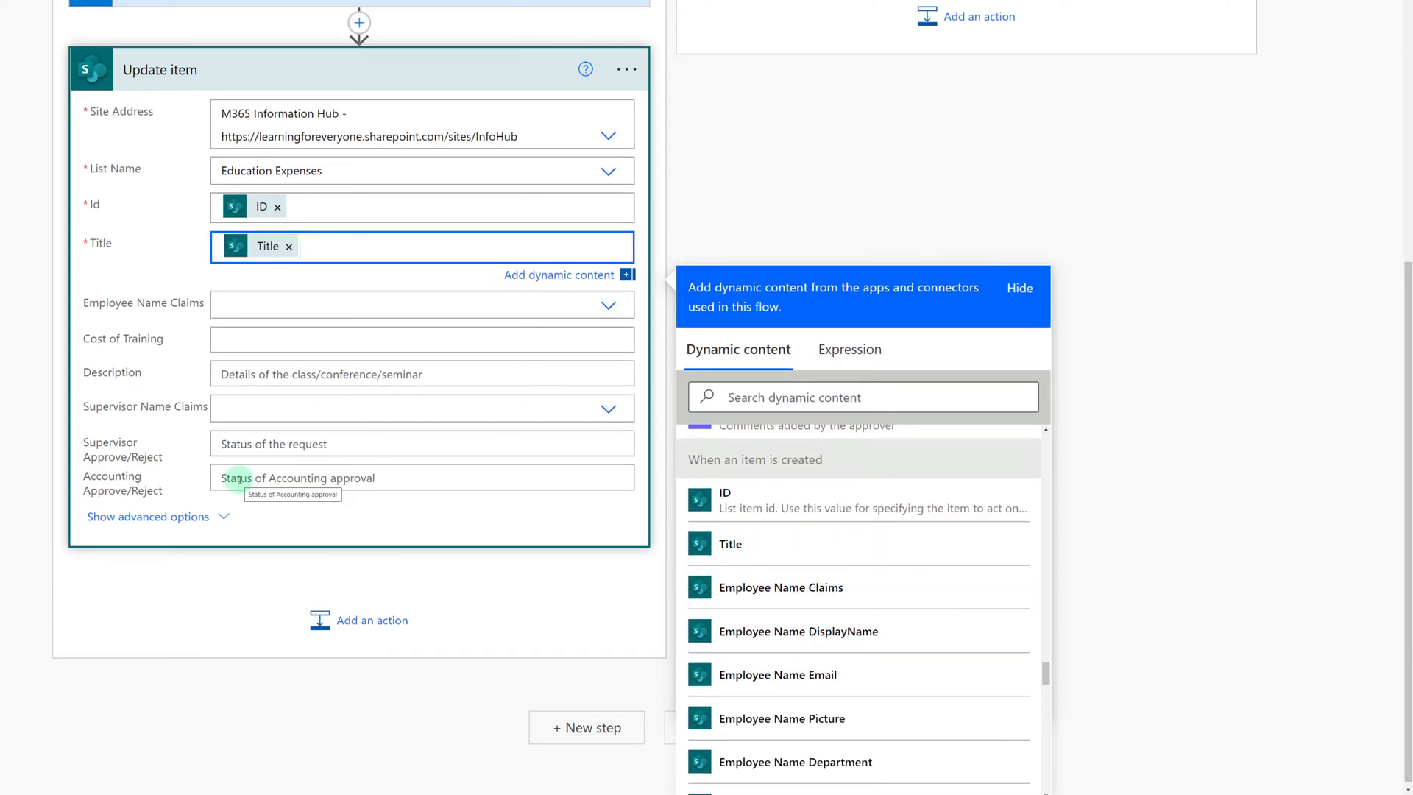
click(421, 477)
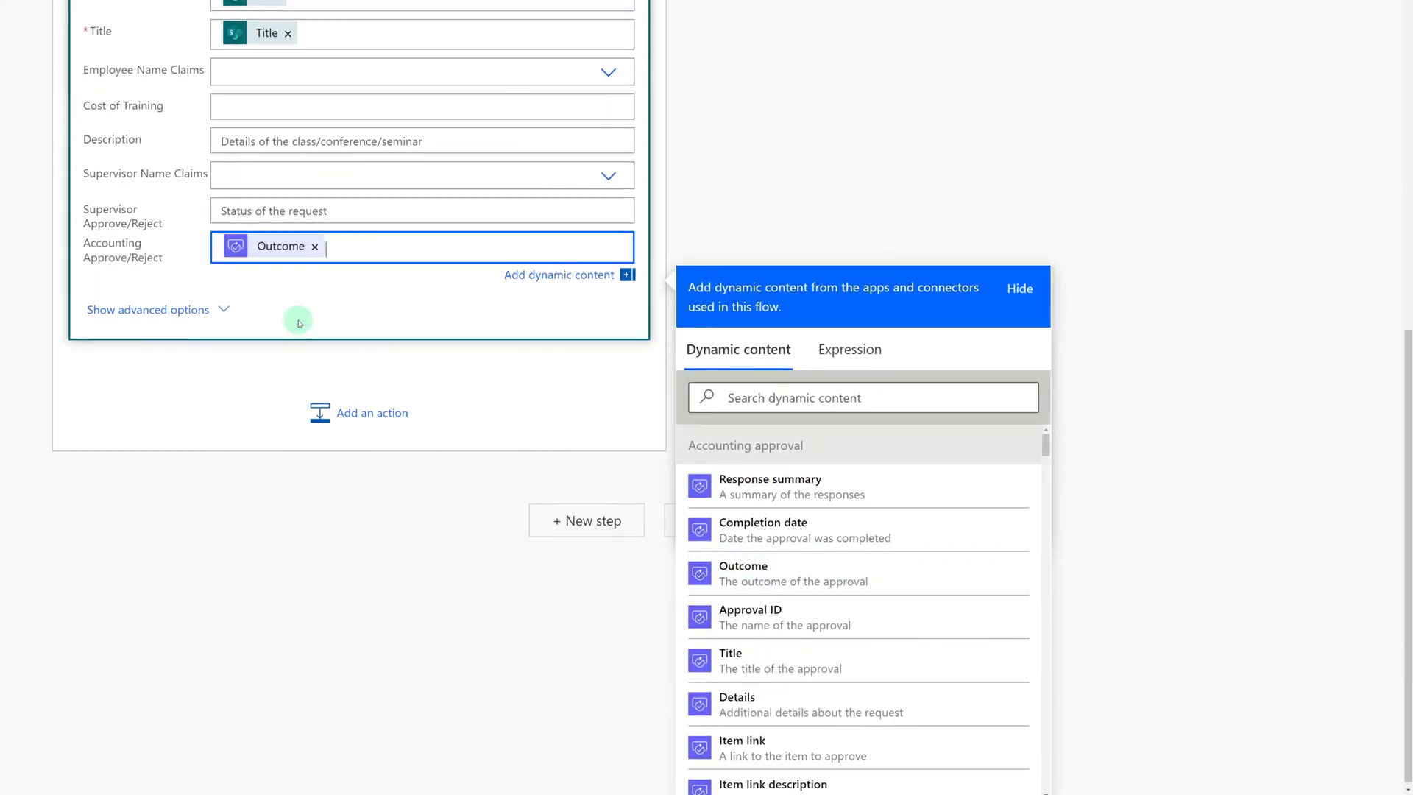
mouse_move(259, 318)
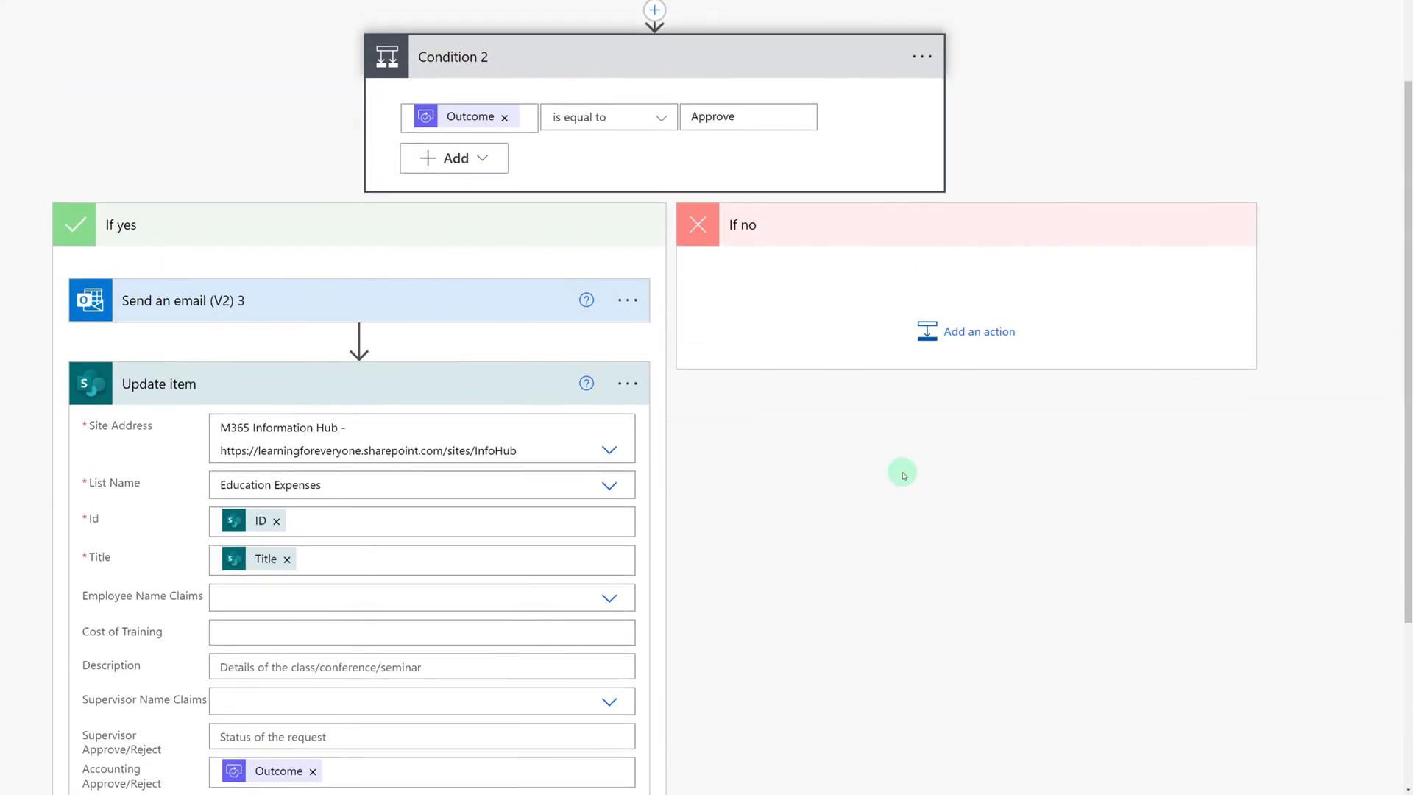
mouse_move(894, 493)
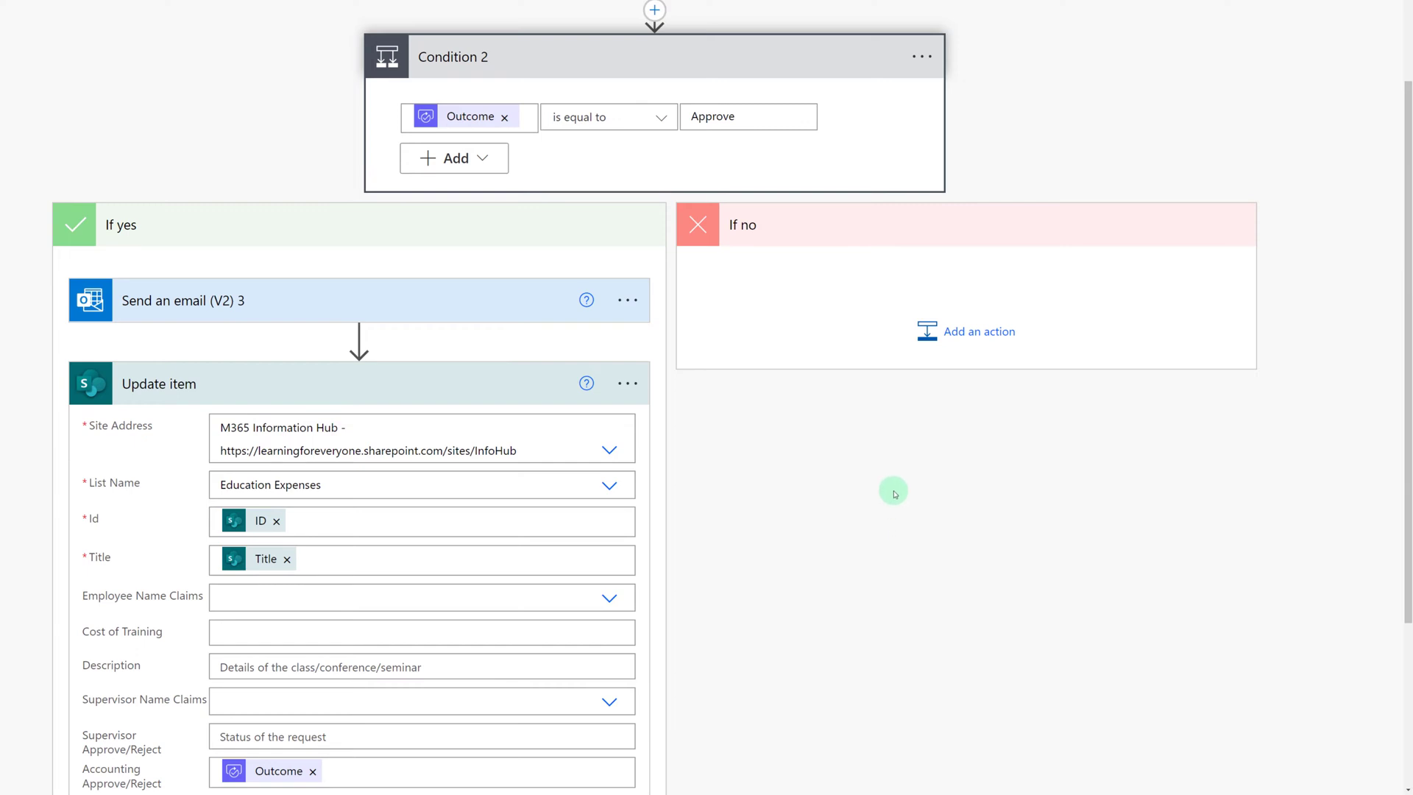
mouse_move(930, 588)
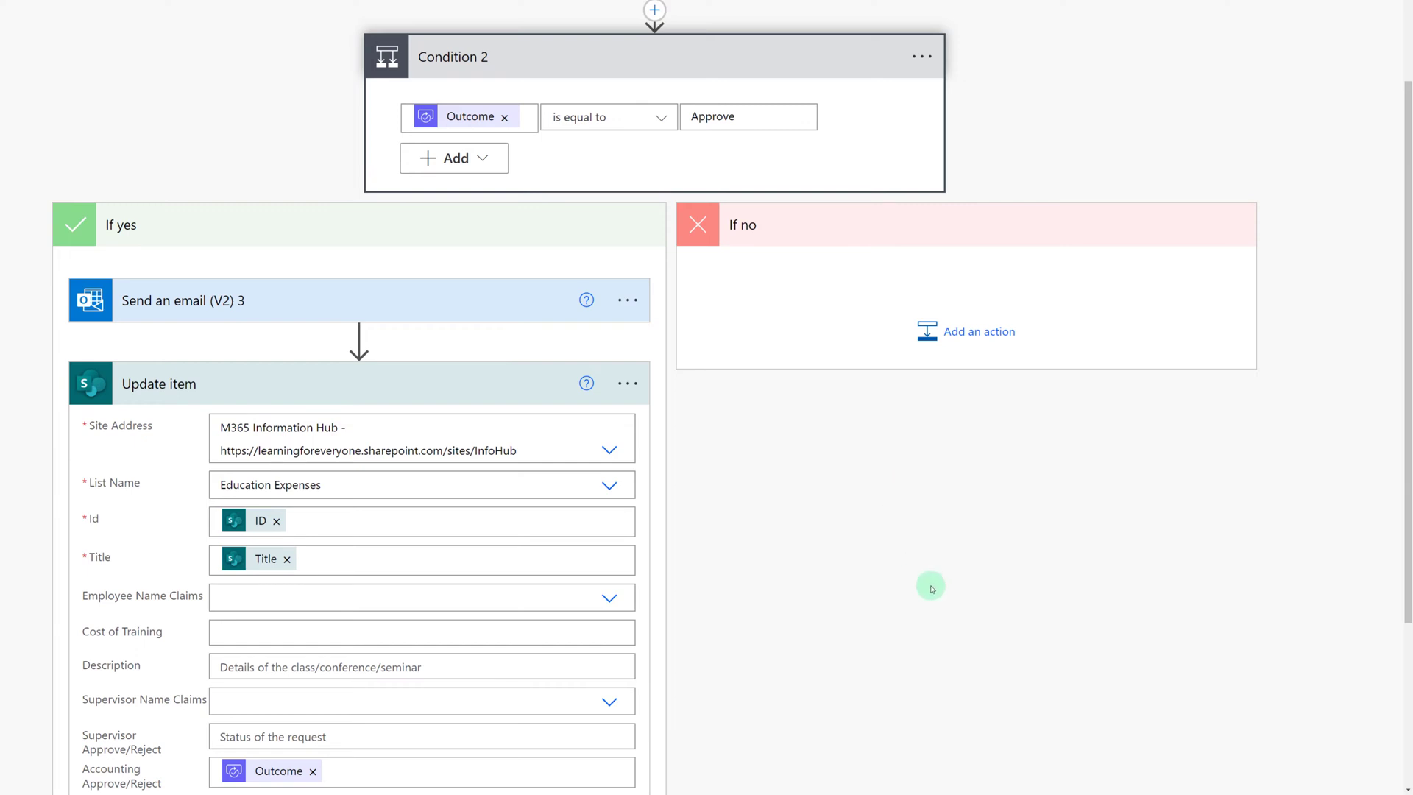
mouse_move(703, 303)
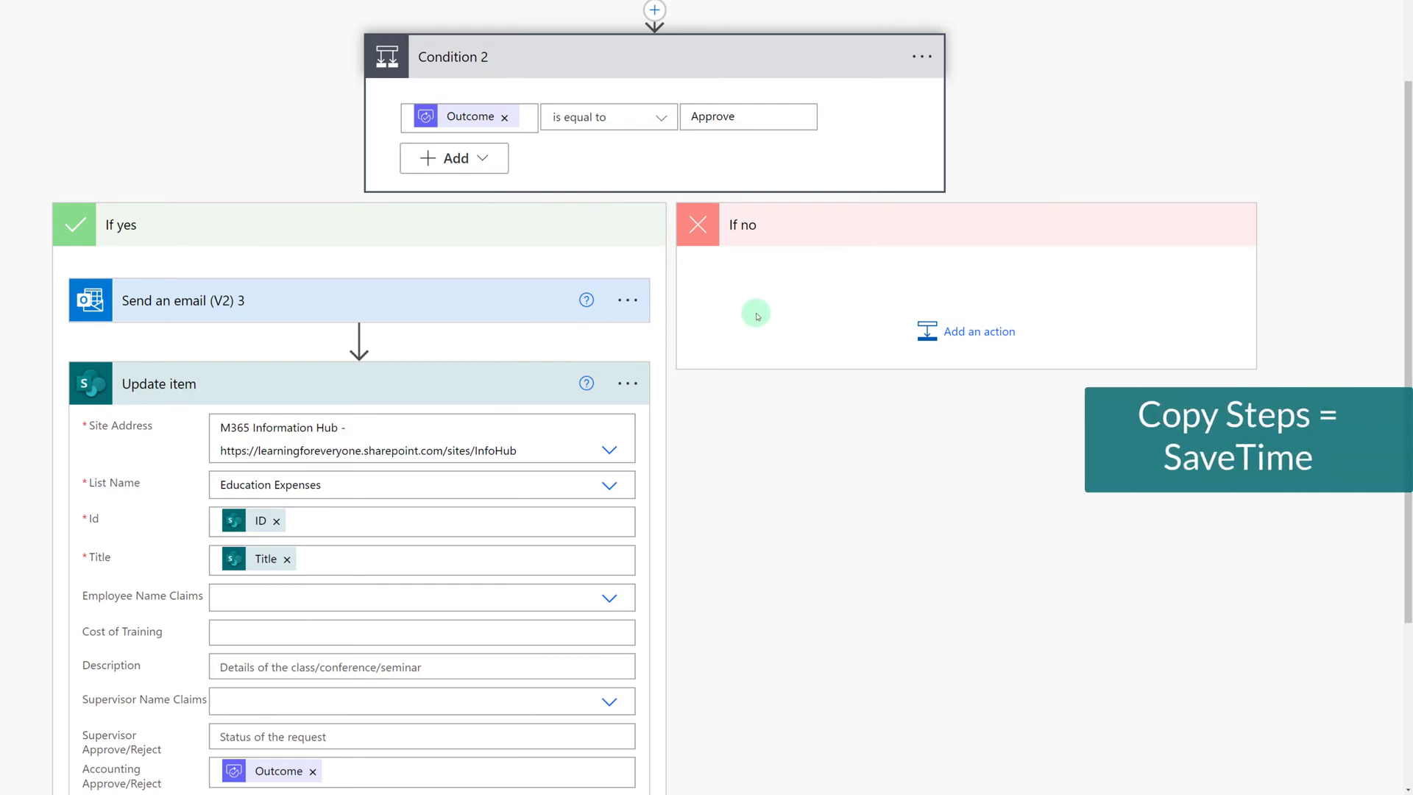
mouse_move(658, 360)
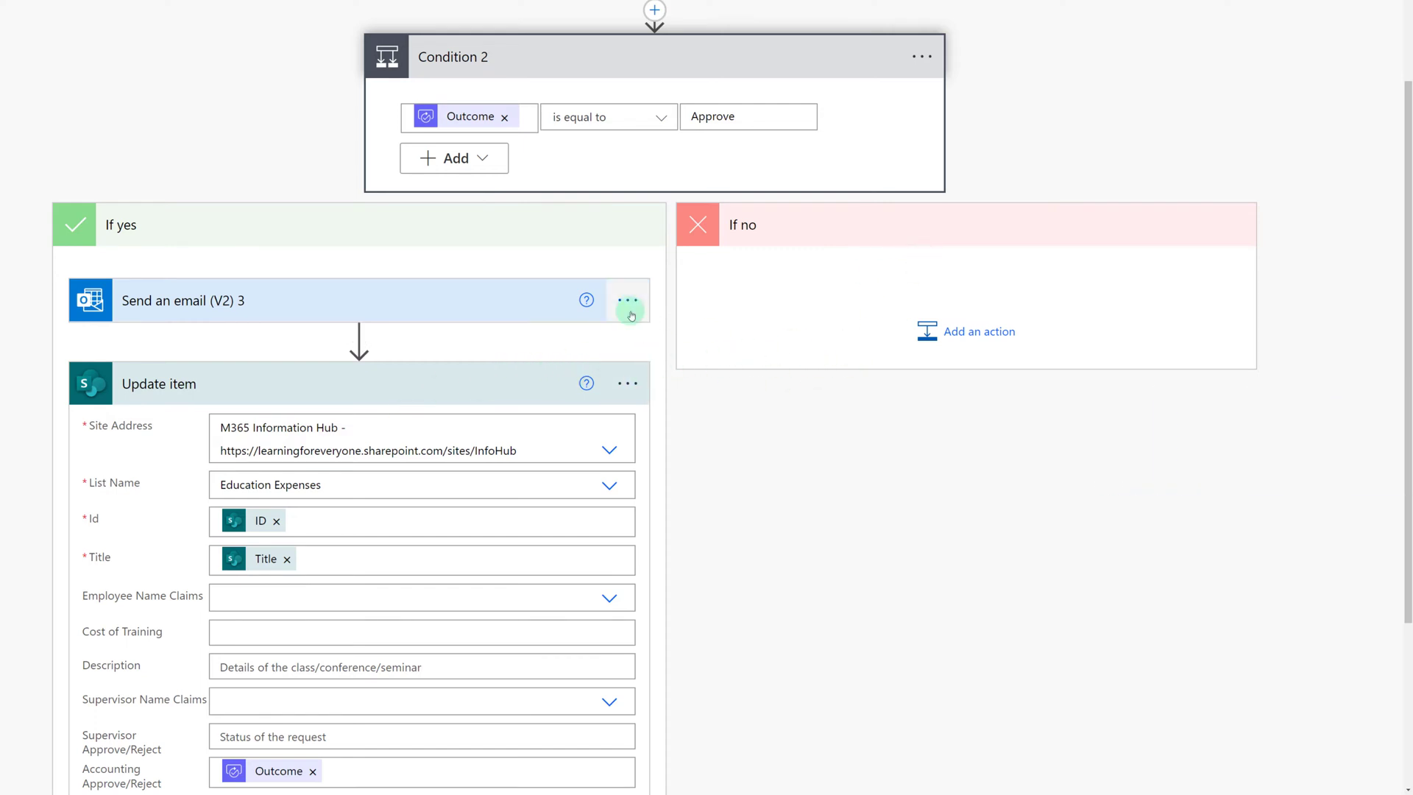
Paste a copy of Send an email (V2) 3 into the no branch and retitle it Accounting Rejected
click(628, 300)
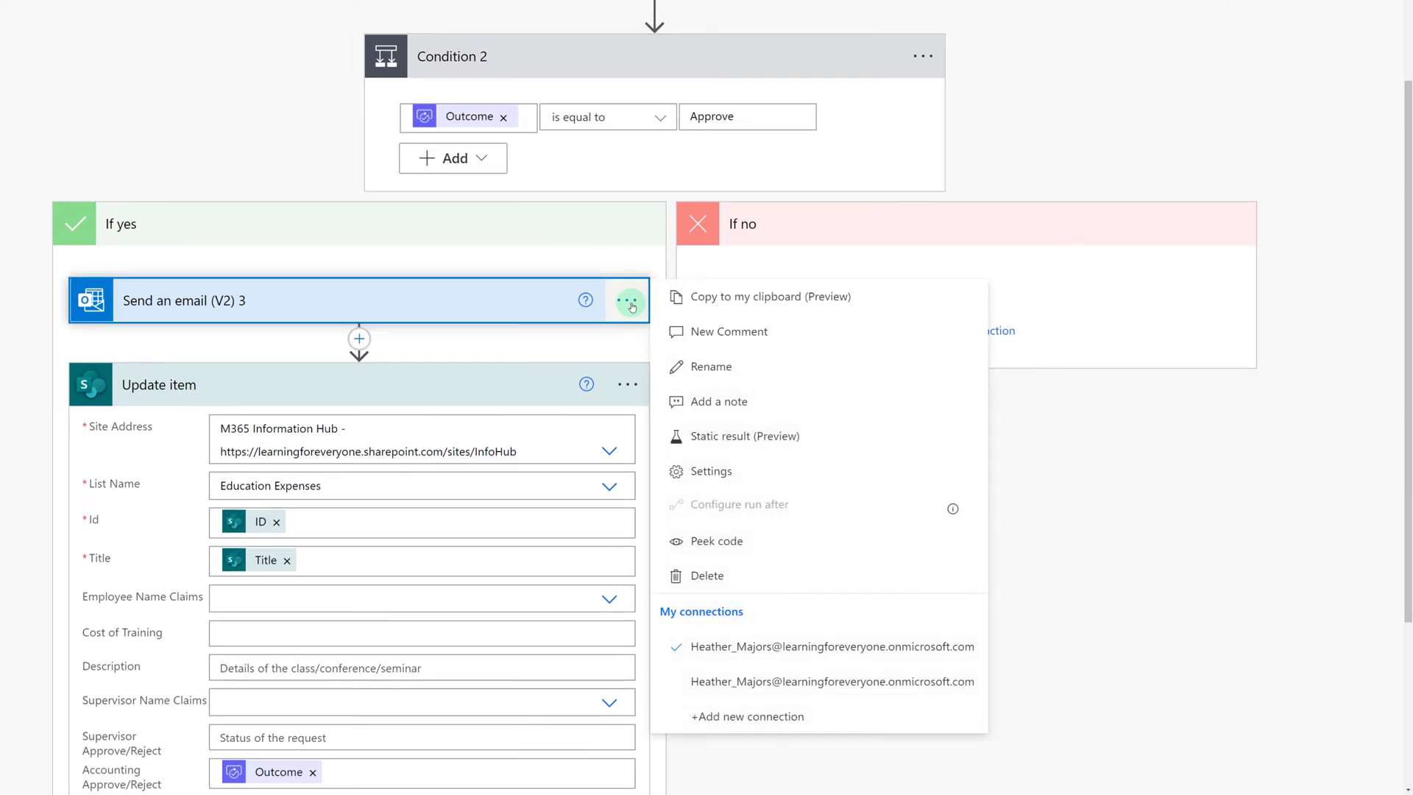
mouse_move(722, 296)
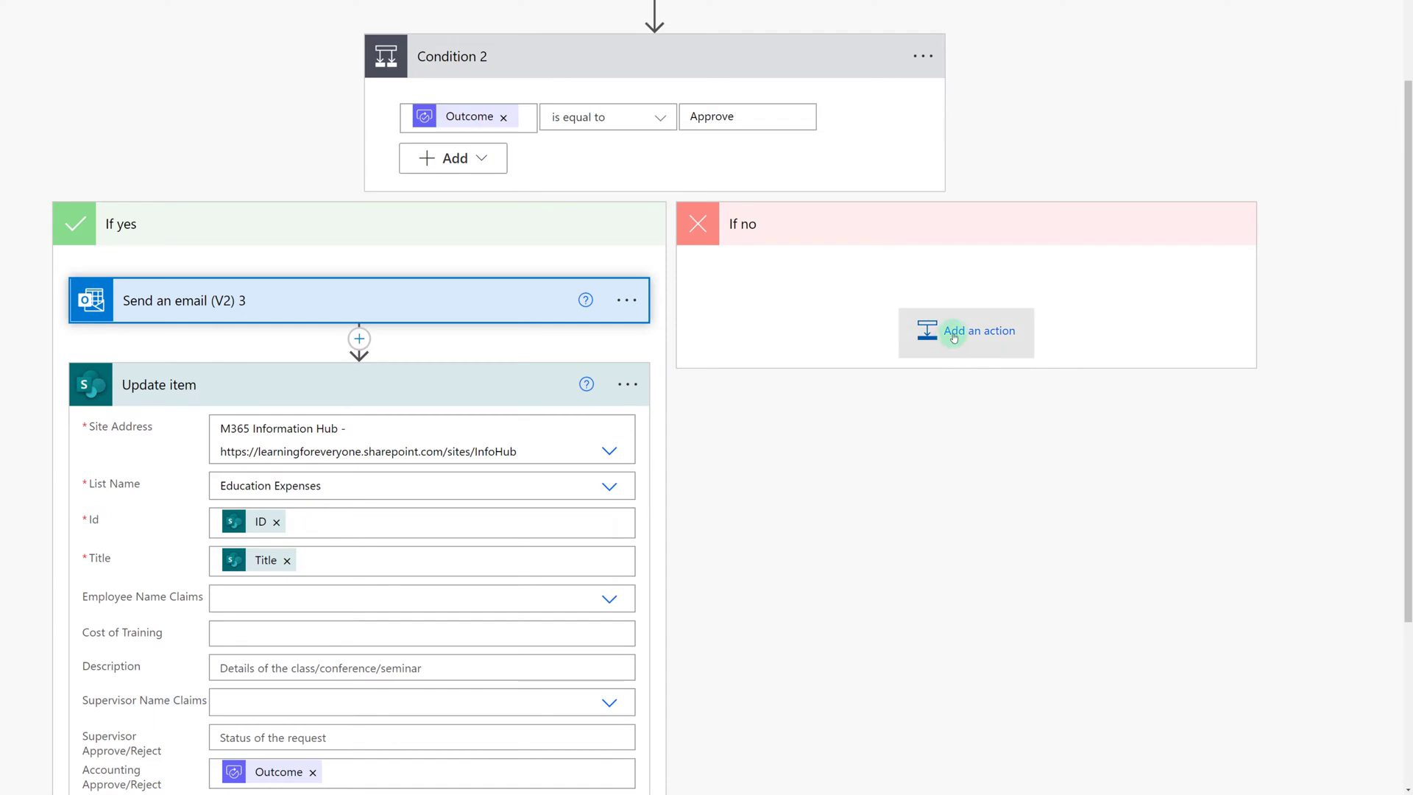
click(965, 331)
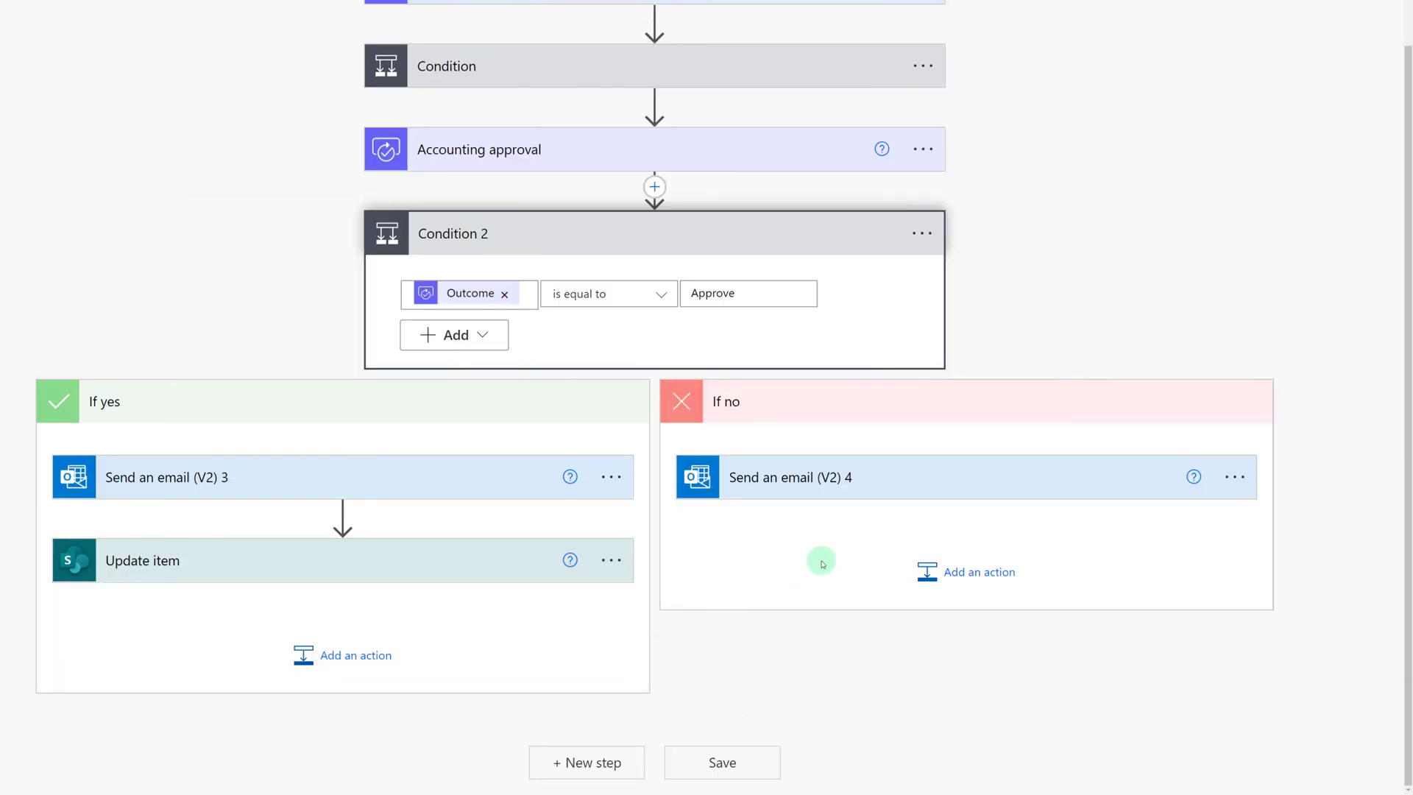
mouse_move(889, 492)
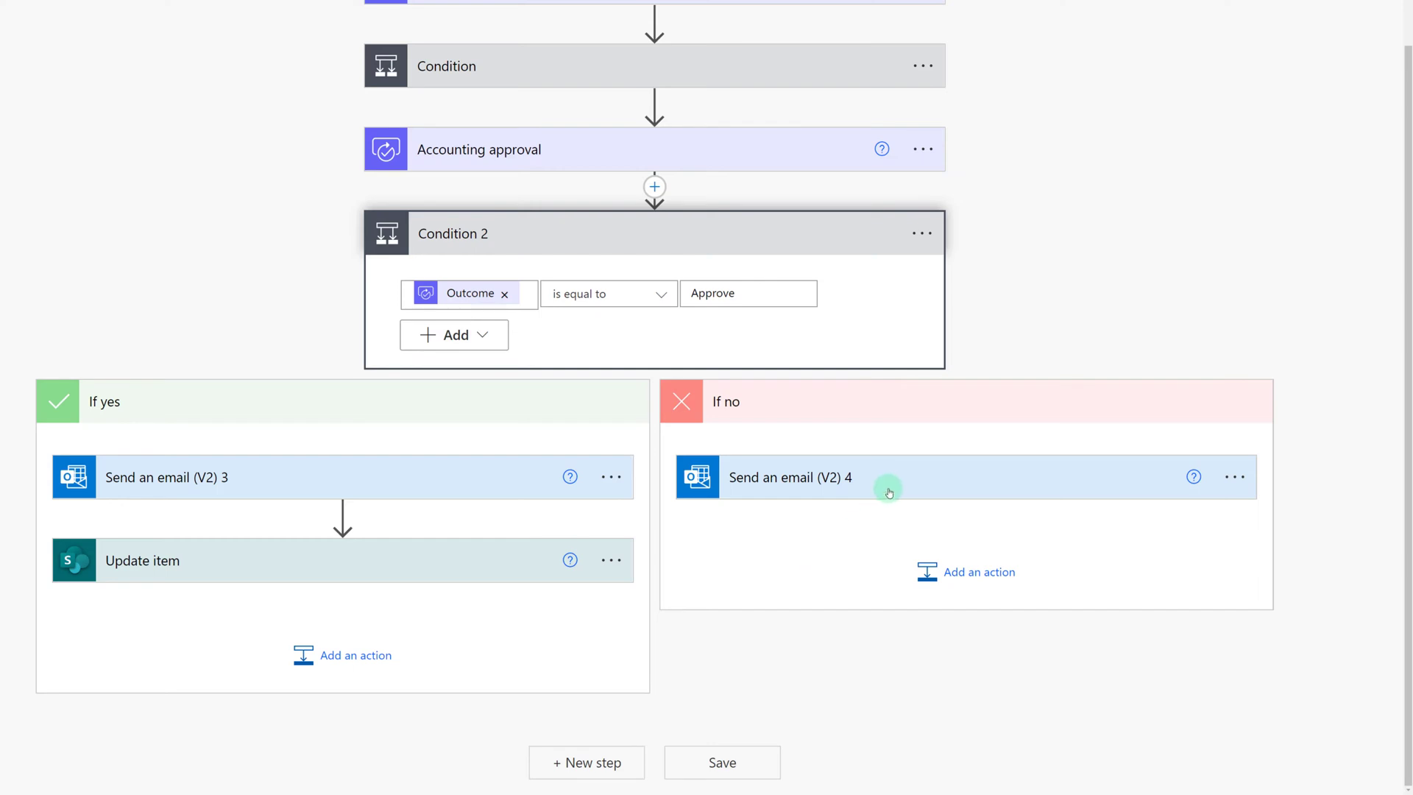
click(790, 477)
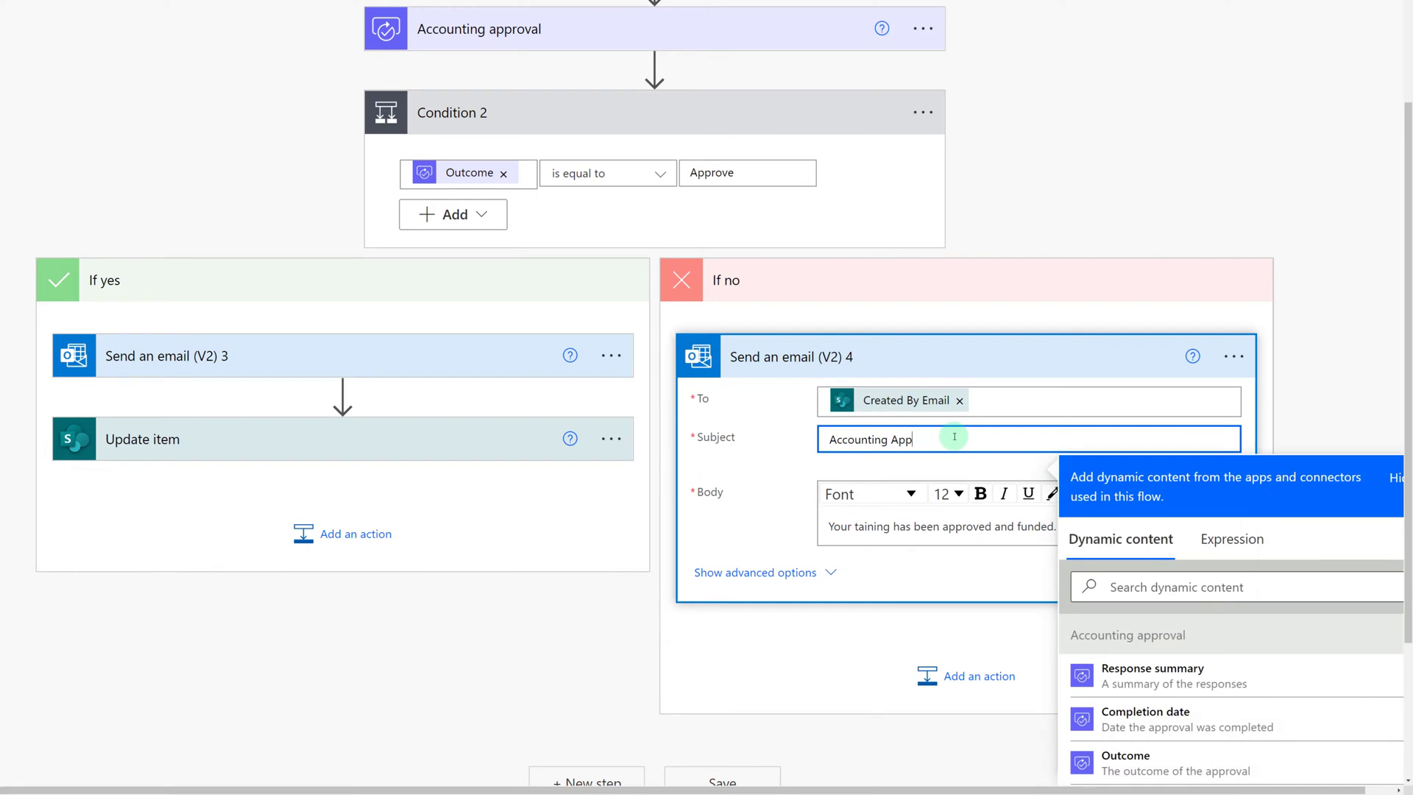
key(Backspace)
text(Rejected)
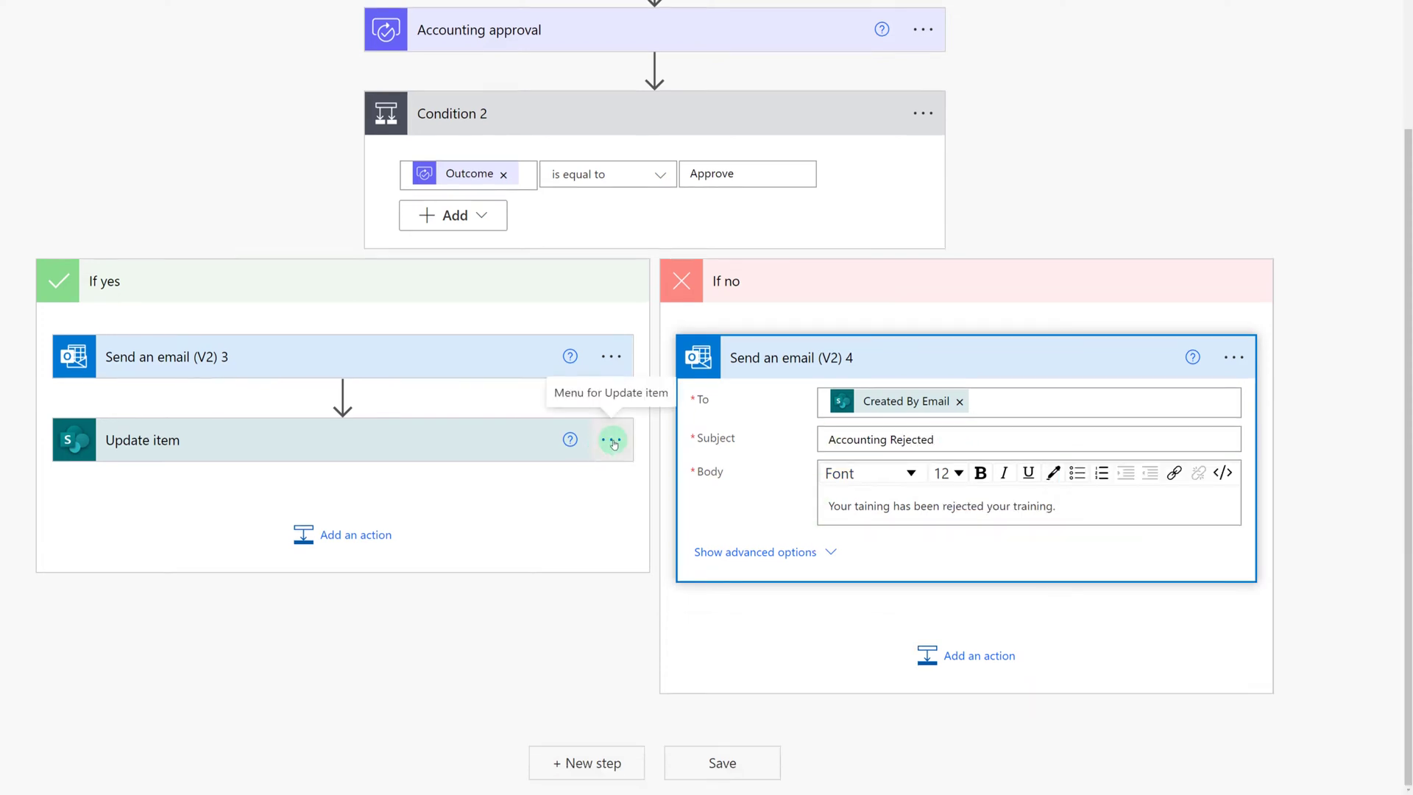
Paste a copy of Update item after the rejection email as Update item 2 with ID, Title and Outcome
click(610, 443)
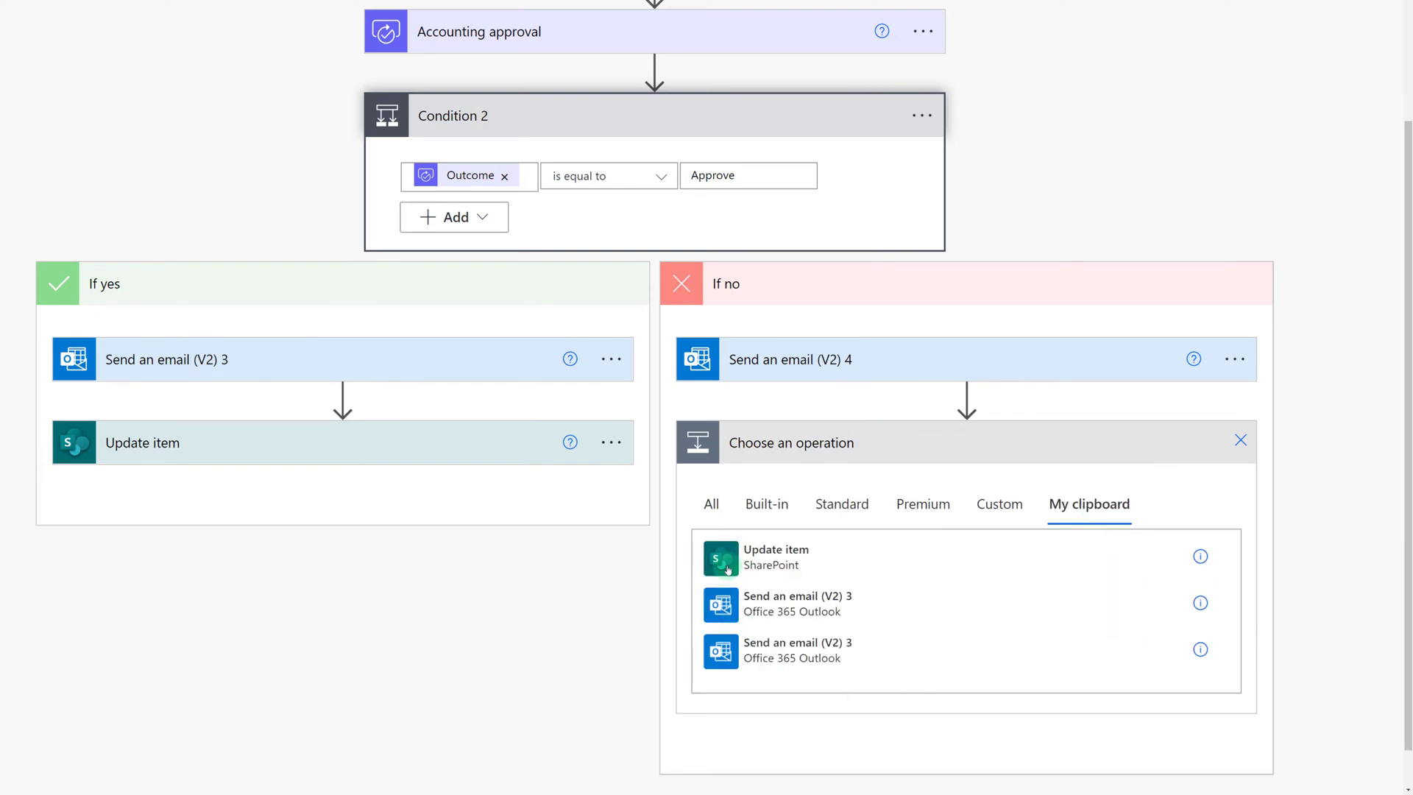
click(776, 556)
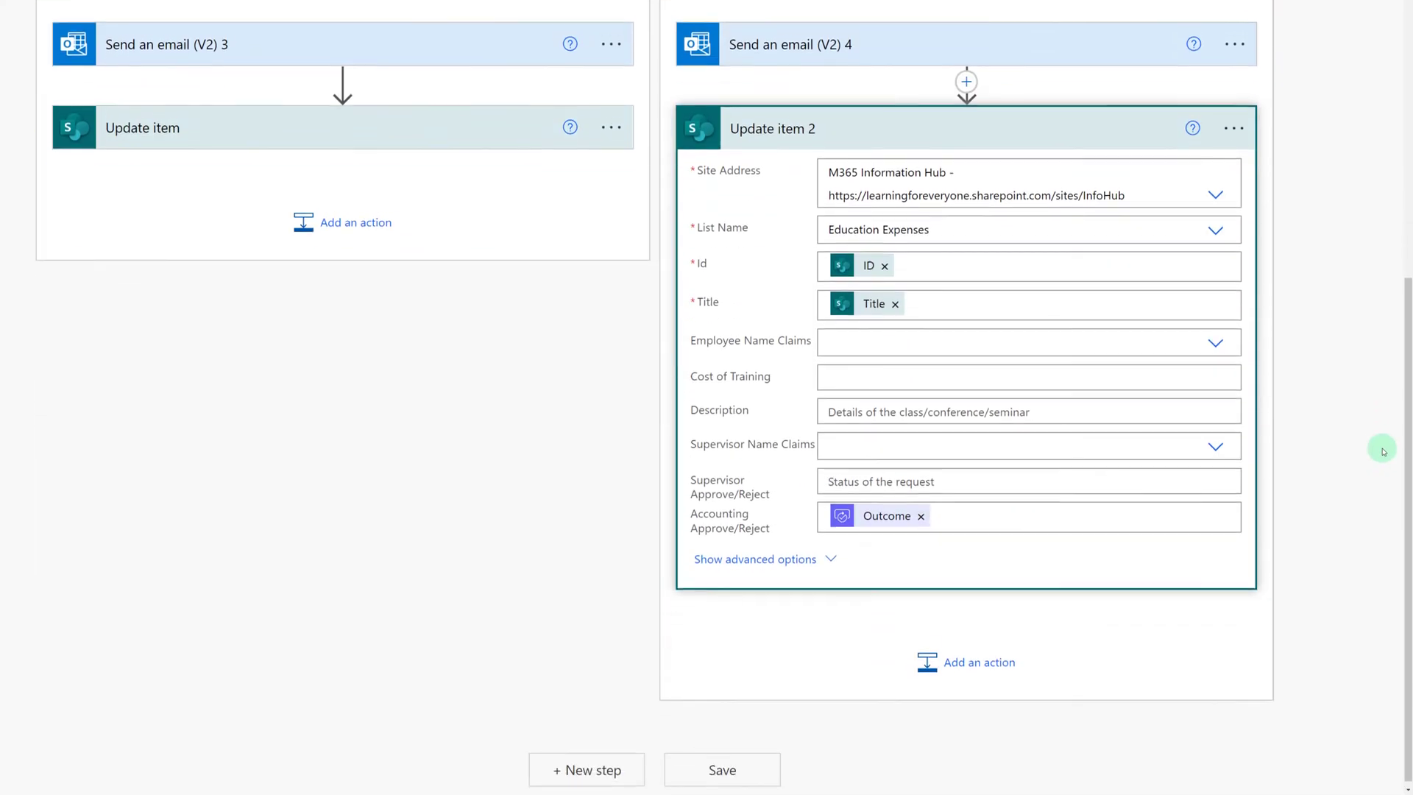
scroll(down, 3)
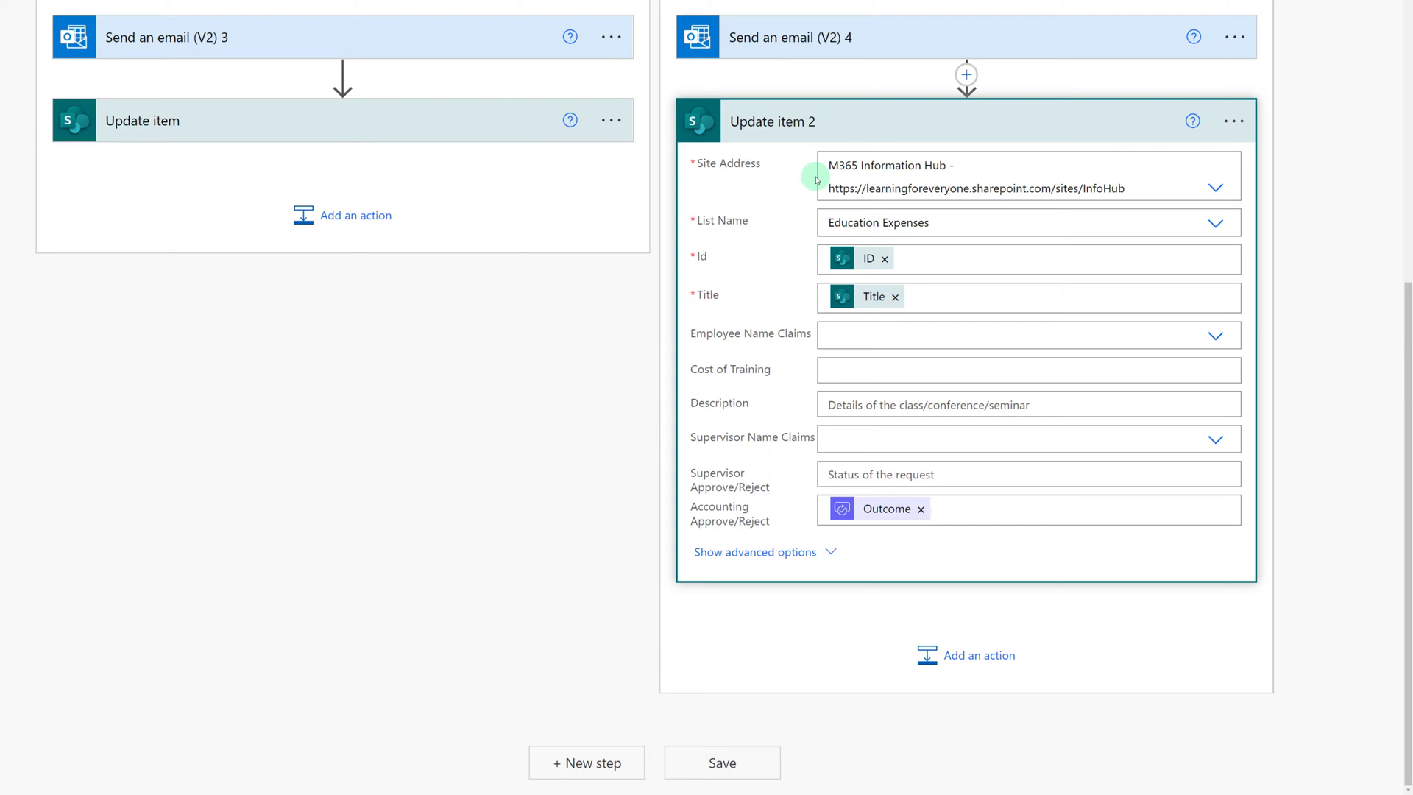
mouse_move(786, 122)
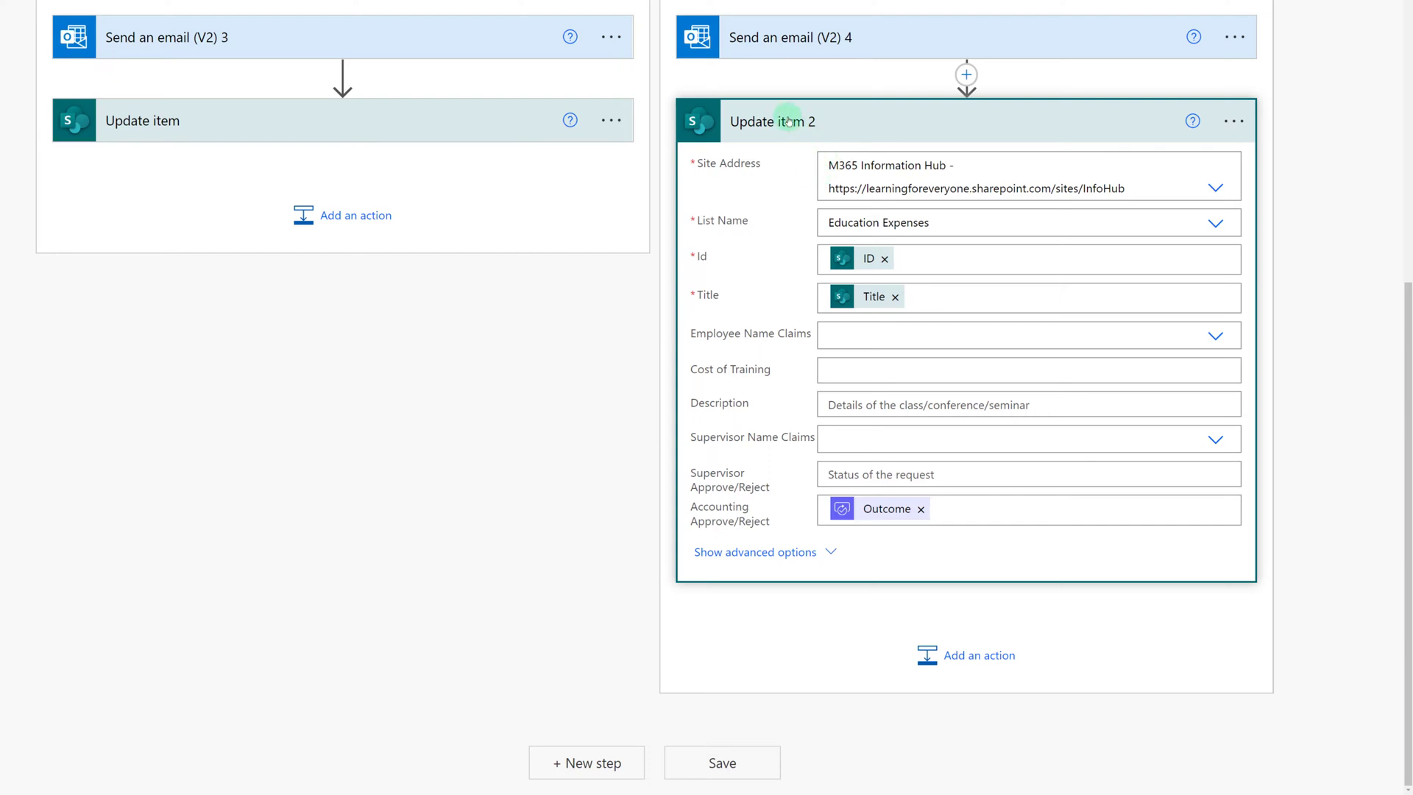
mouse_move(795, 137)
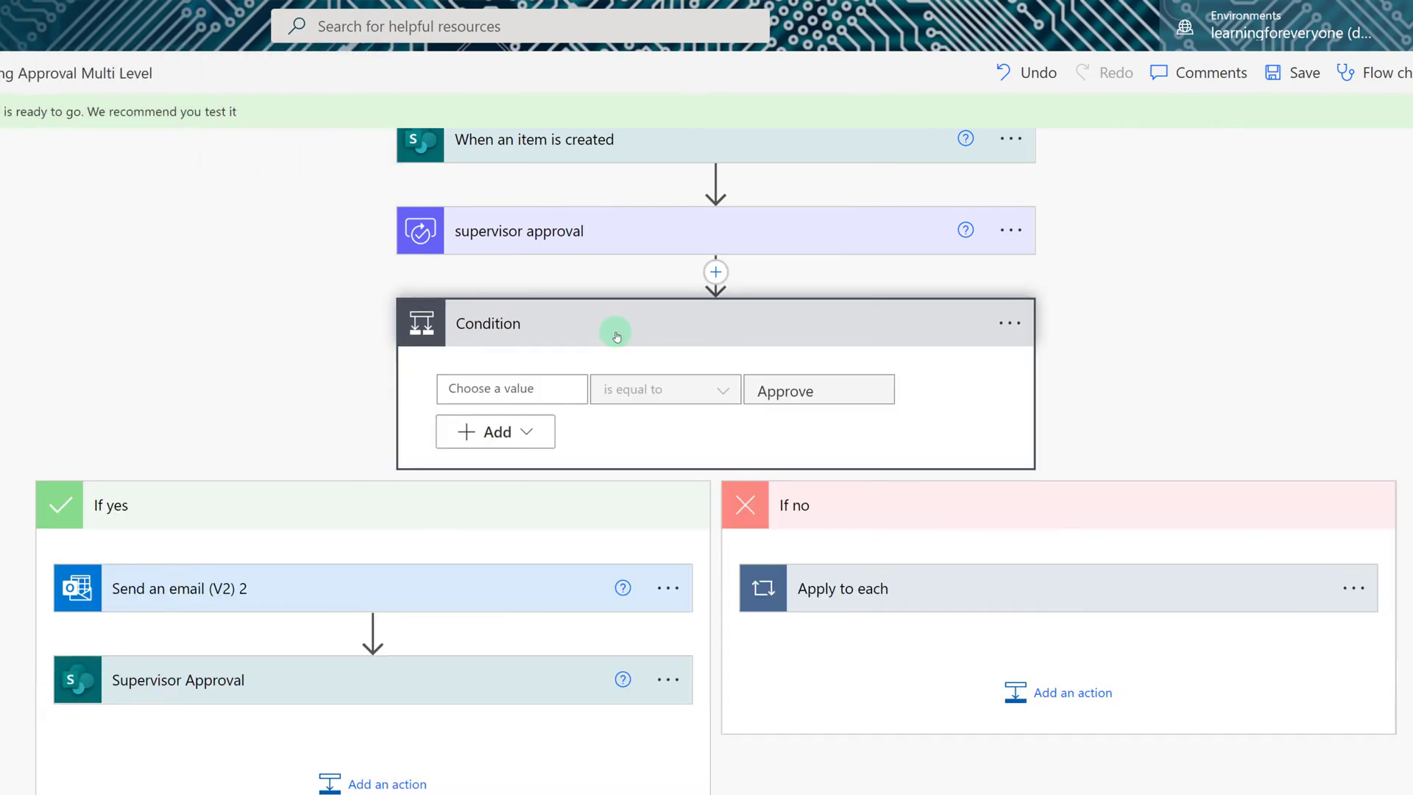
mouse_move(174, 556)
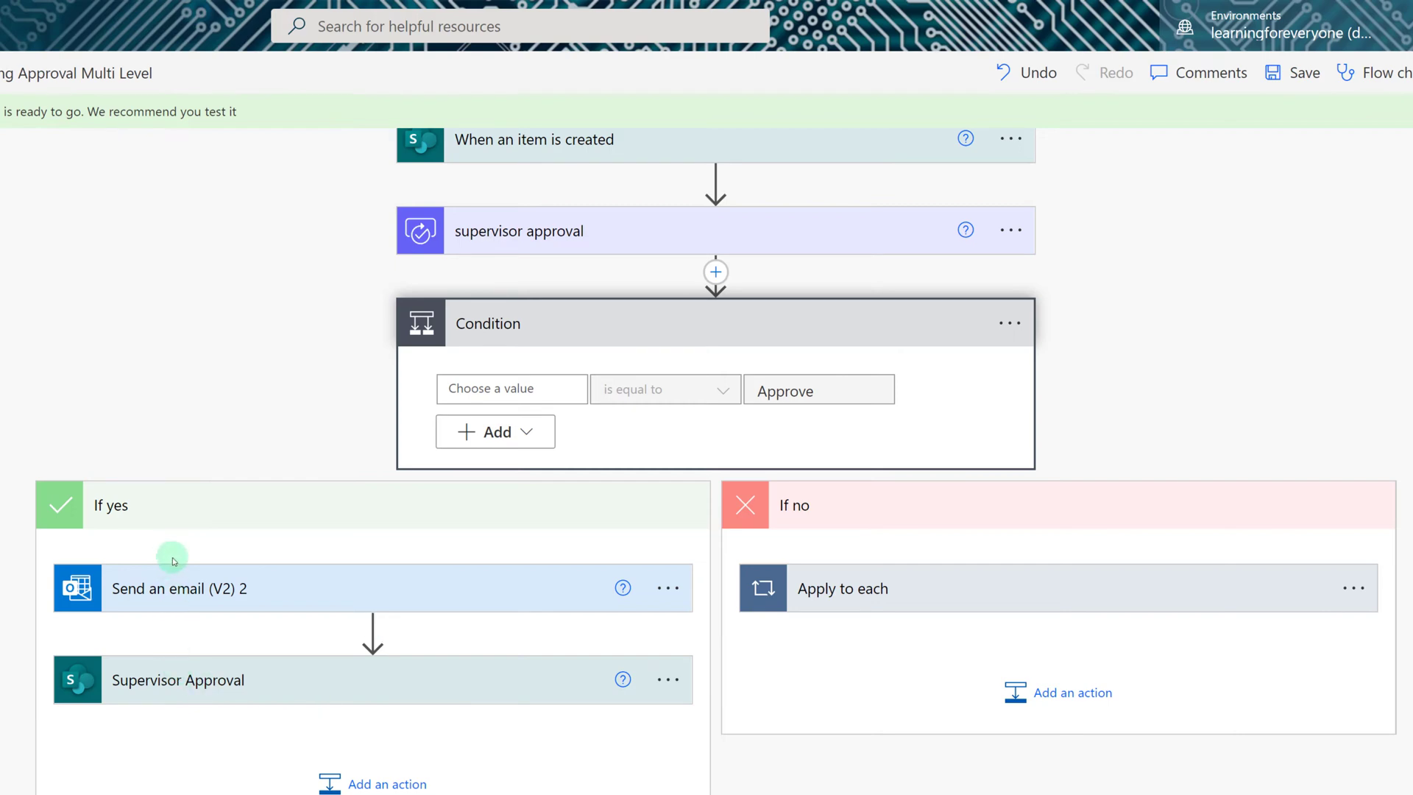
Add a Terminate action after the Apply to each loop with status Succeeded
scroll(down, 3)
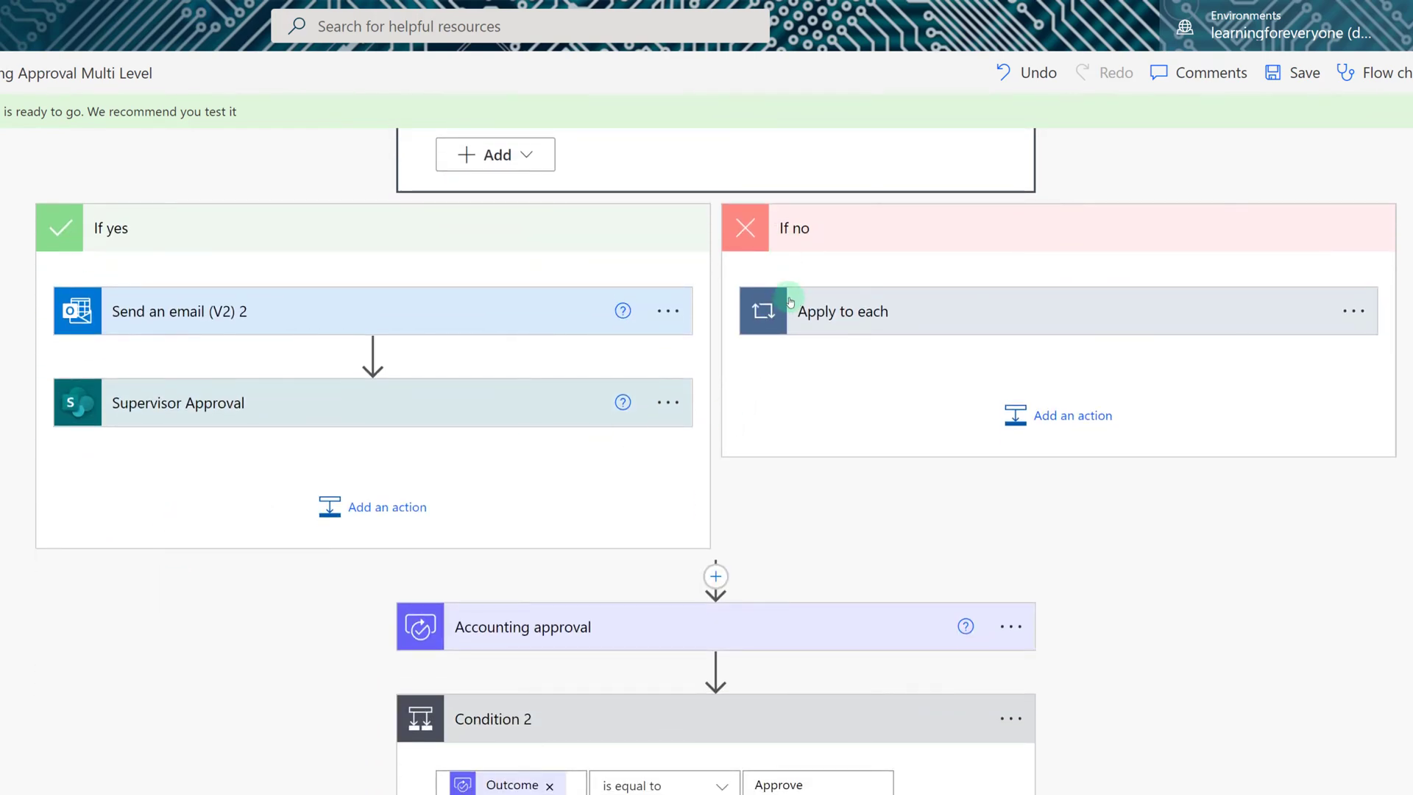
mouse_move(913, 322)
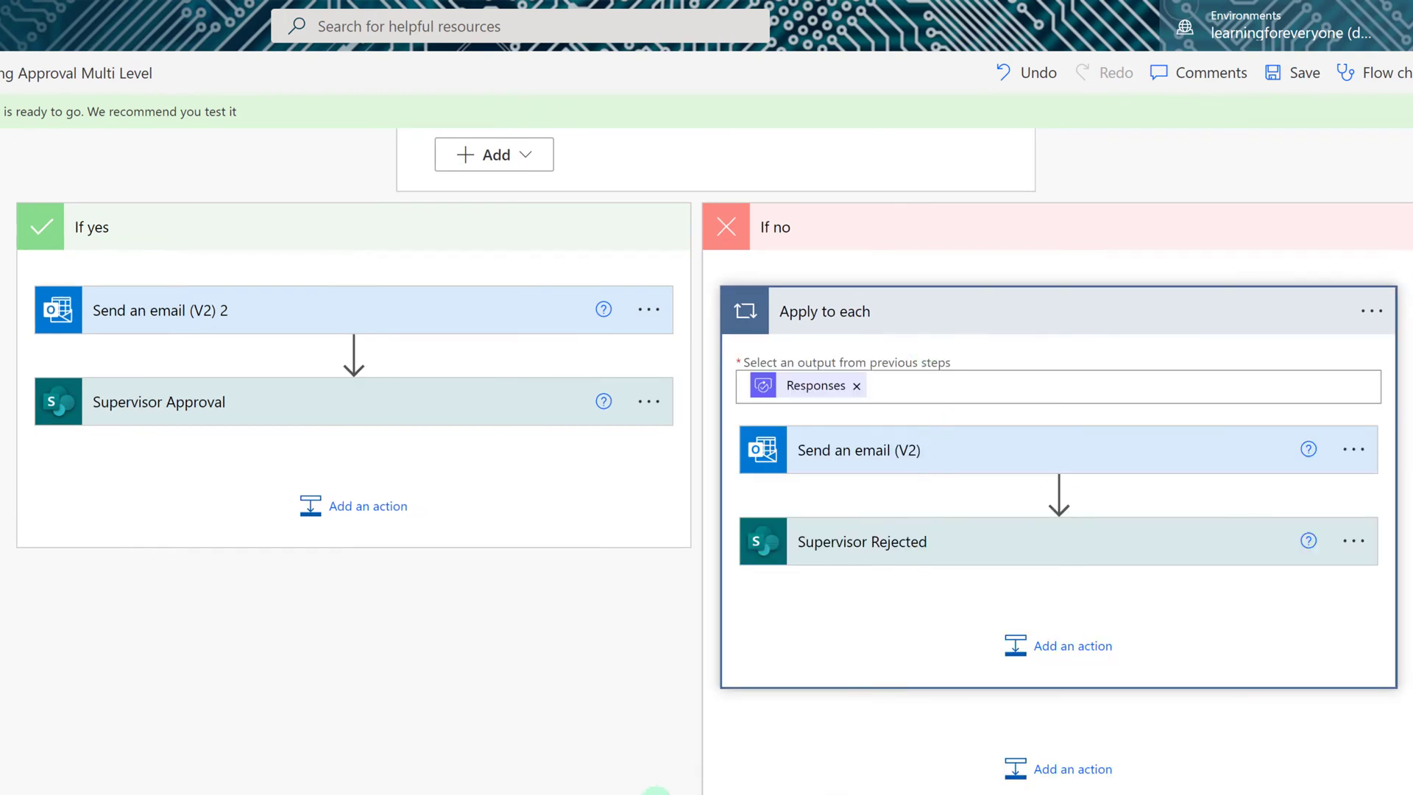
mouse_move(785, 731)
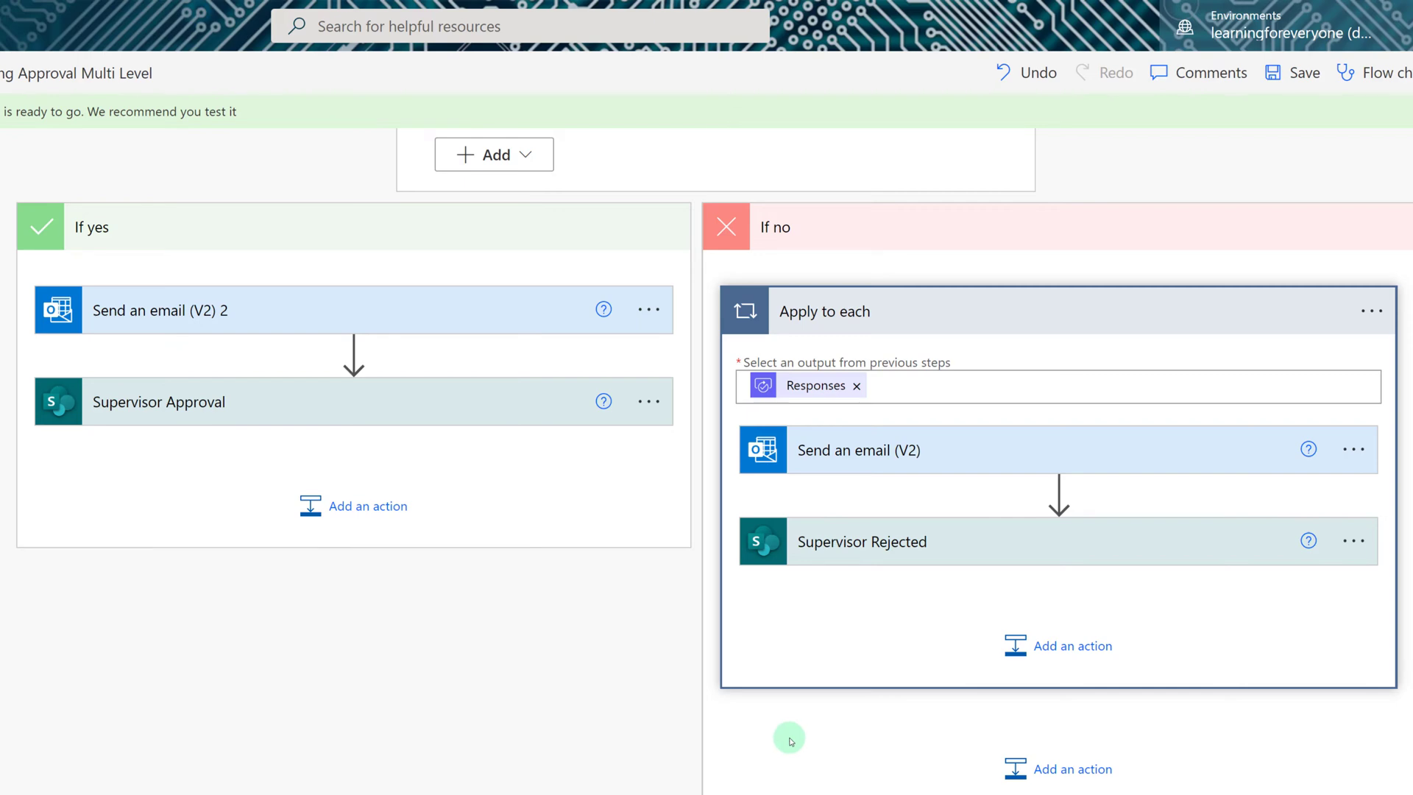
mouse_move(810, 774)
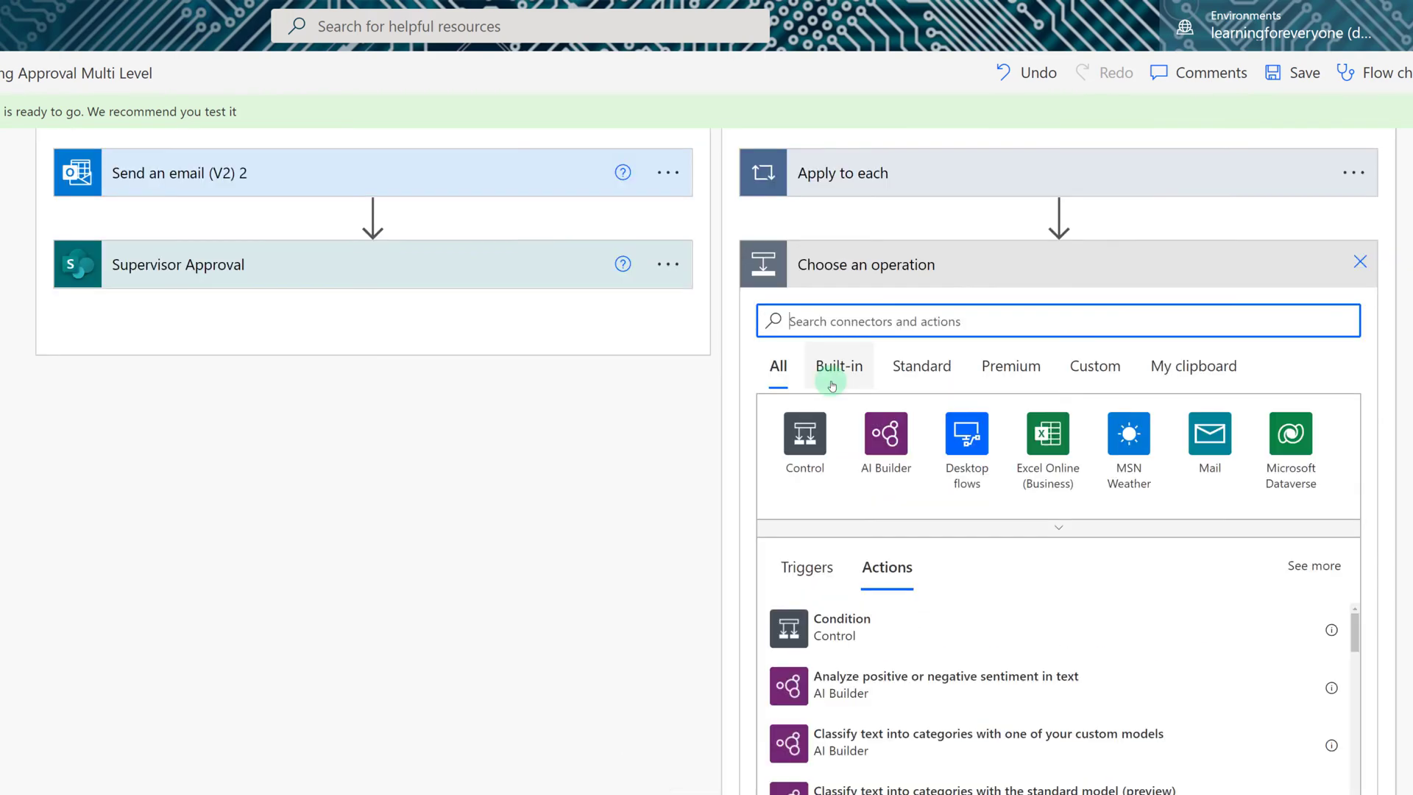
text(terminate)
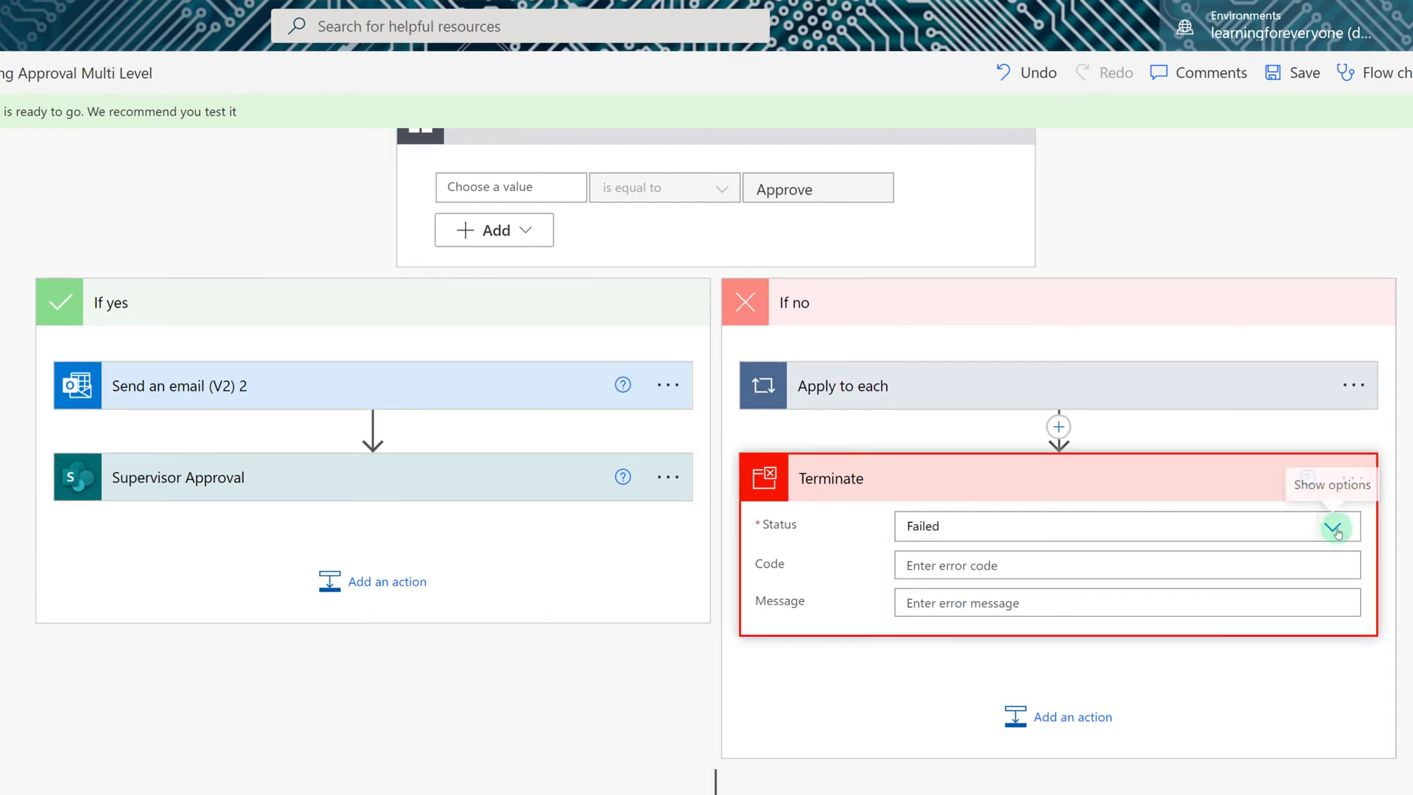
click(1336, 527)
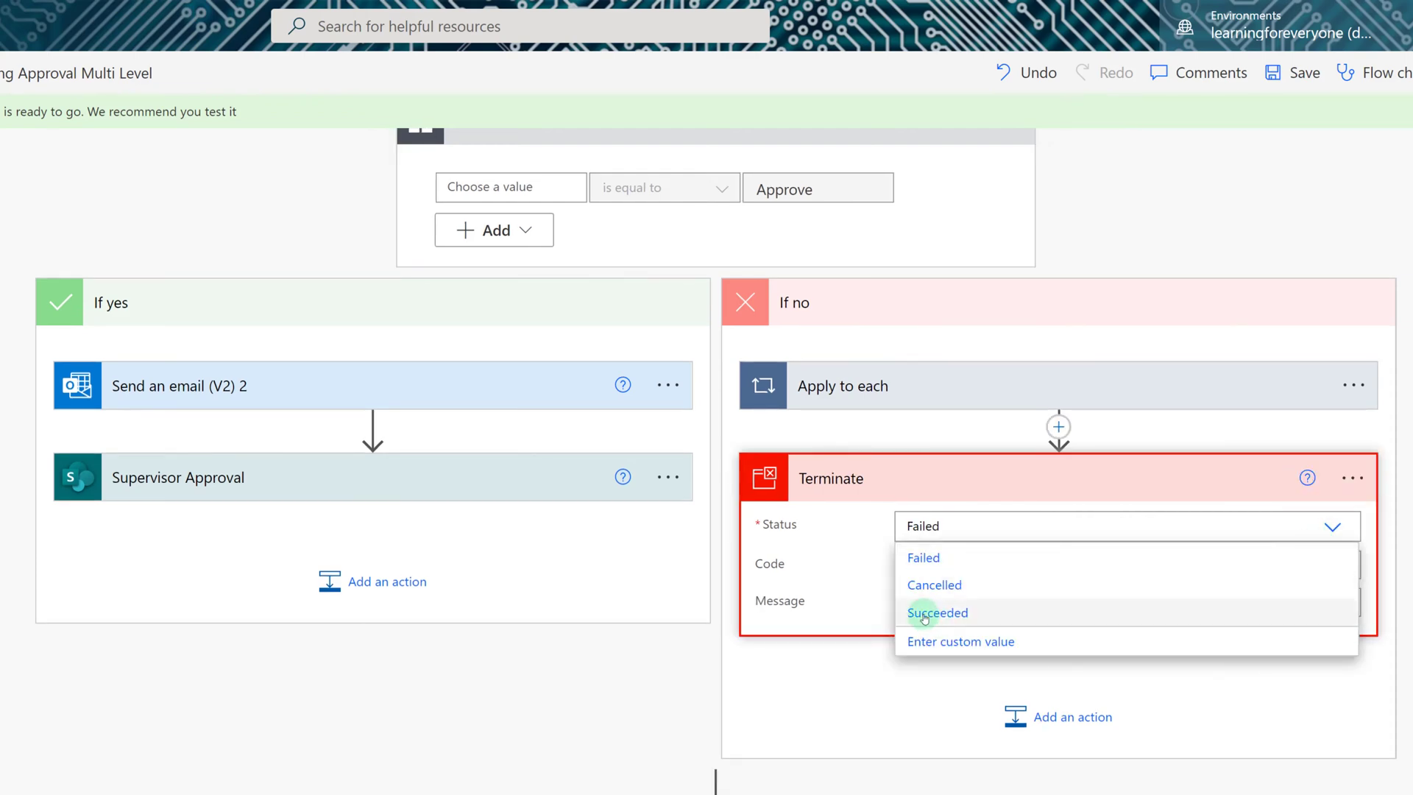
click(937, 612)
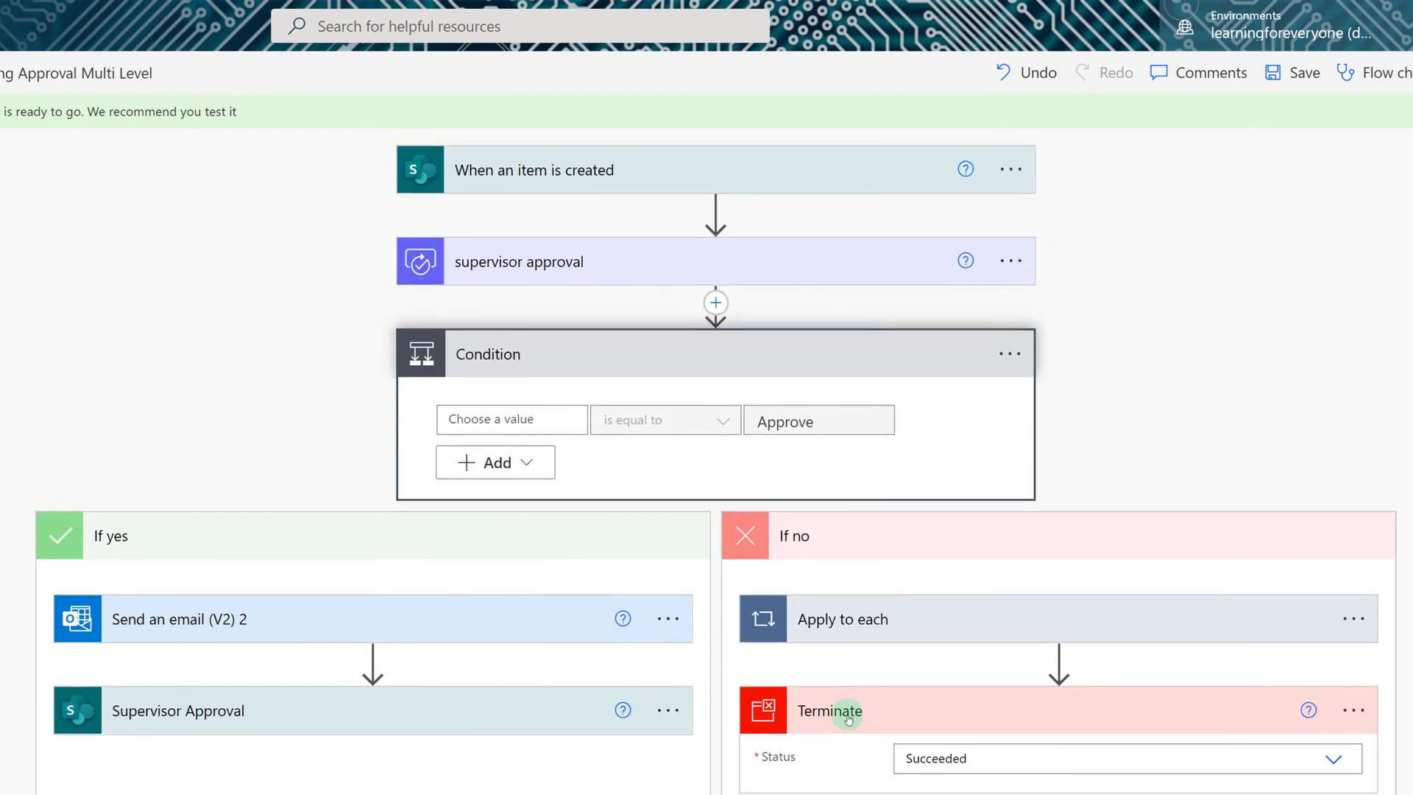
mouse_move(494, 190)
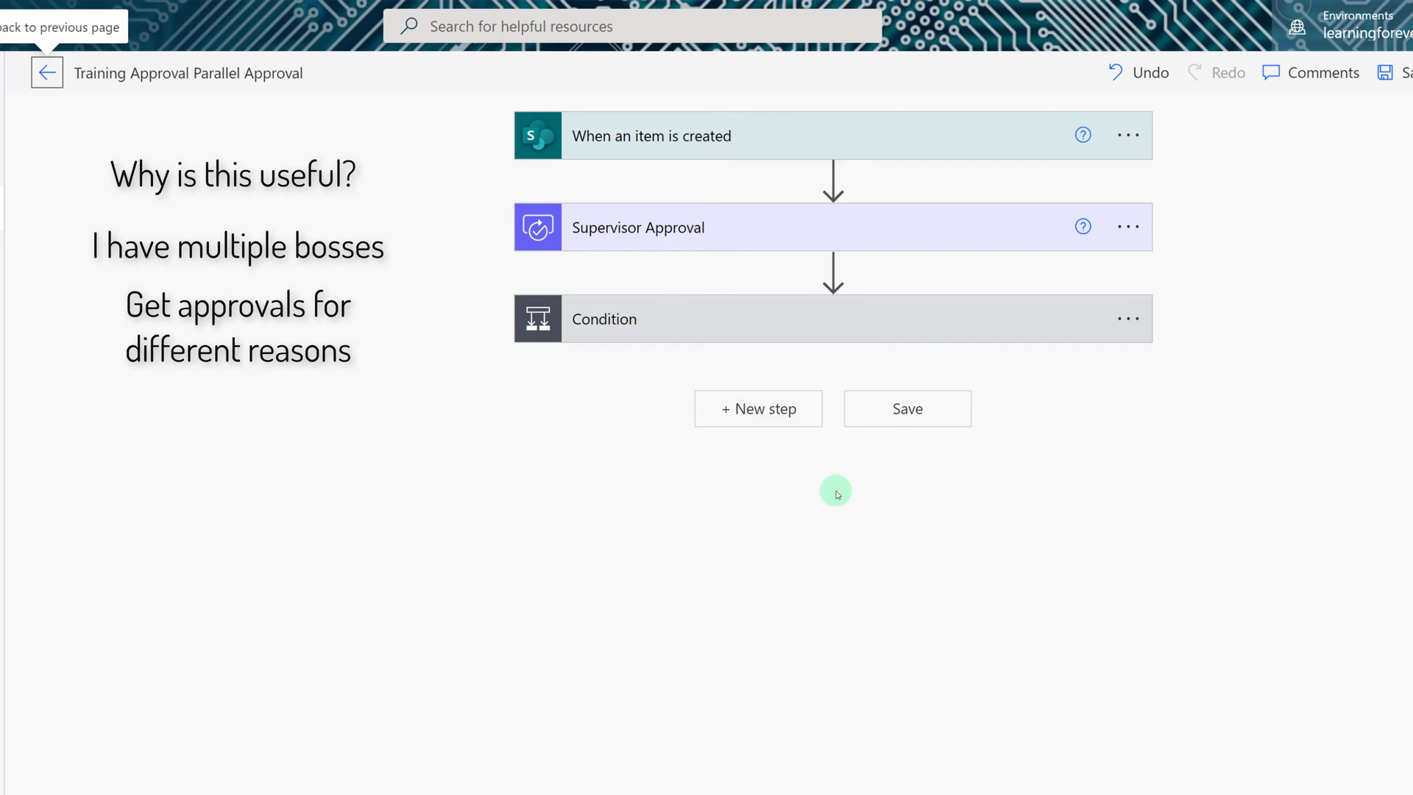
mouse_move(826, 584)
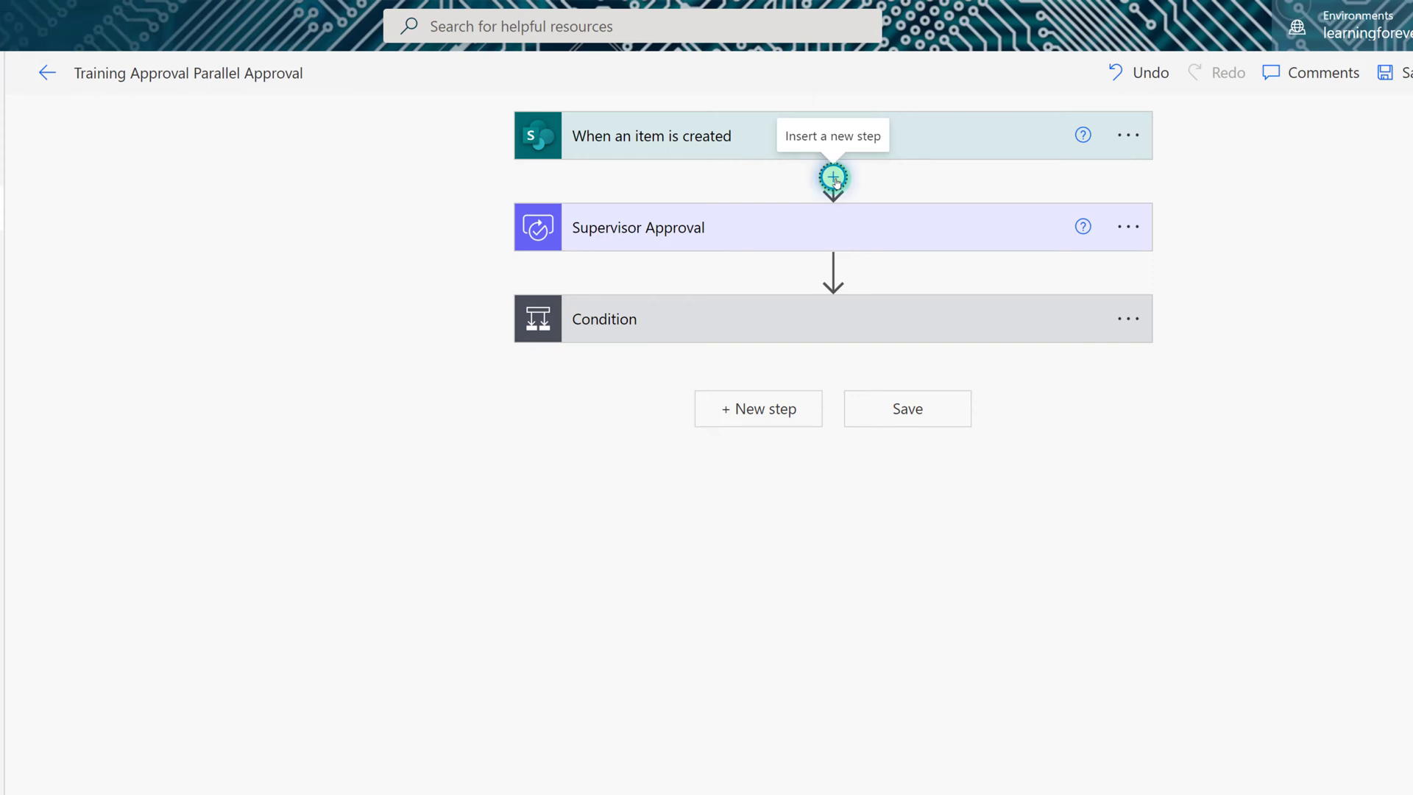
Add a parallel branch under the item-created trigger and search 'appro' for an approval action
click(832, 176)
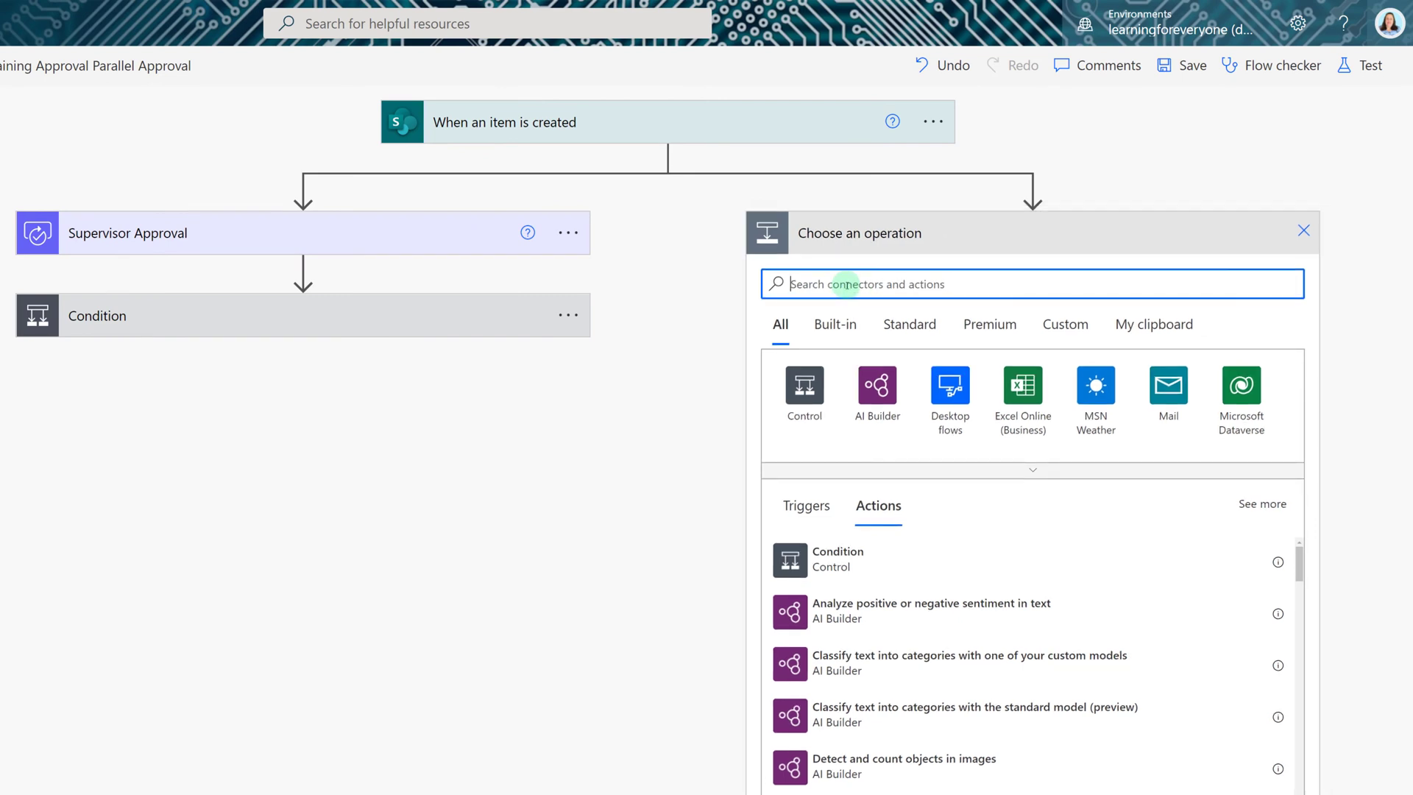
text(approval)
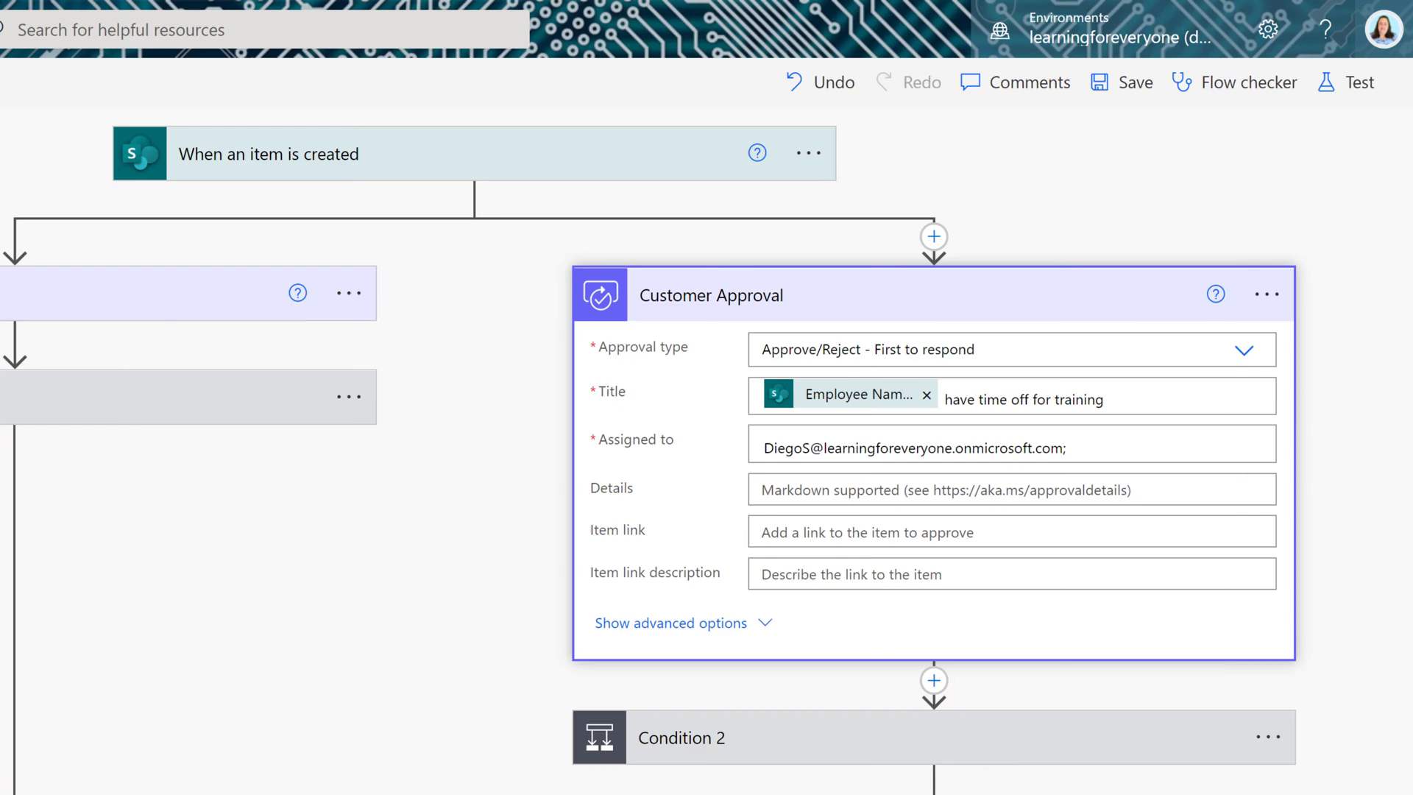
Scroll down to review the Customer Approval branch, third approval and Condition 3
scroll(down, 3)
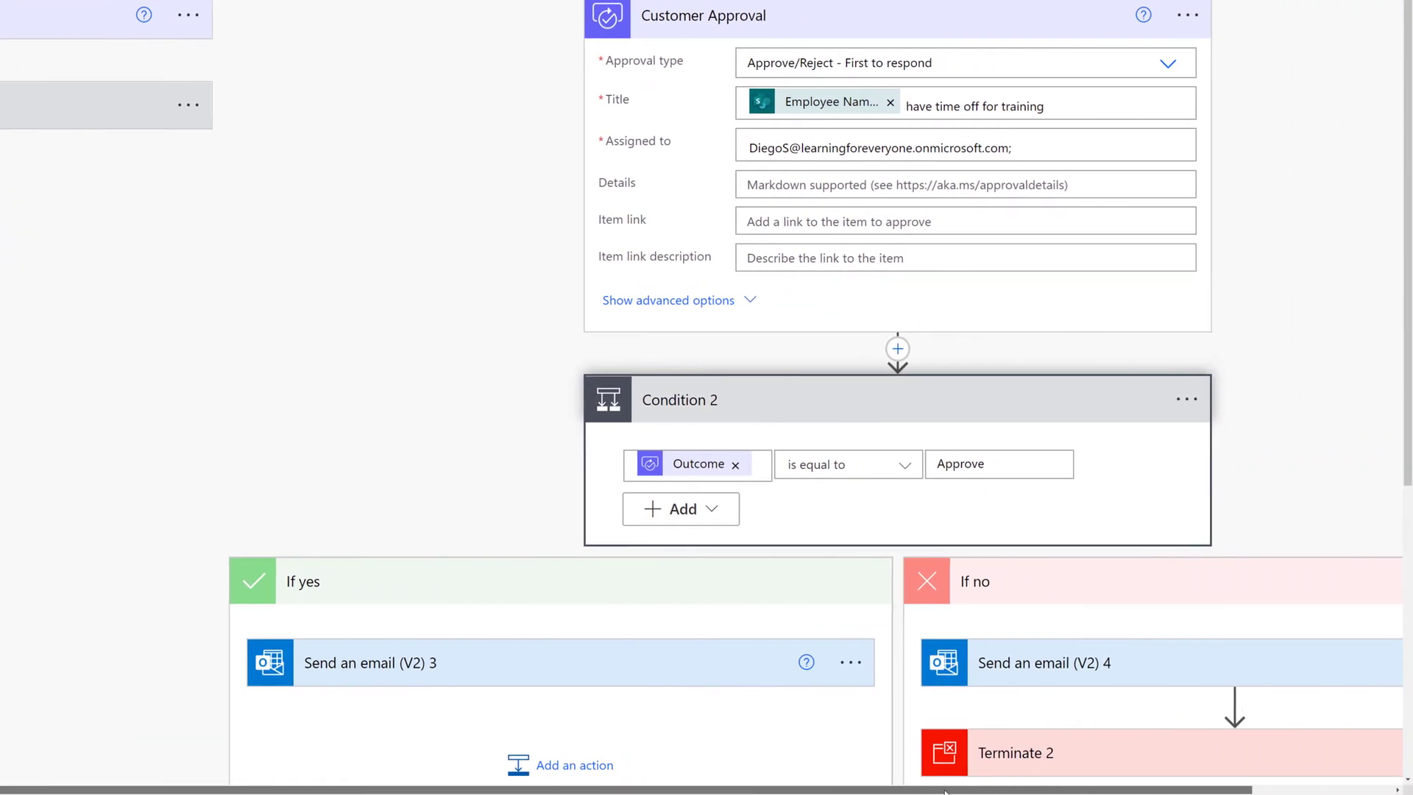
scroll(down, 3)
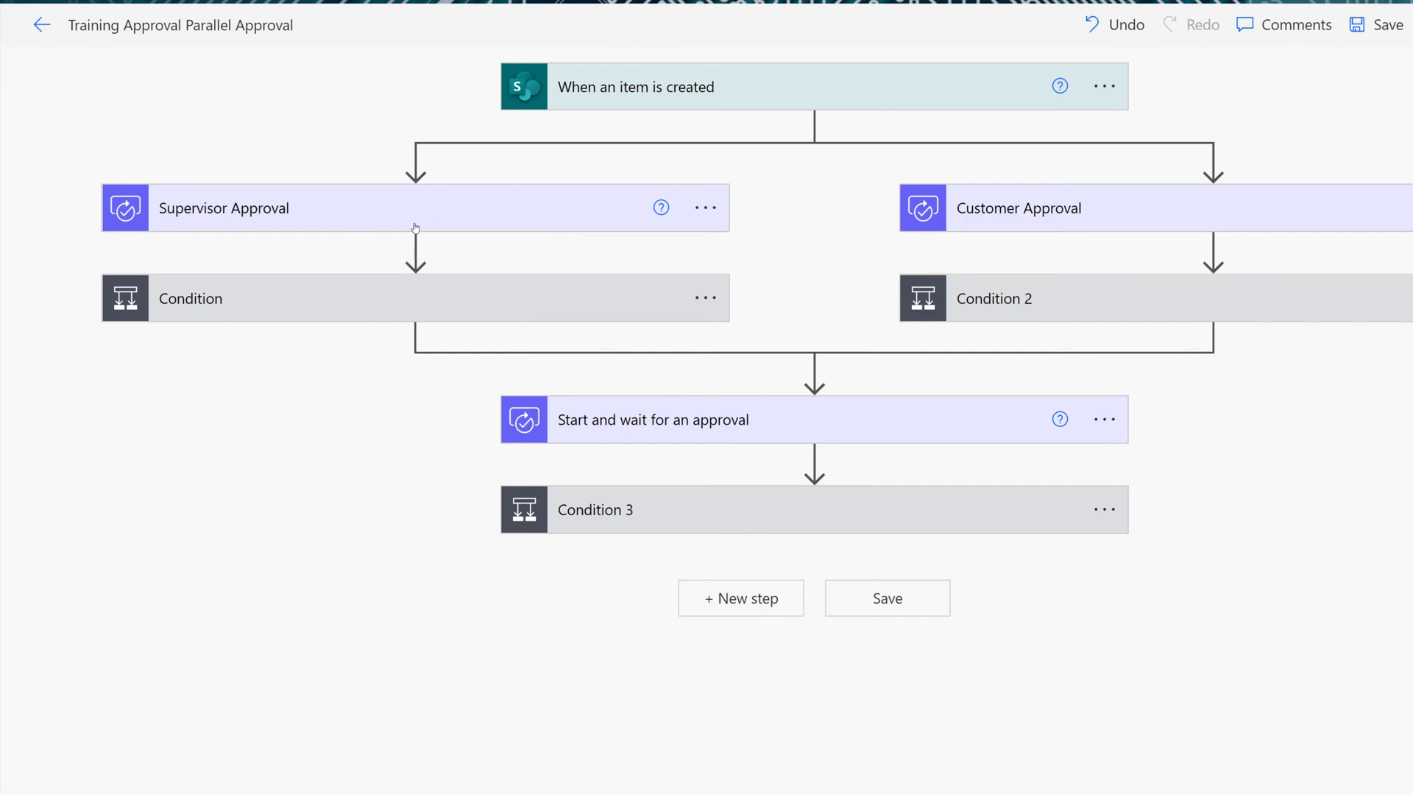
mouse_move(332, 207)
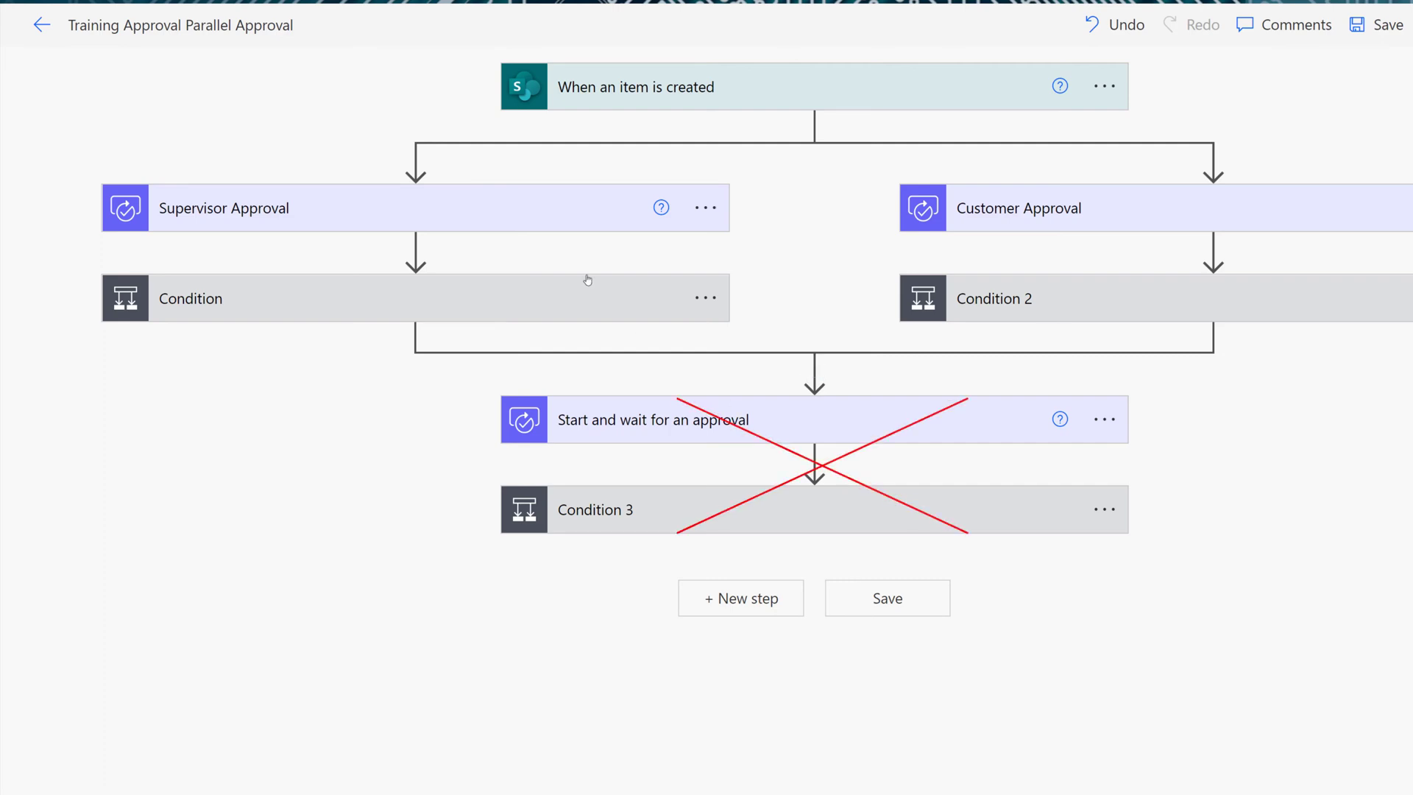
mouse_move(1045, 330)
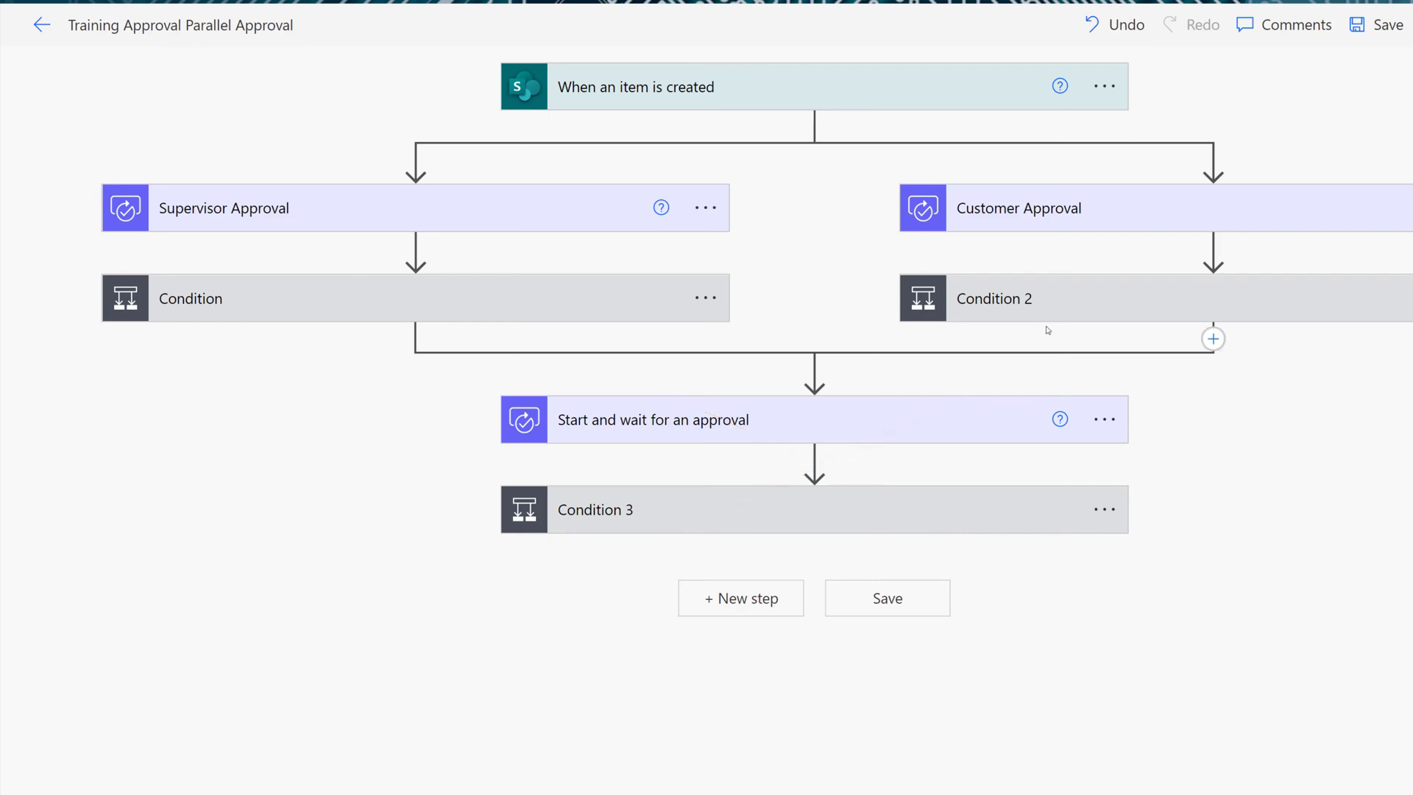
mouse_move(814, 416)
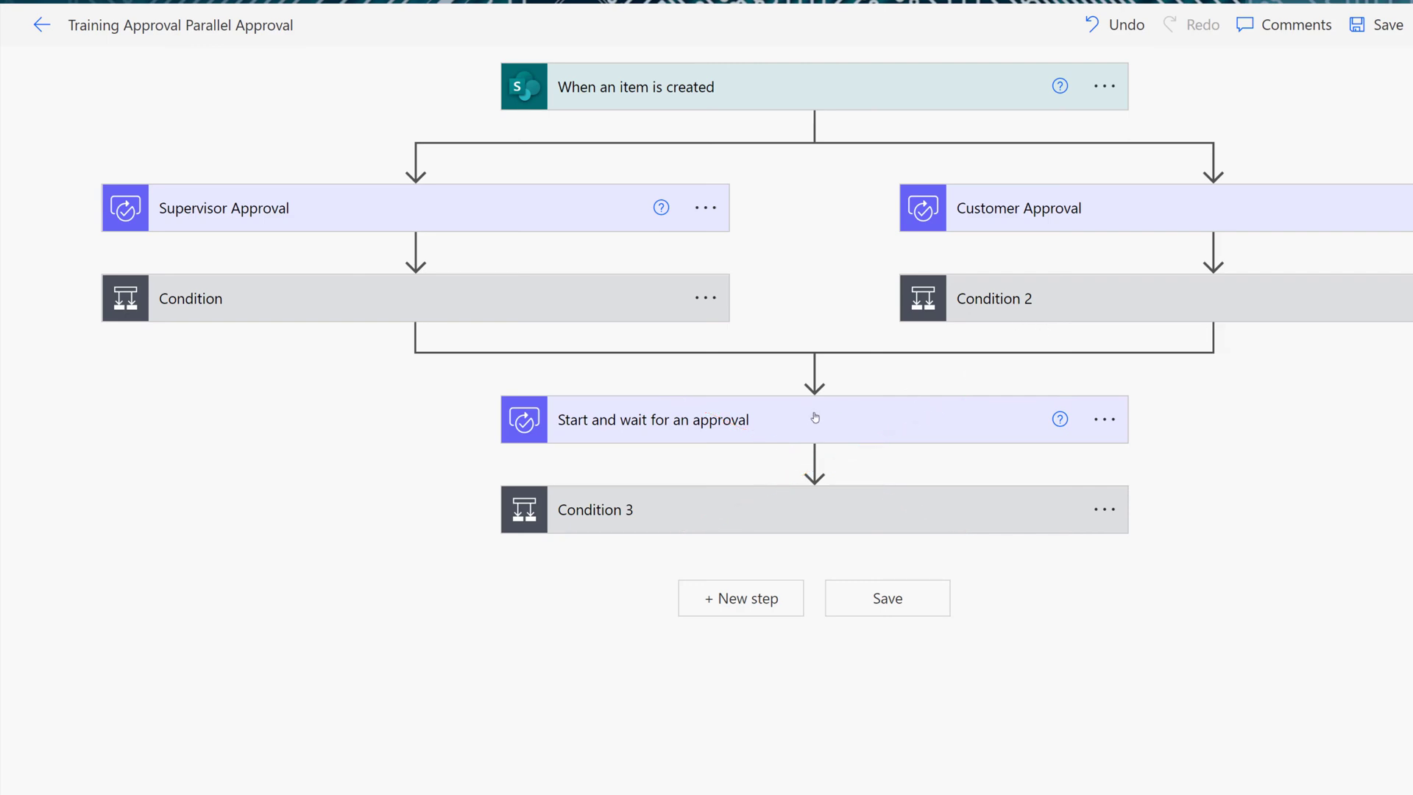
mouse_move(852, 436)
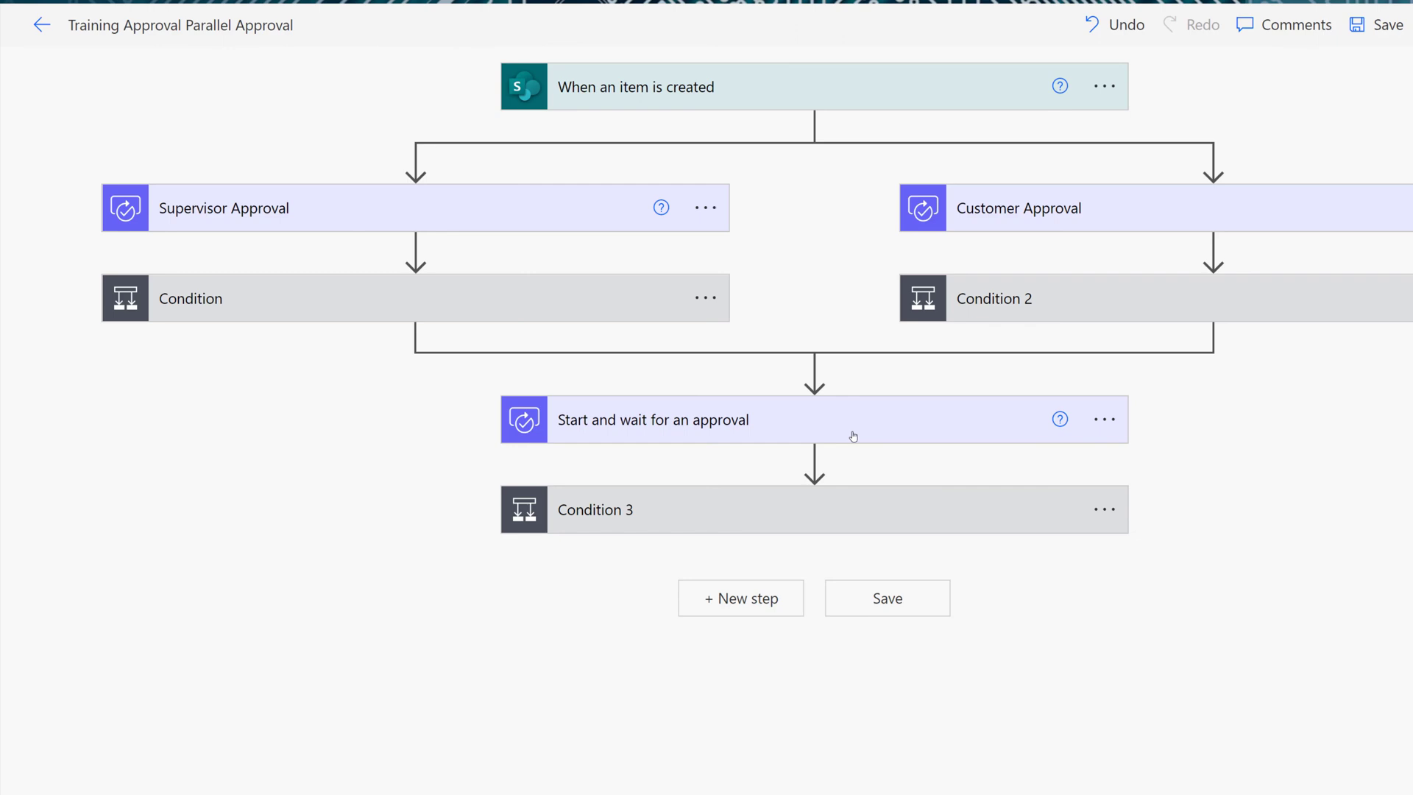
mouse_move(856, 438)
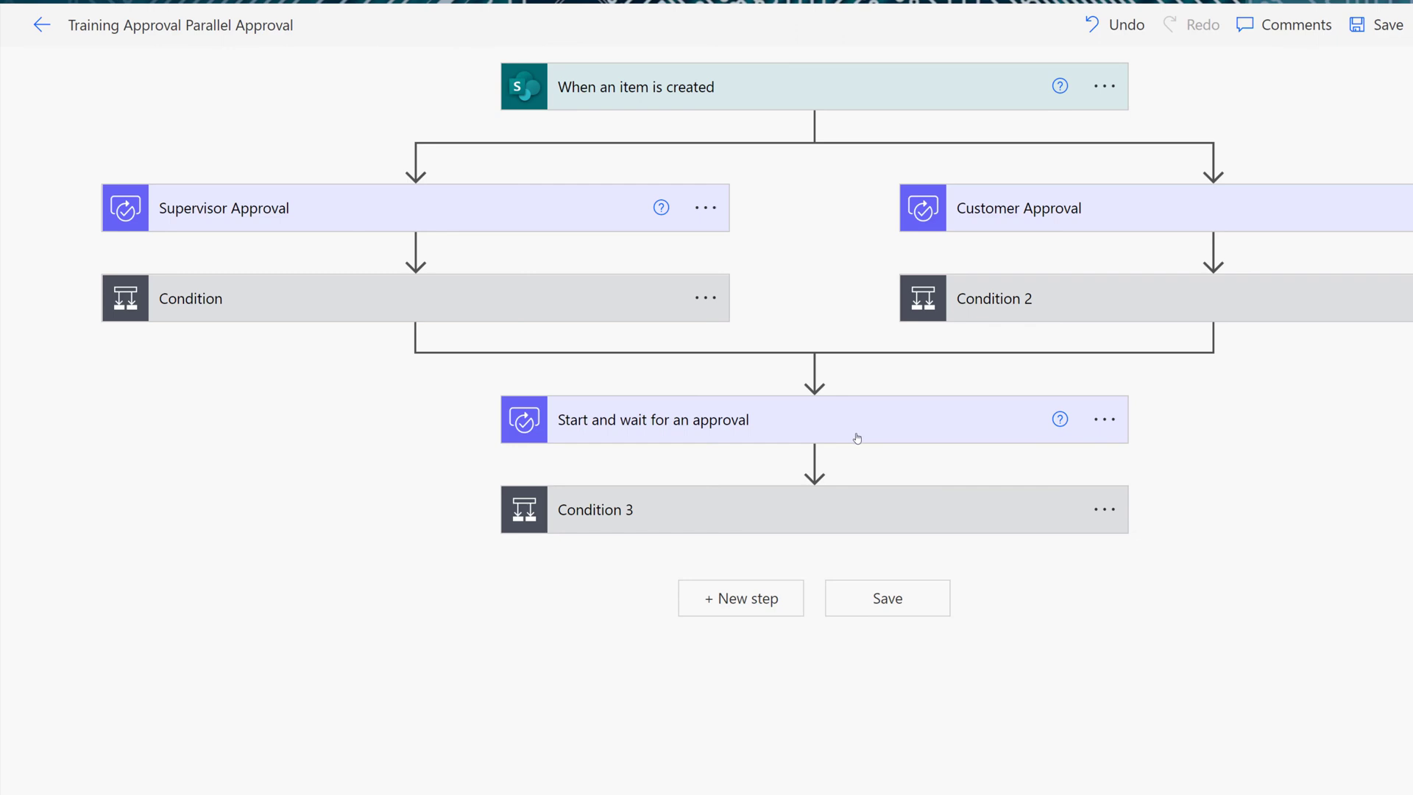